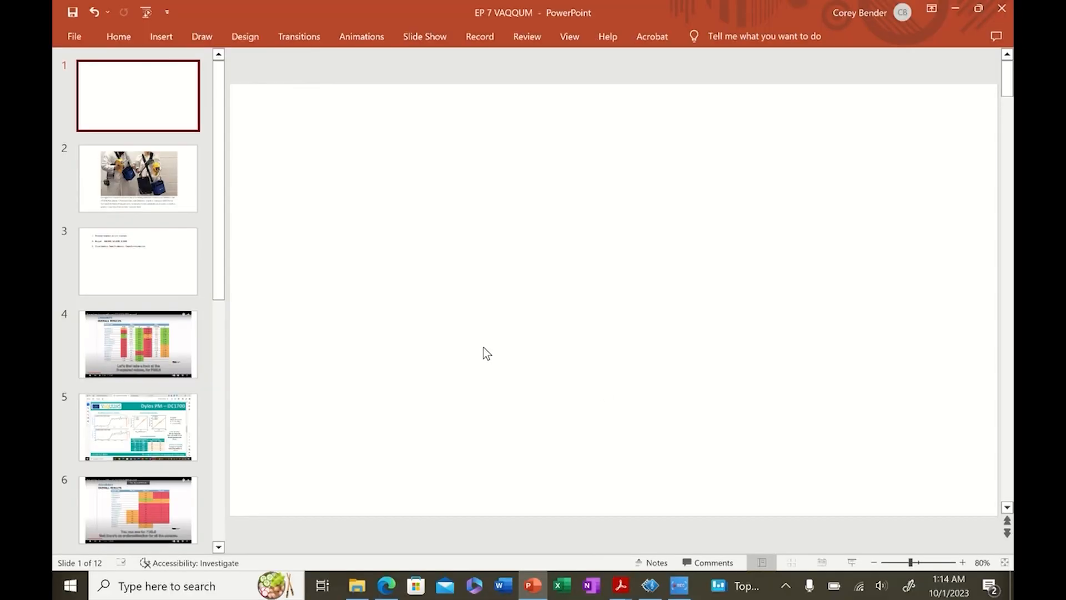
{"action": "mouse_move", "coordinate": [483, 579]}
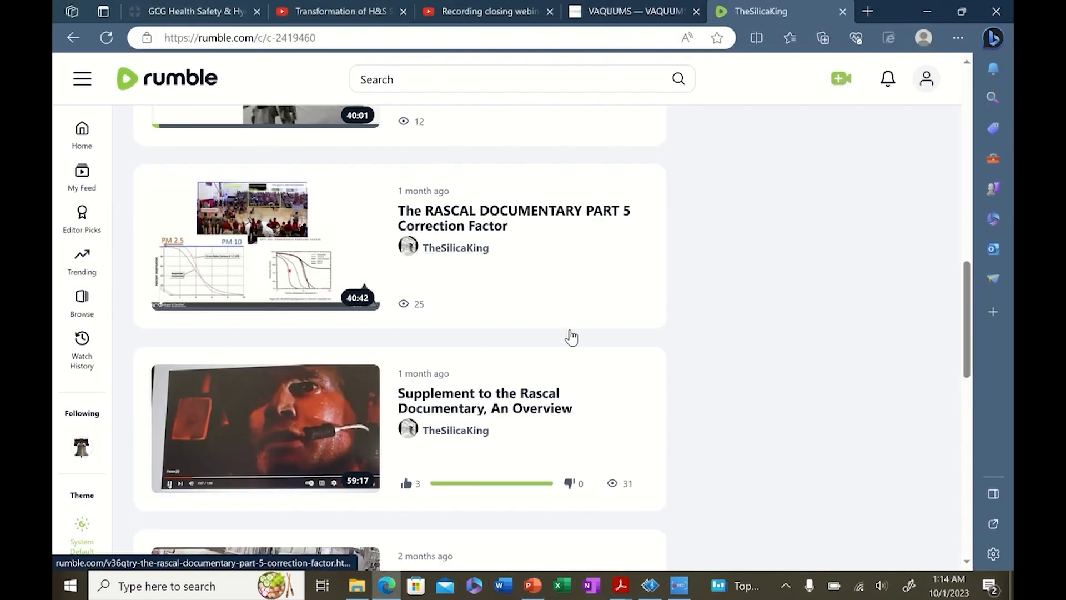
- Scroll through TheSilicaKing's RASCAL Documentary videos, from Part 1 INTRO to Part 6 Wet the Sheets
{"action": "scroll", "scroll_direction": "down", "scroll_amount": 3}
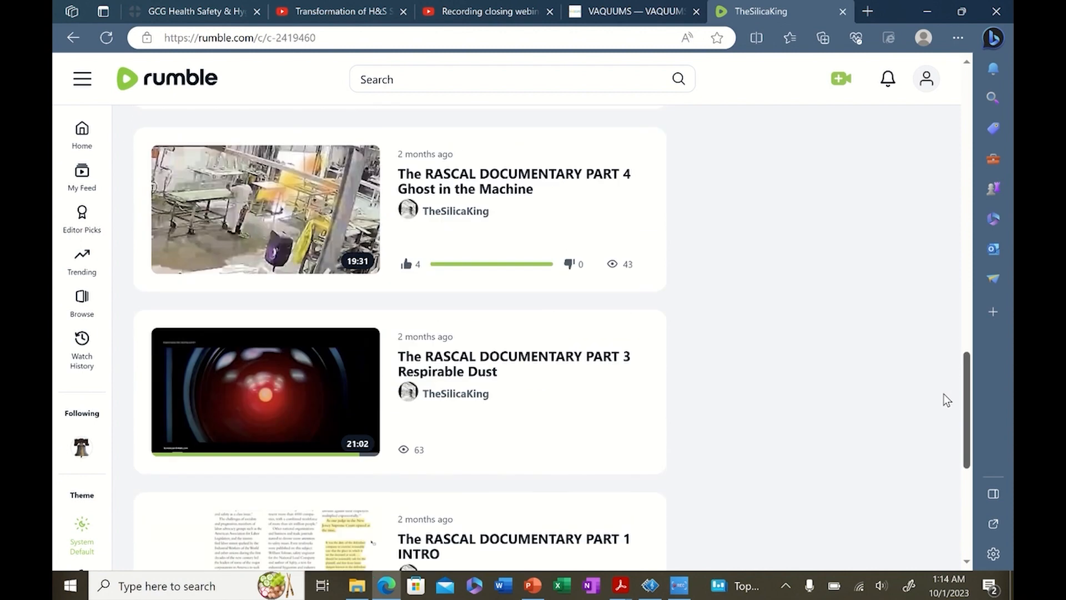
{"action": "scroll", "scroll_direction": "down", "scroll_amount": 3}
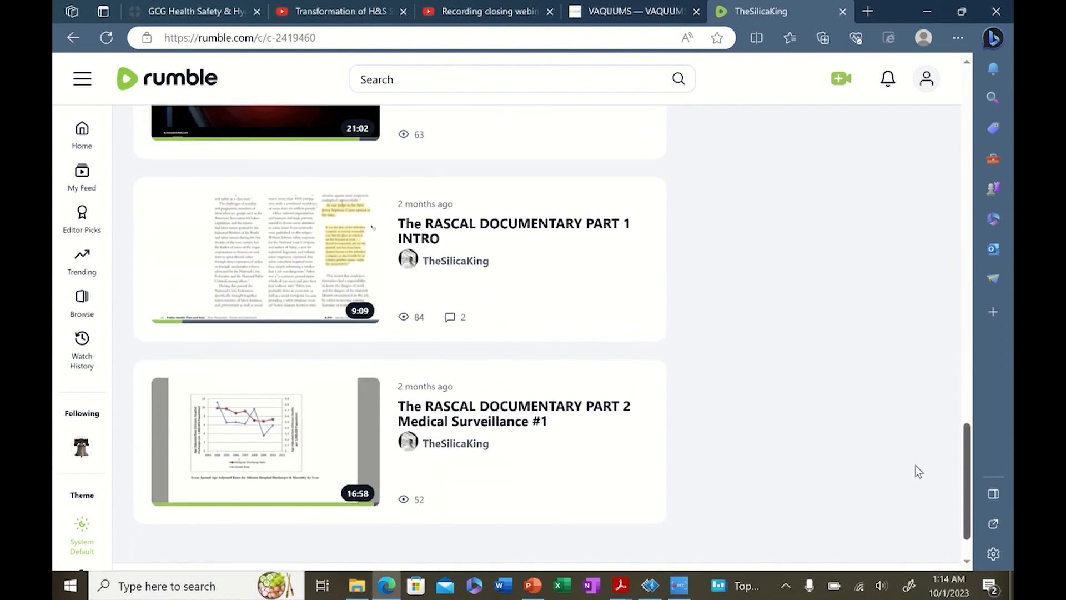
{"action": "scroll", "scroll_direction": "down", "scroll_amount": 3}
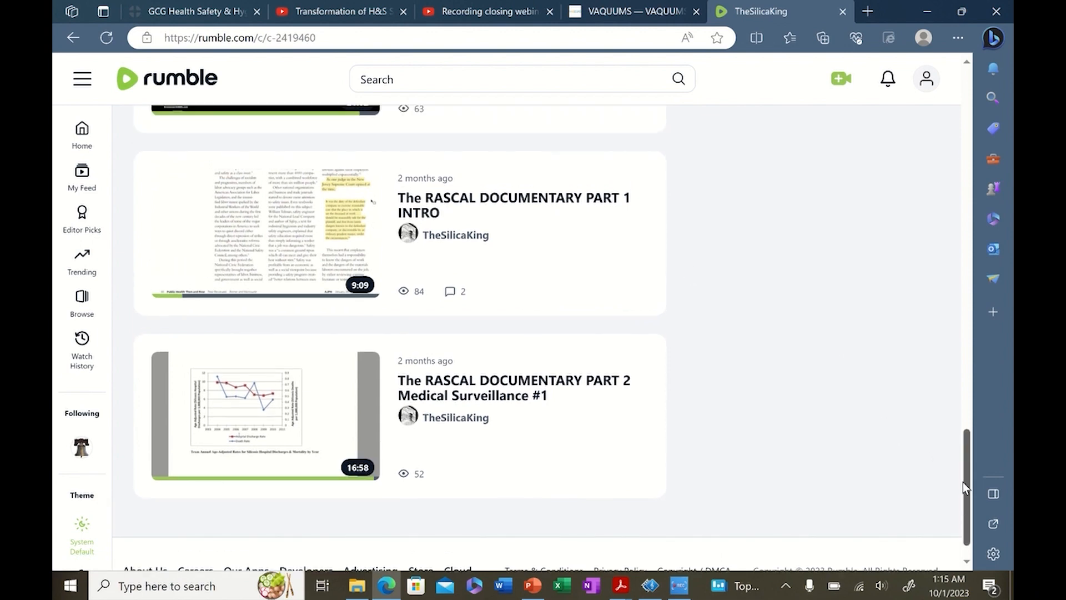
{"action": "scroll", "scroll_direction": "up", "scroll_amount": 3}
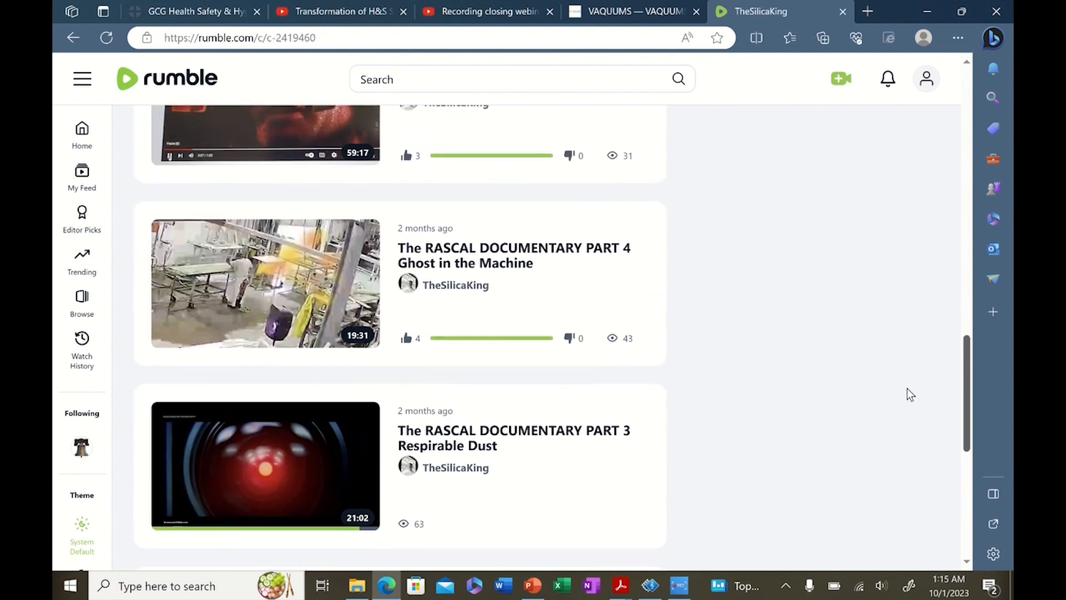
{"action": "scroll", "scroll_direction": "down", "scroll_amount": 3}
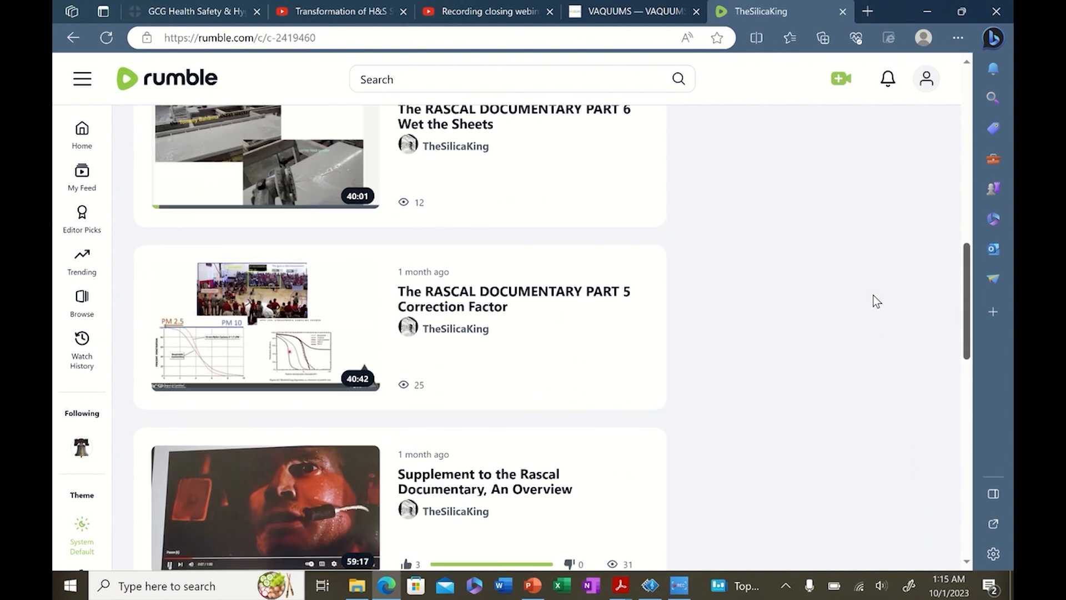
{"action": "scroll", "scroll_direction": "up", "scroll_amount": 3}
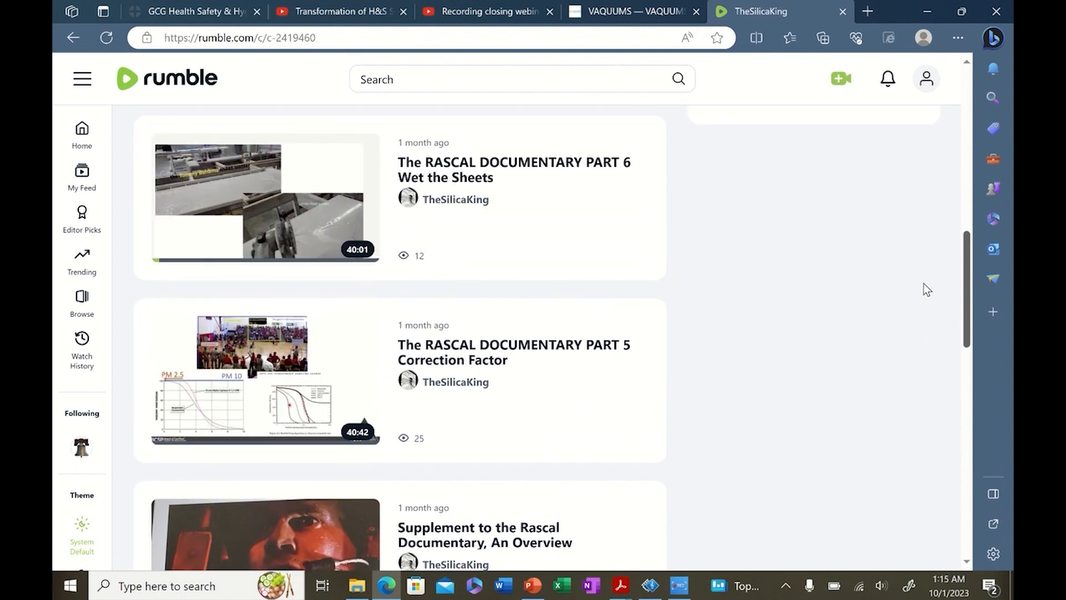
{"action": "scroll", "scroll_direction": "down", "scroll_amount": 3}
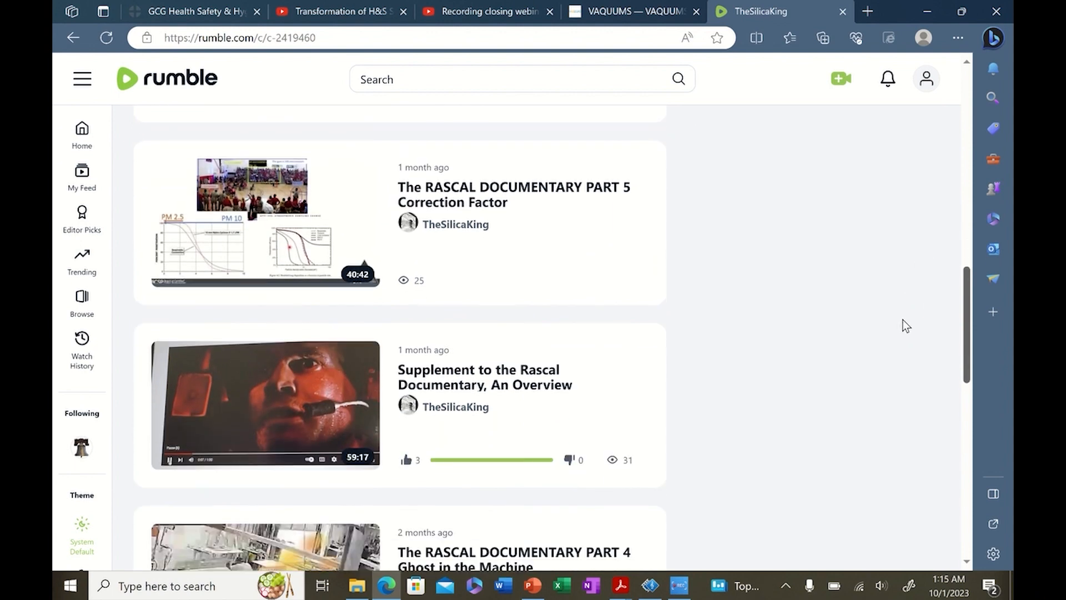
{"action": "scroll", "scroll_direction": "down", "scroll_amount": 3}
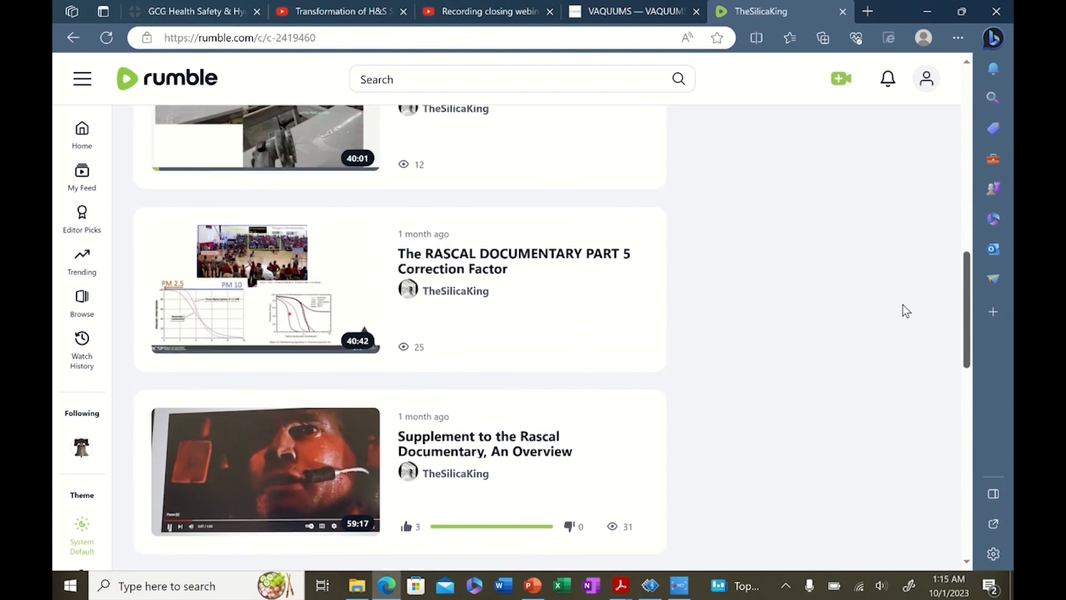
{"action": "scroll", "scroll_direction": "down", "scroll_amount": 3}
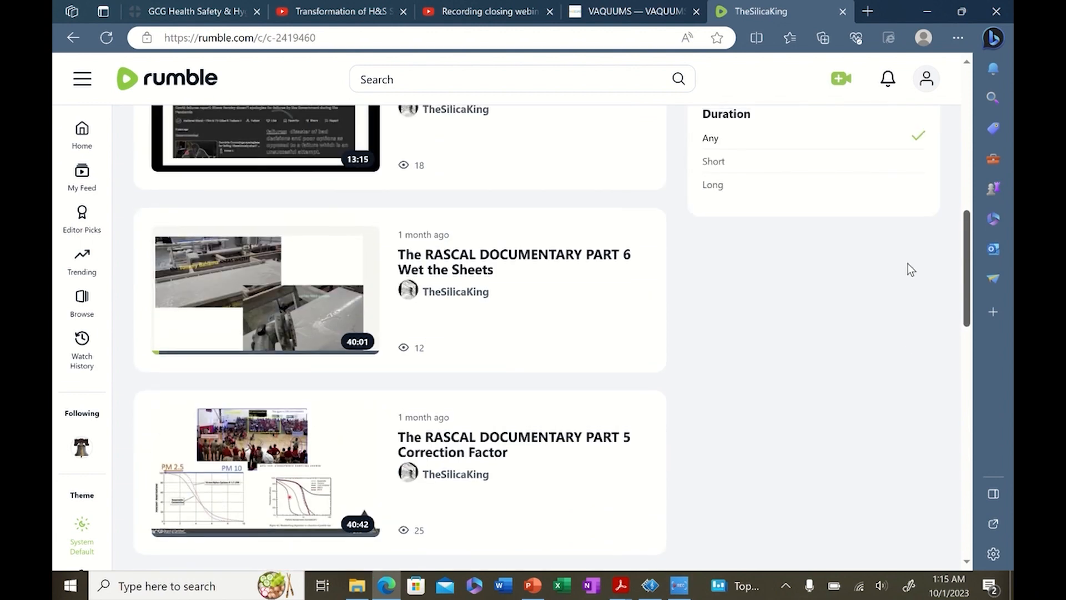
{"action": "scroll", "scroll_direction": "down", "scroll_amount": 3}
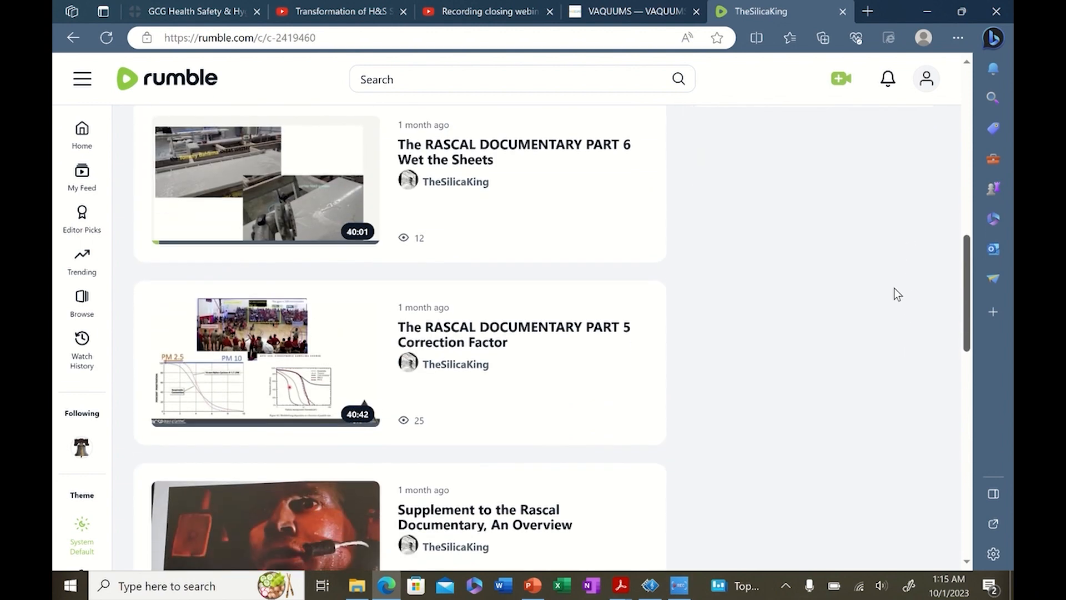
{"action": "scroll", "scroll_direction": "down", "scroll_amount": 3}
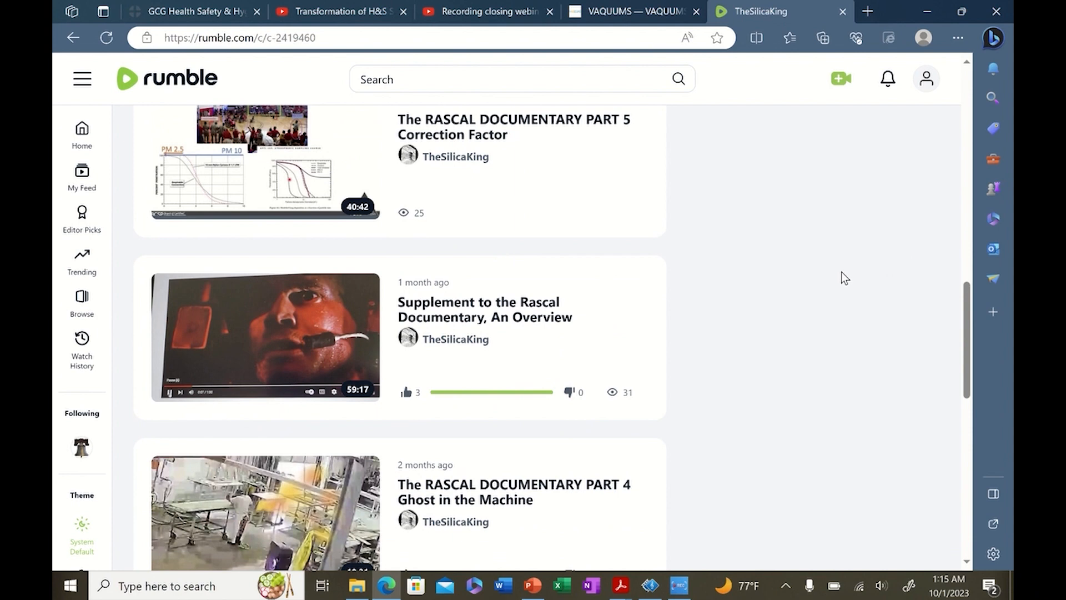
{"action": "scroll", "scroll_direction": "down", "scroll_amount": 3}
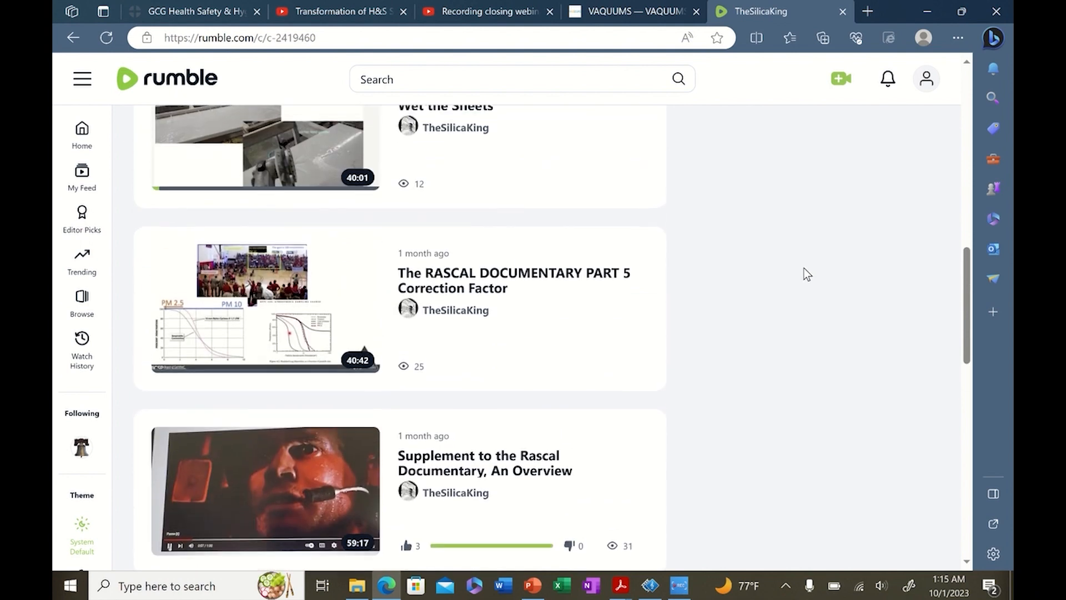
{"action": "scroll", "scroll_direction": "down", "scroll_amount": 3}
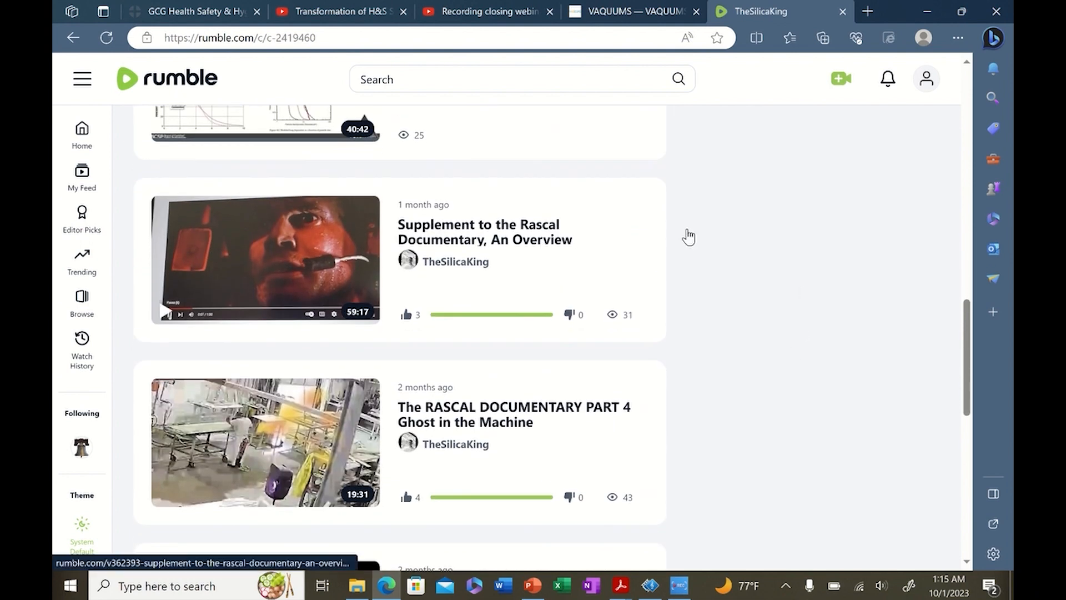
{"action": "mouse_move", "coordinate": [752, 263]}
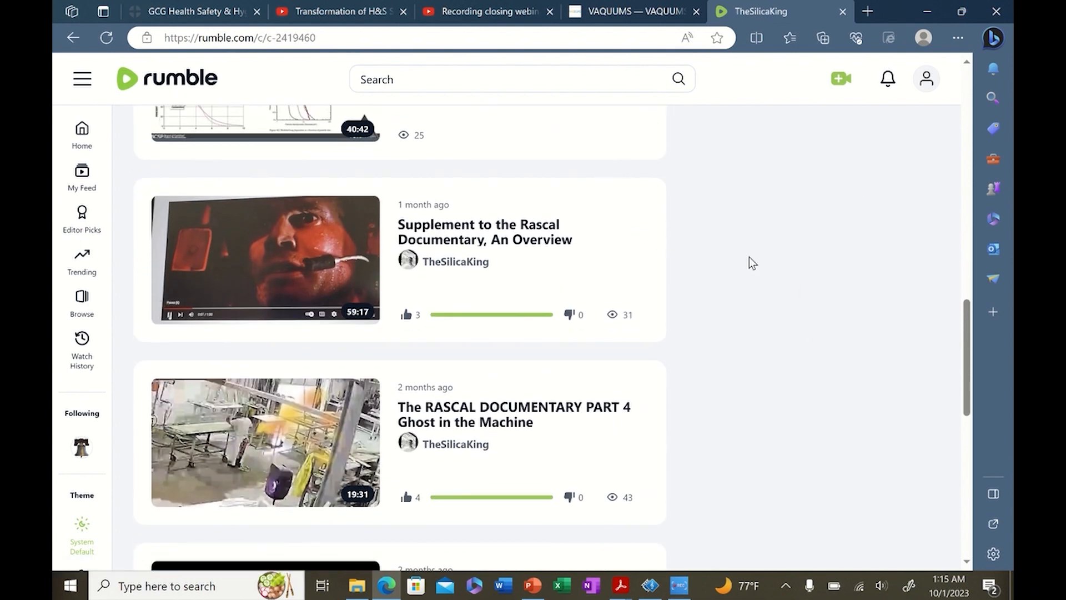
{"action": "scroll", "scroll_direction": "down", "scroll_amount": 3}
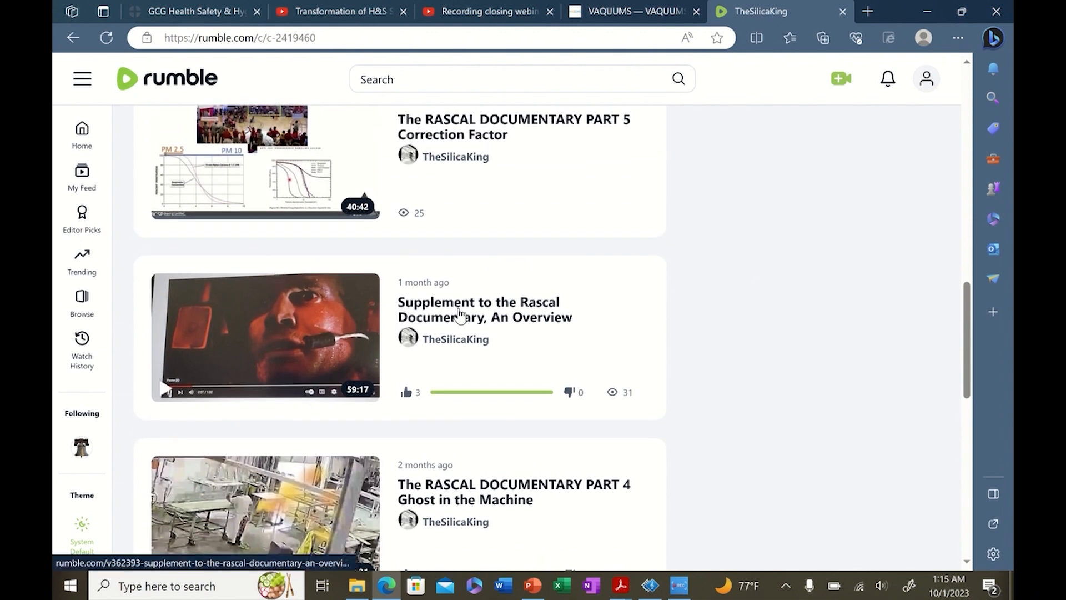
{"action": "mouse_move", "coordinate": [234, 119]}
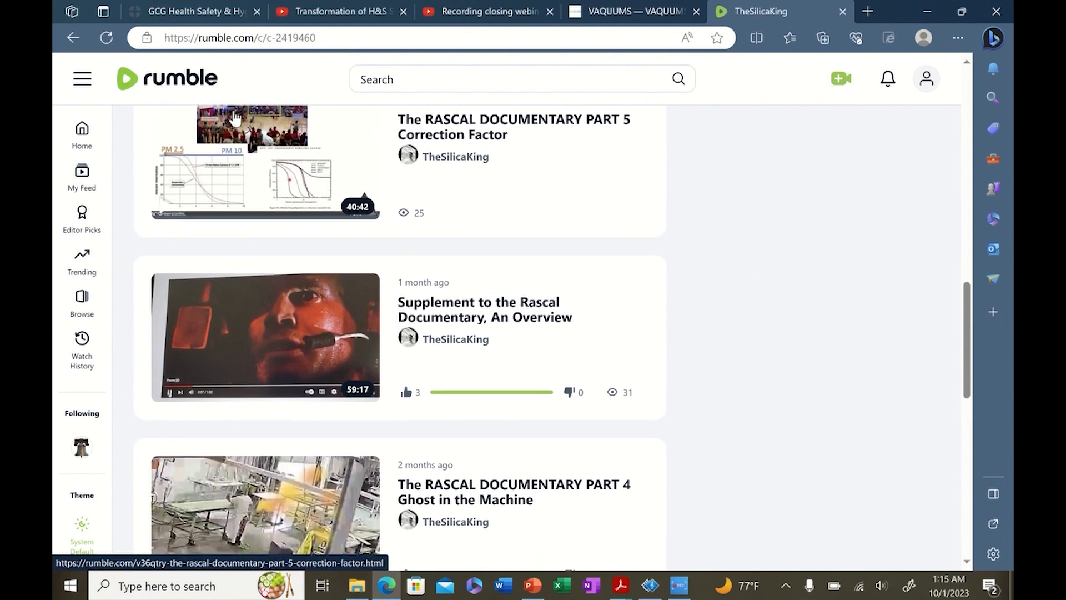
{"action": "mouse_move", "coordinate": [365, 289]}
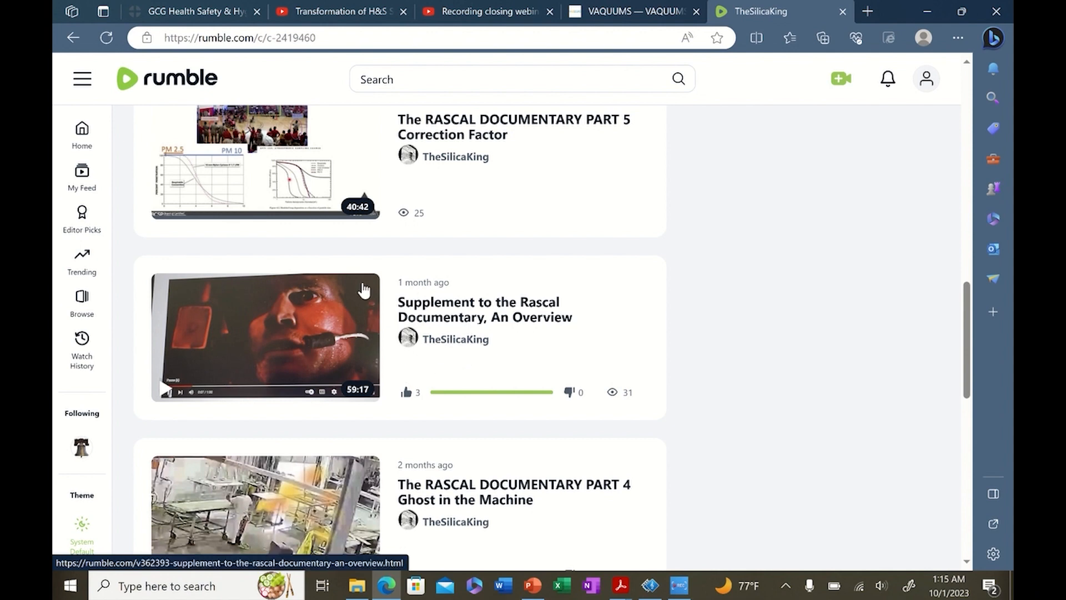
{"action": "mouse_move", "coordinate": [539, 305]}
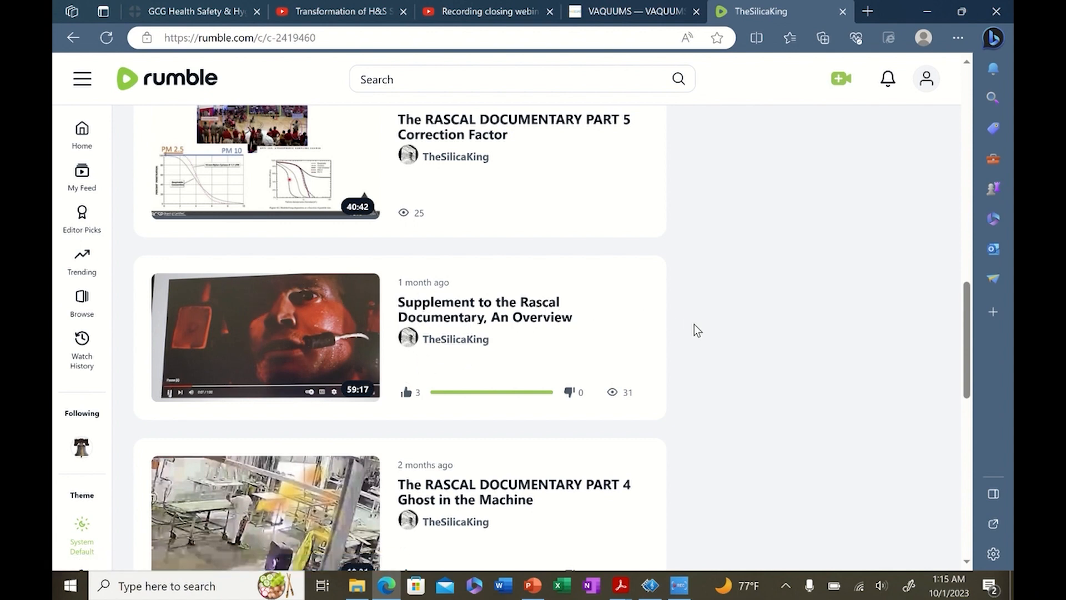
{"action": "mouse_move", "coordinate": [704, 333]}
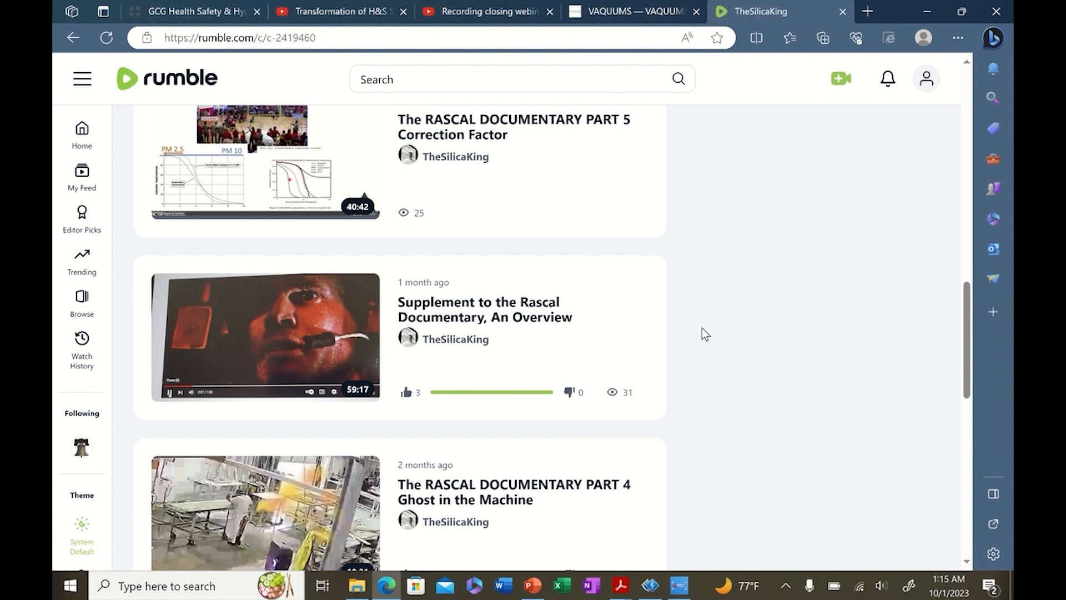
{"action": "mouse_move", "coordinate": [689, 337]}
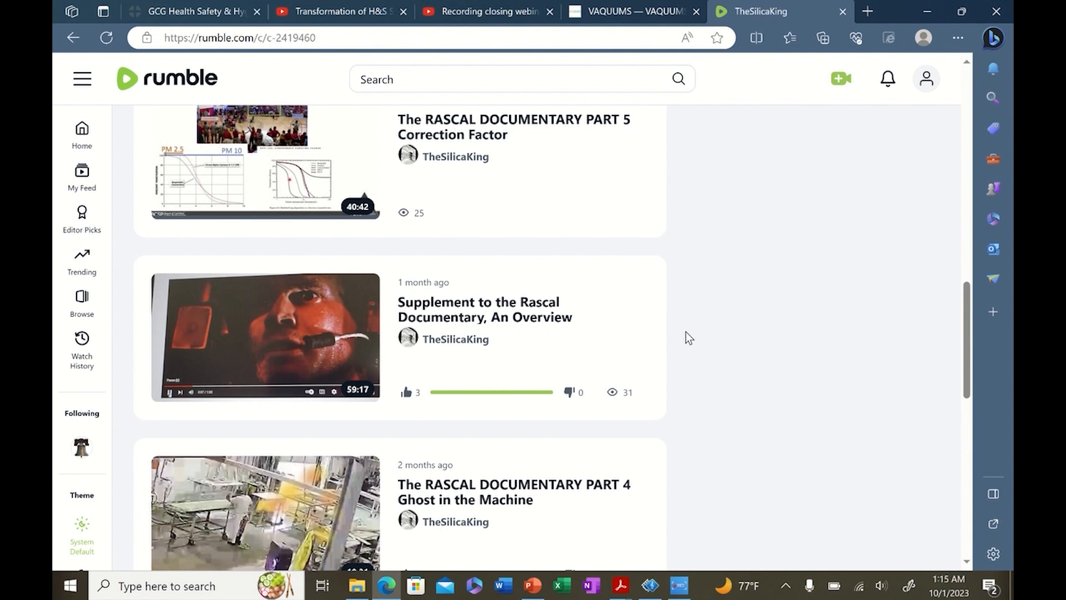
{"action": "mouse_move", "coordinate": [709, 346]}
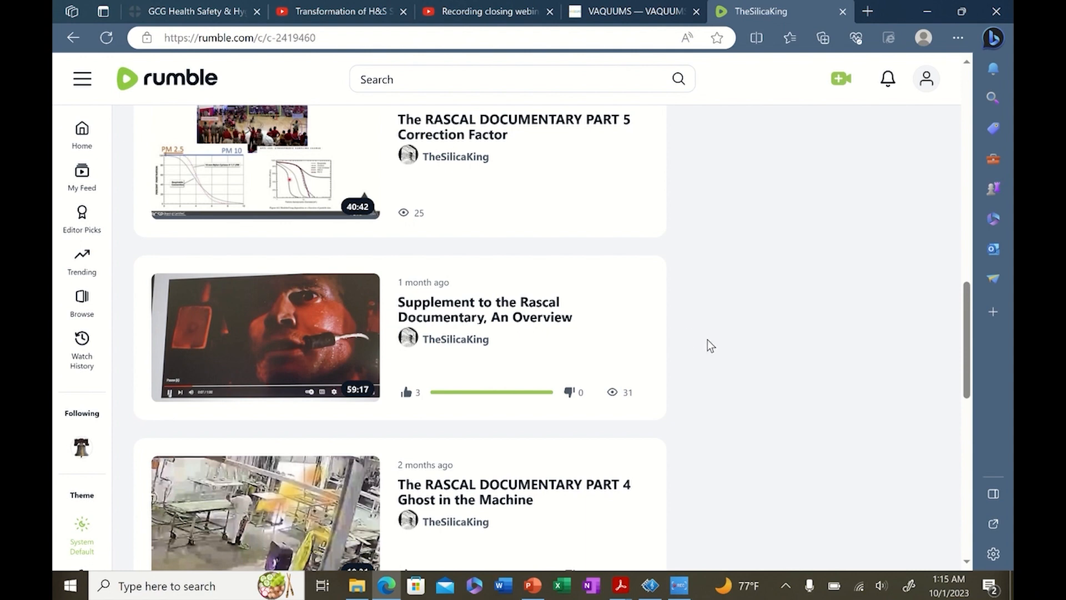
{"action": "scroll", "scroll_direction": "down", "scroll_amount": 3}
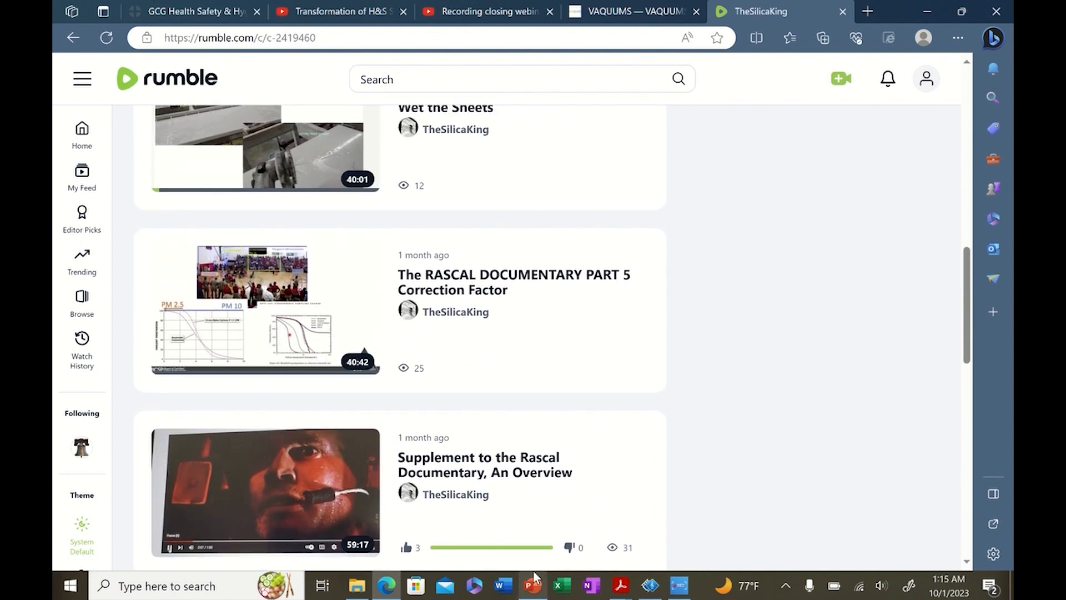
- Return to the EP 7 VAQQUM deck and run the slide show From Beginning
{"action": "left_click", "coordinate": [532, 585]}
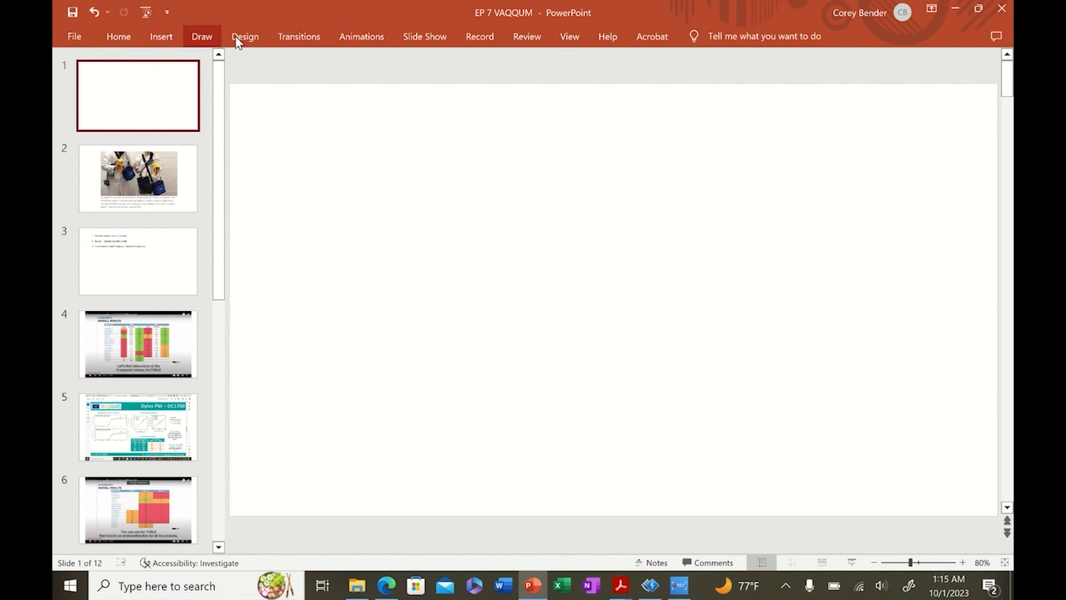
{"action": "left_click", "coordinate": [425, 36]}
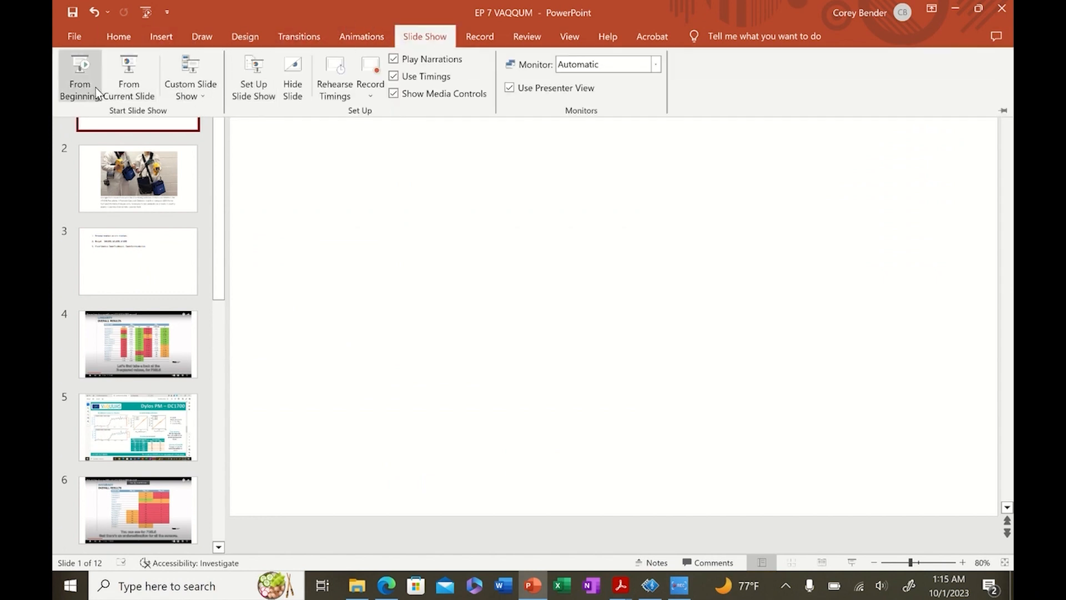
{"action": "left_click", "coordinate": [79, 75]}
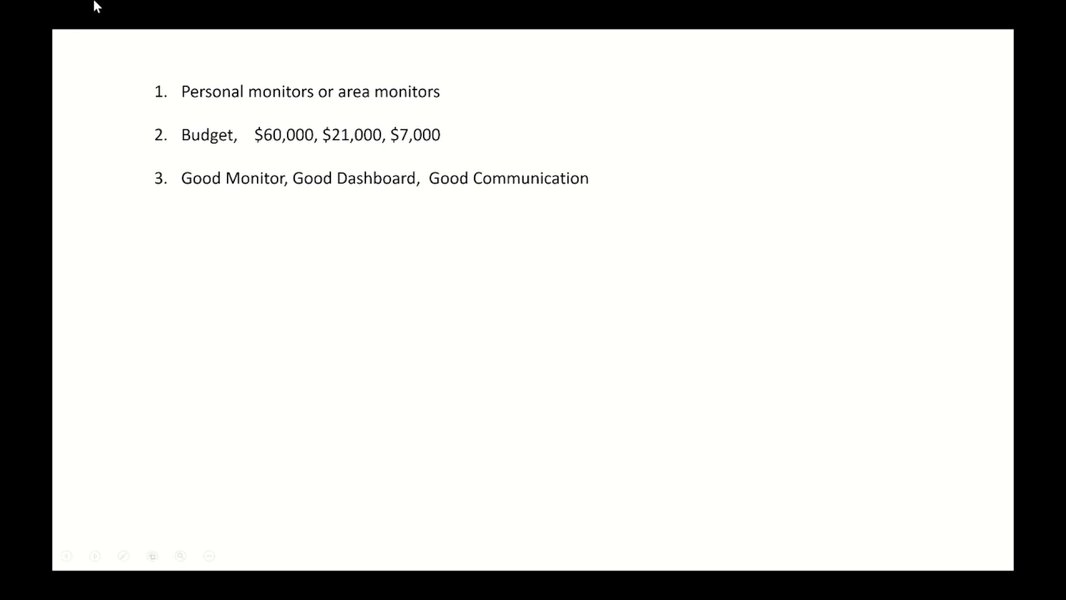
{"action": "mouse_move", "coordinate": [358, 173]}
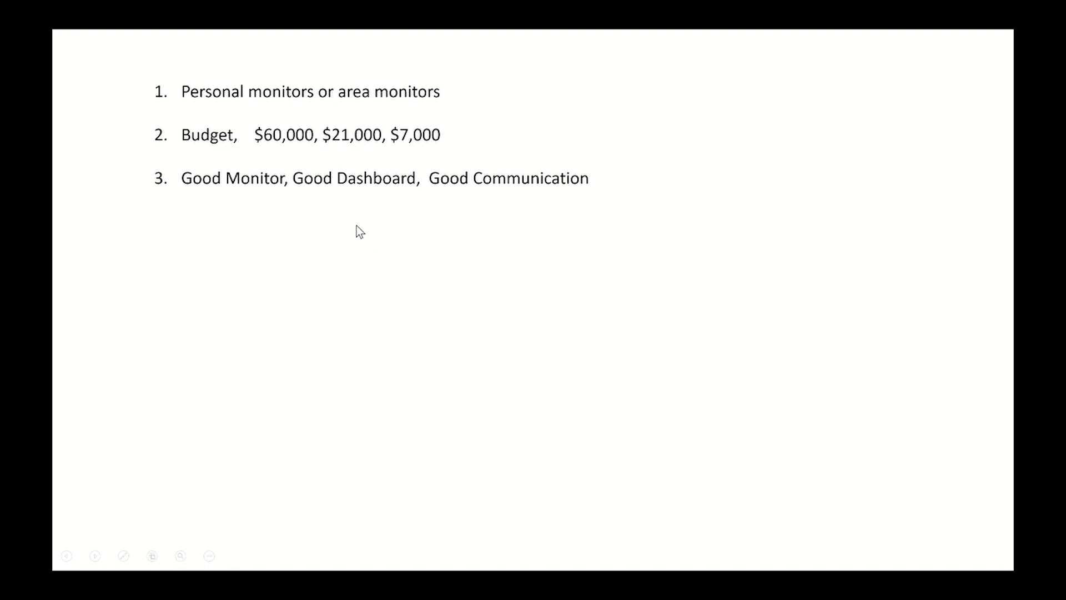
{"action": "mouse_move", "coordinate": [225, 152]}
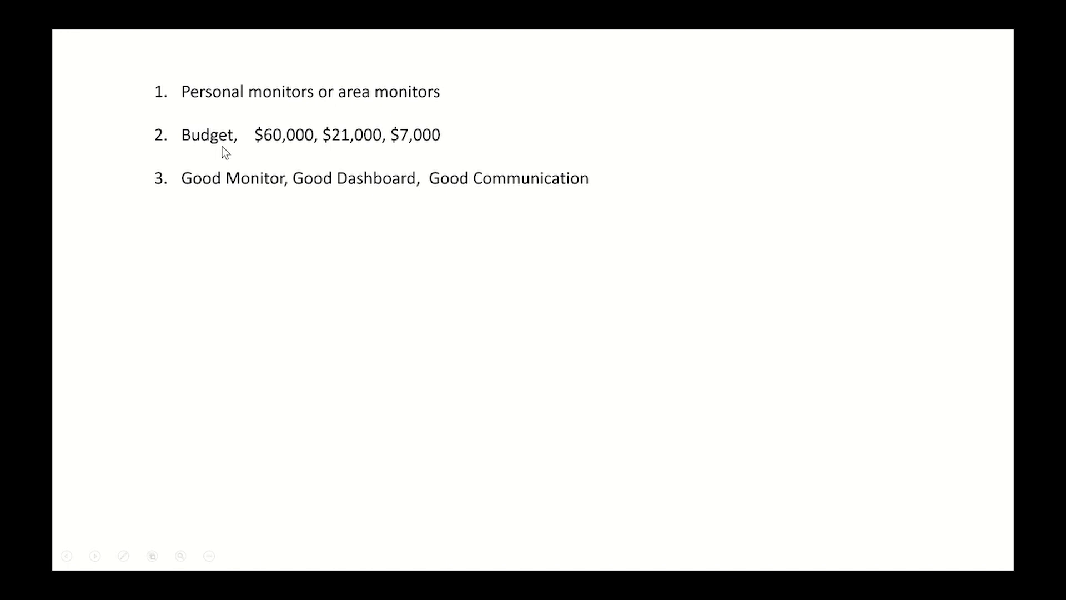
{"action": "mouse_move", "coordinate": [615, 172]}
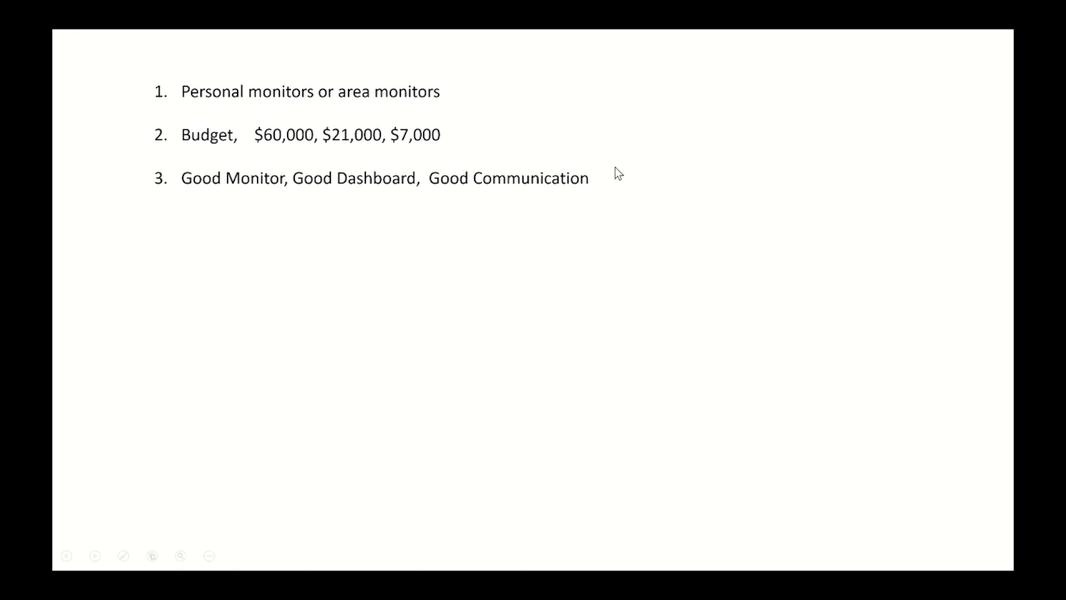
{"action": "mouse_move", "coordinate": [470, 178]}
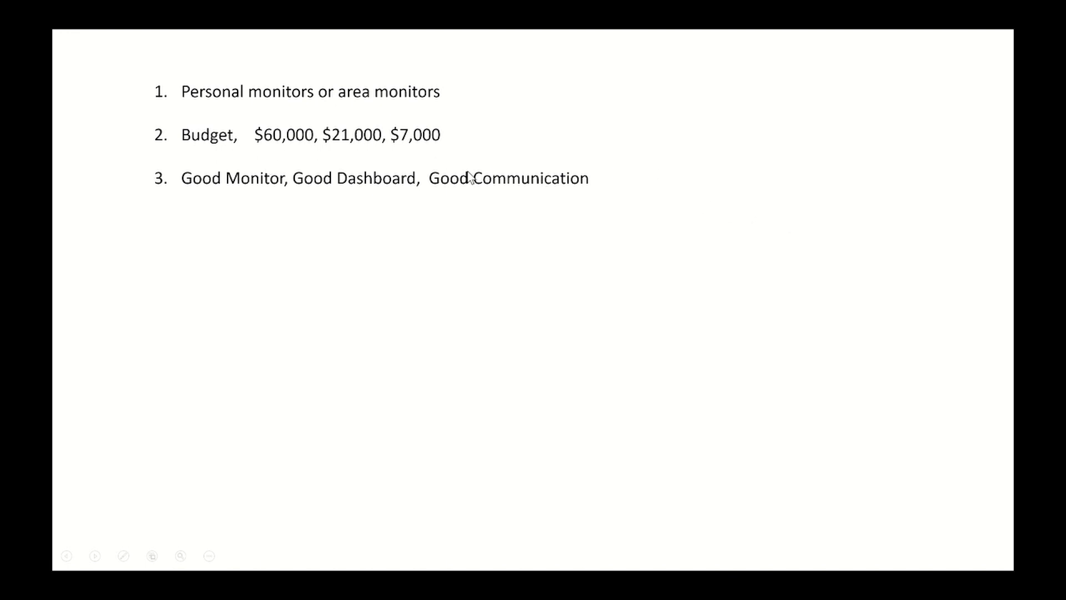
{"action": "mouse_move", "coordinate": [390, 197]}
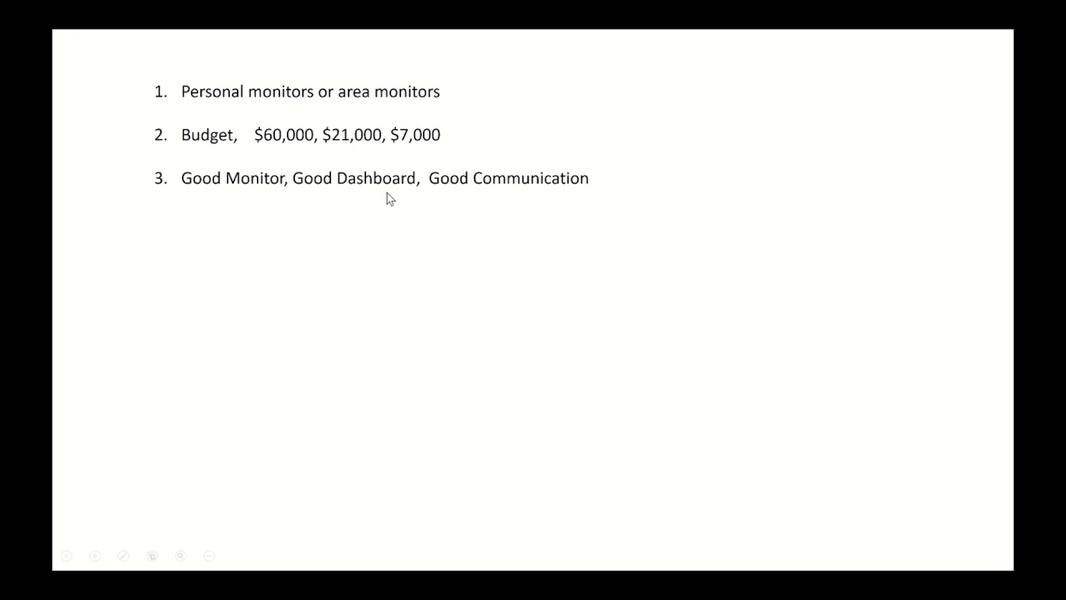
{"action": "mouse_move", "coordinate": [466, 145]}
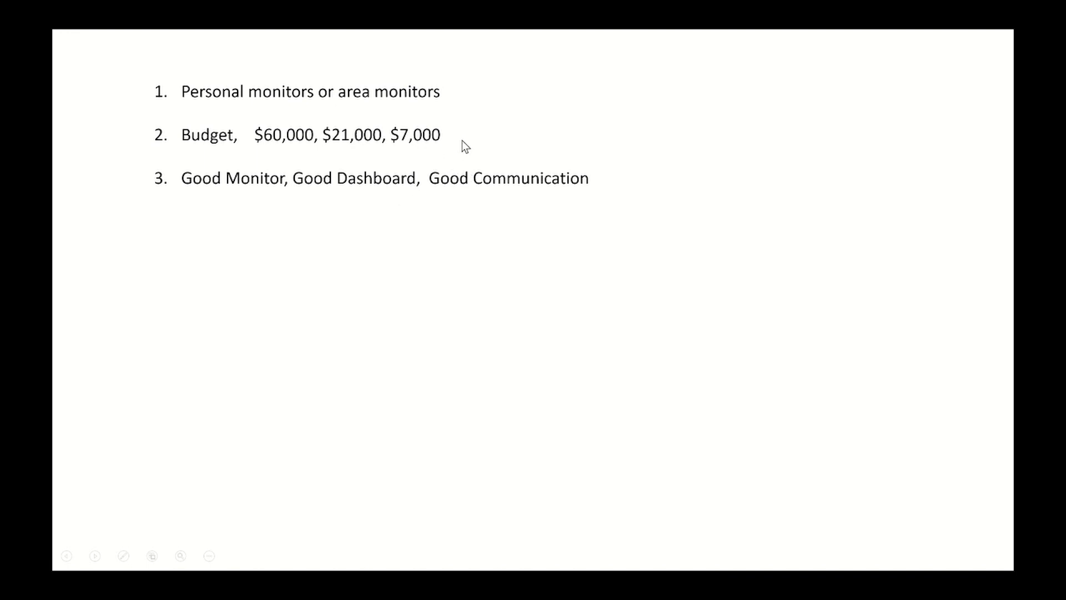
{"action": "mouse_move", "coordinate": [345, 169]}
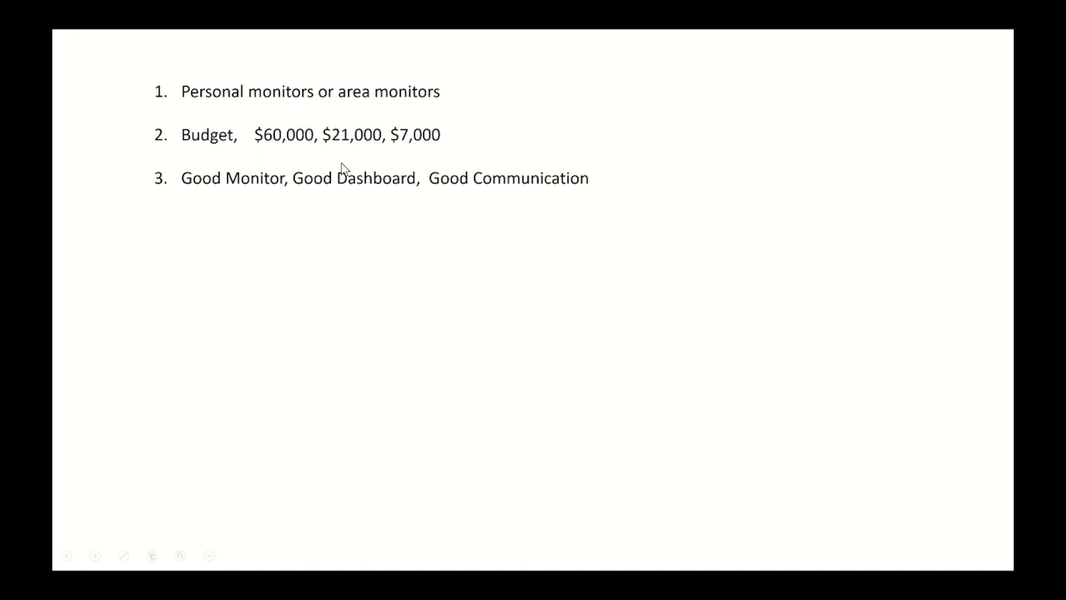
{"action": "mouse_move", "coordinate": [343, 152]}
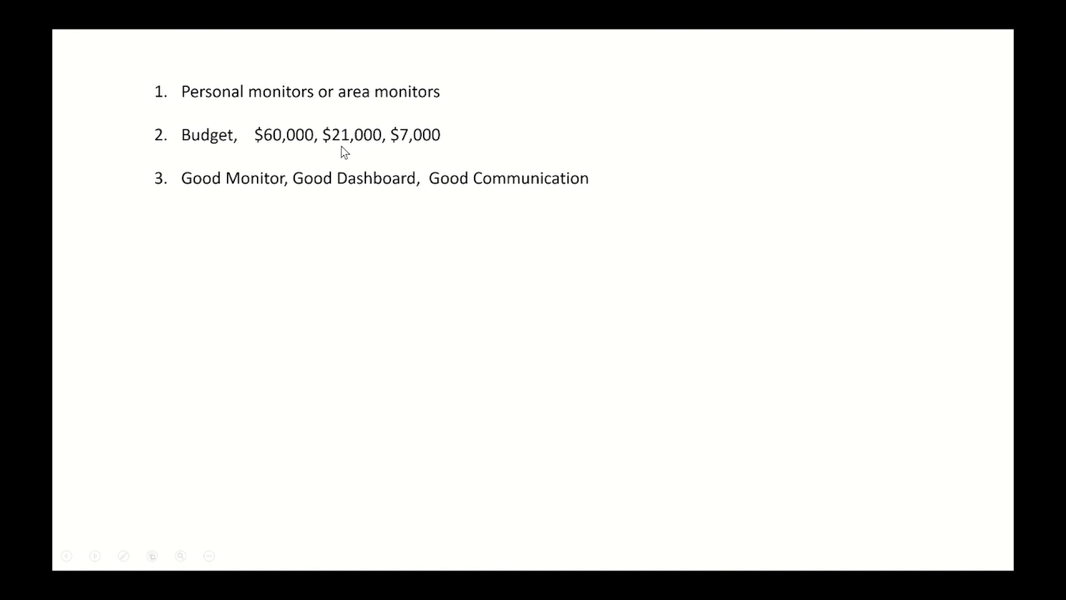
{"action": "mouse_move", "coordinate": [361, 144]}
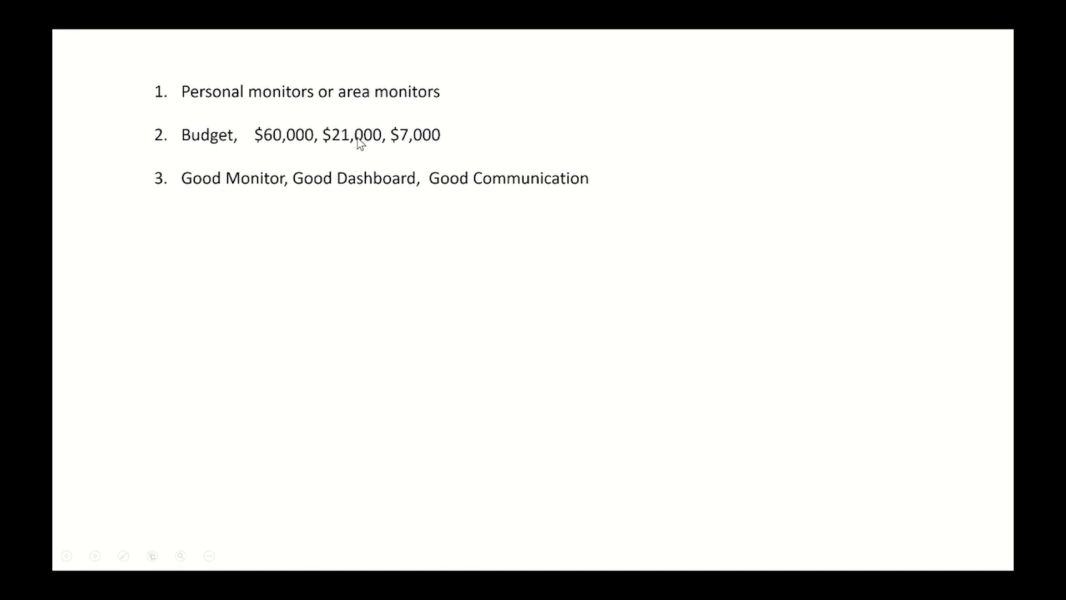
{"action": "mouse_move", "coordinate": [359, 123]}
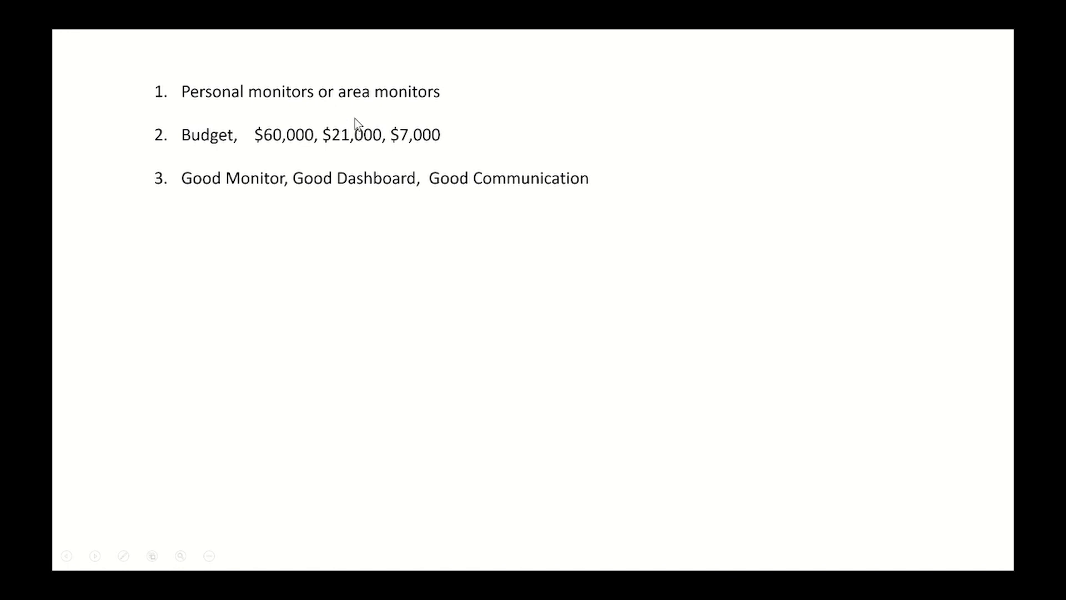
{"action": "mouse_move", "coordinate": [357, 143]}
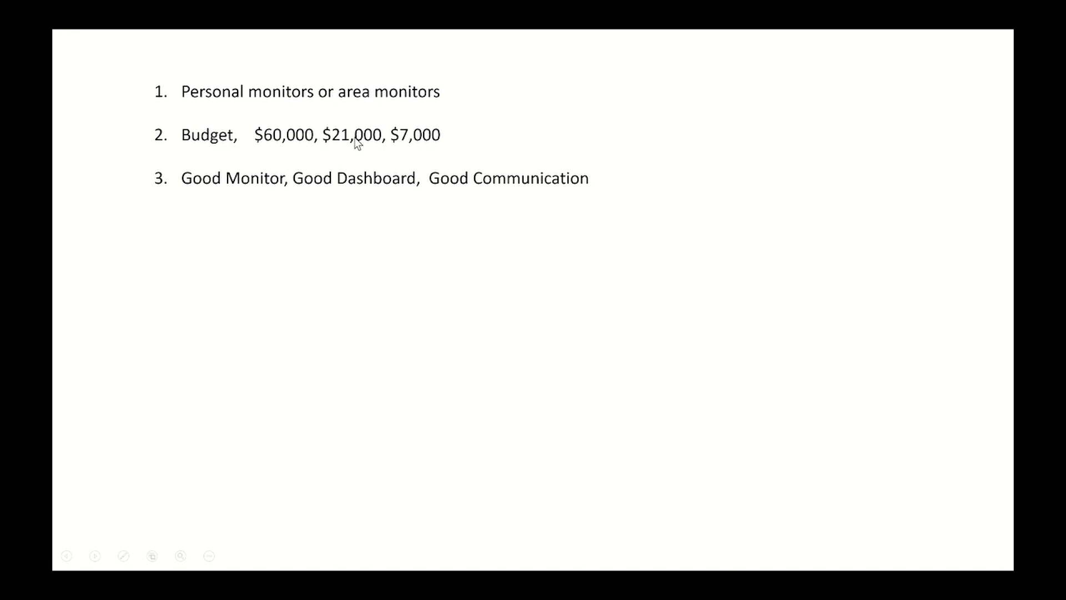
{"action": "mouse_move", "coordinate": [307, 149]}
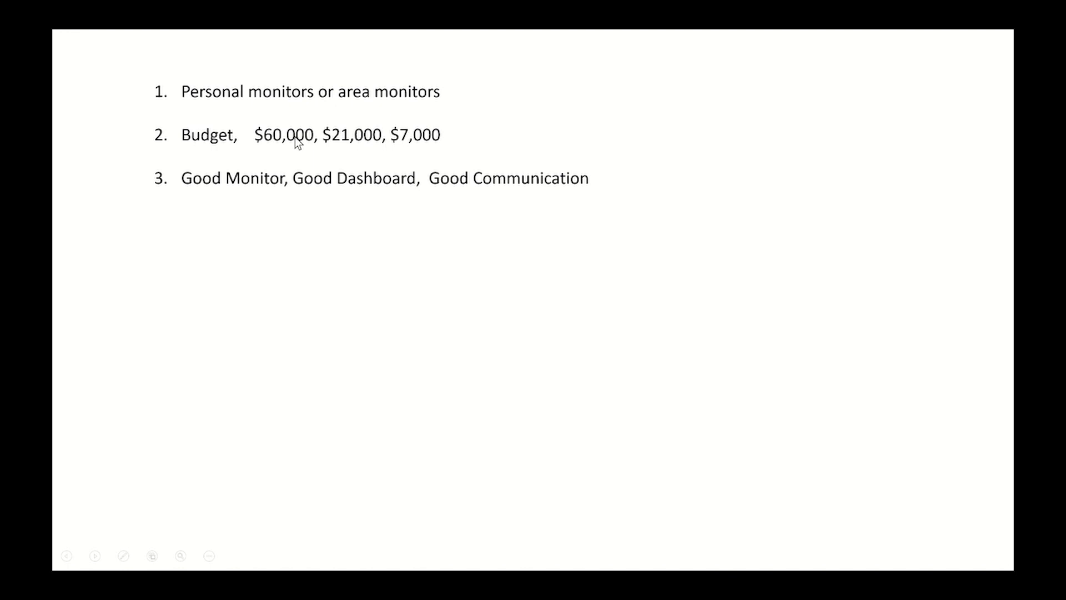
{"action": "mouse_move", "coordinate": [275, 129]}
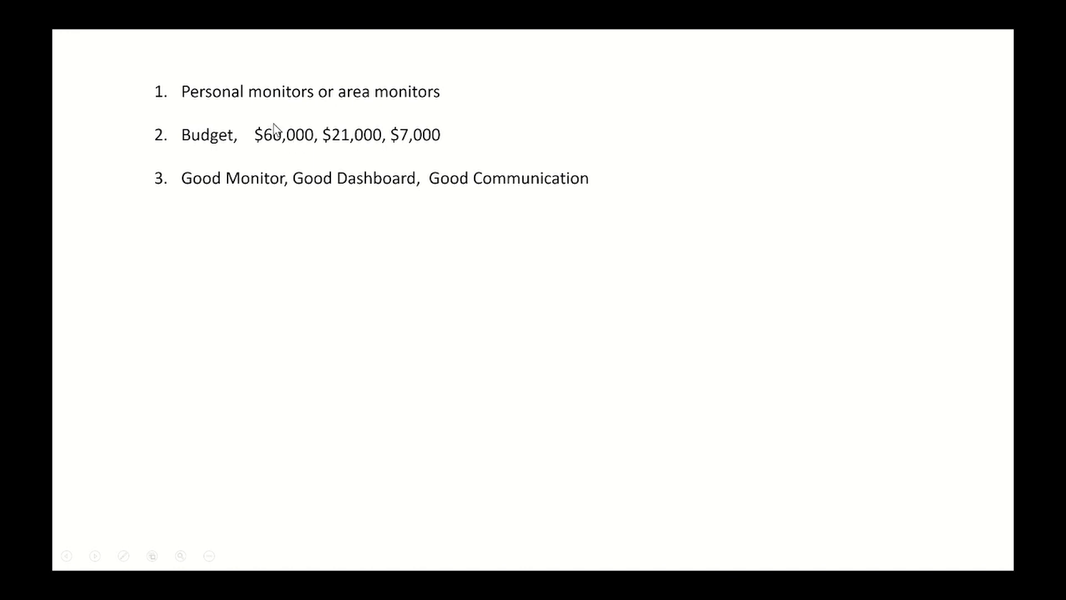
{"action": "mouse_move", "coordinate": [302, 148]}
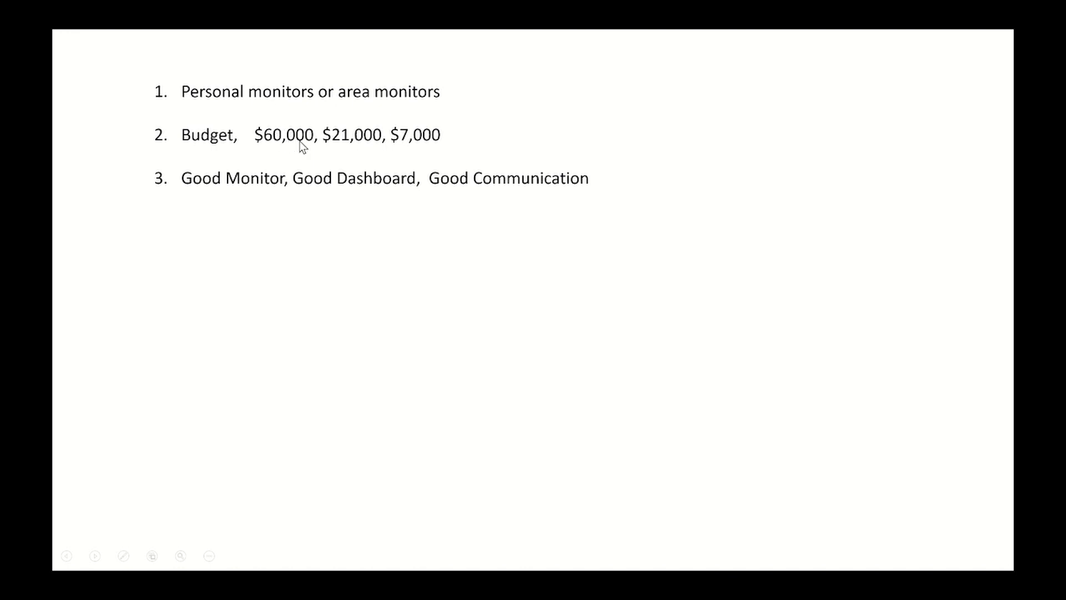
{"action": "mouse_move", "coordinate": [264, 115]}
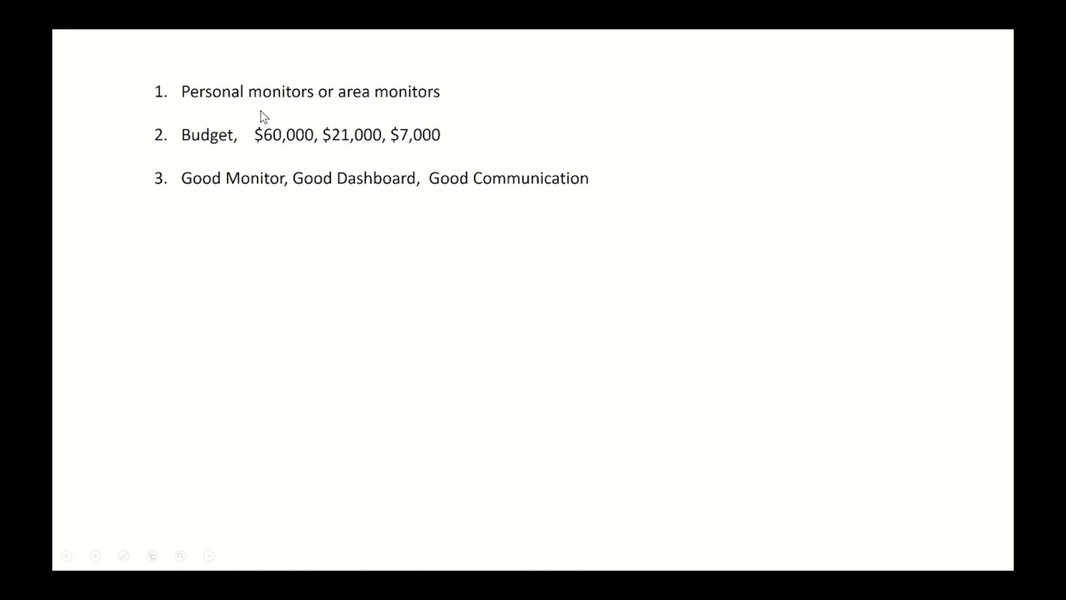
{"action": "mouse_move", "coordinate": [250, 127]}
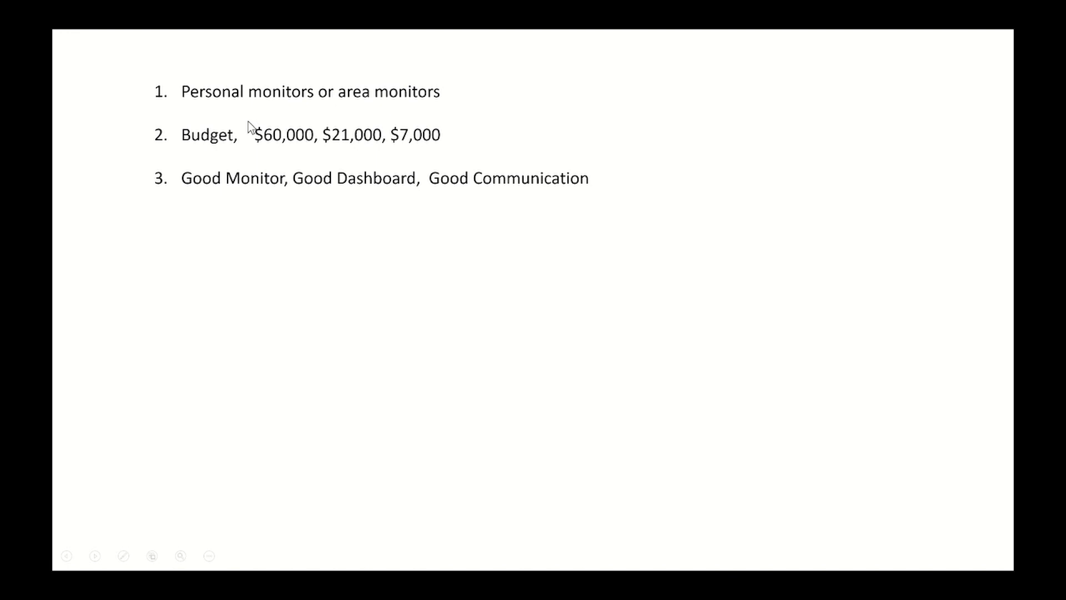
{"action": "mouse_move", "coordinate": [284, 136]}
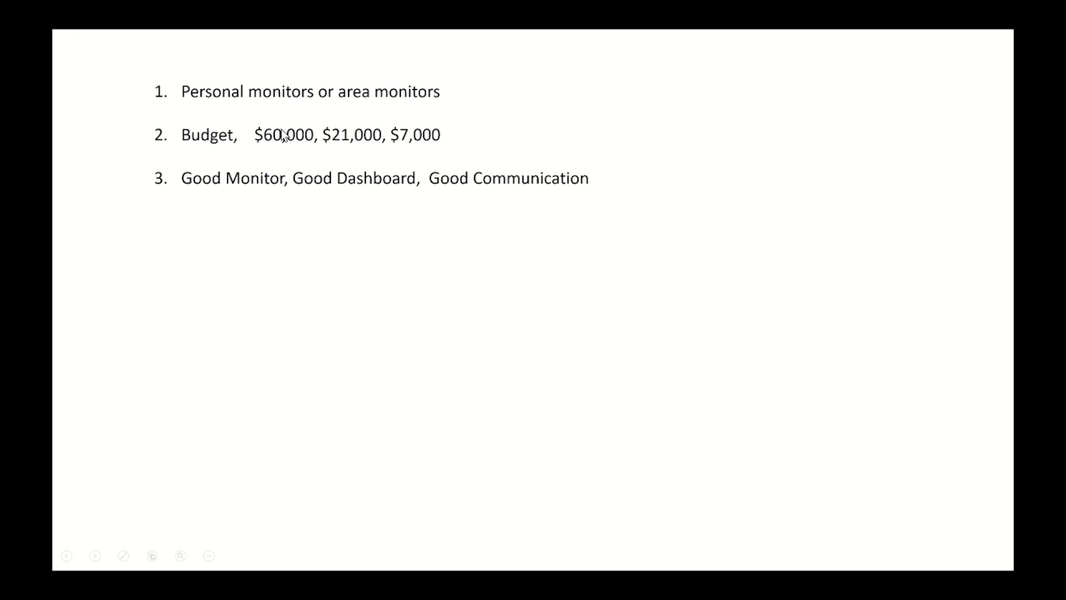
{"action": "mouse_move", "coordinate": [293, 141]}
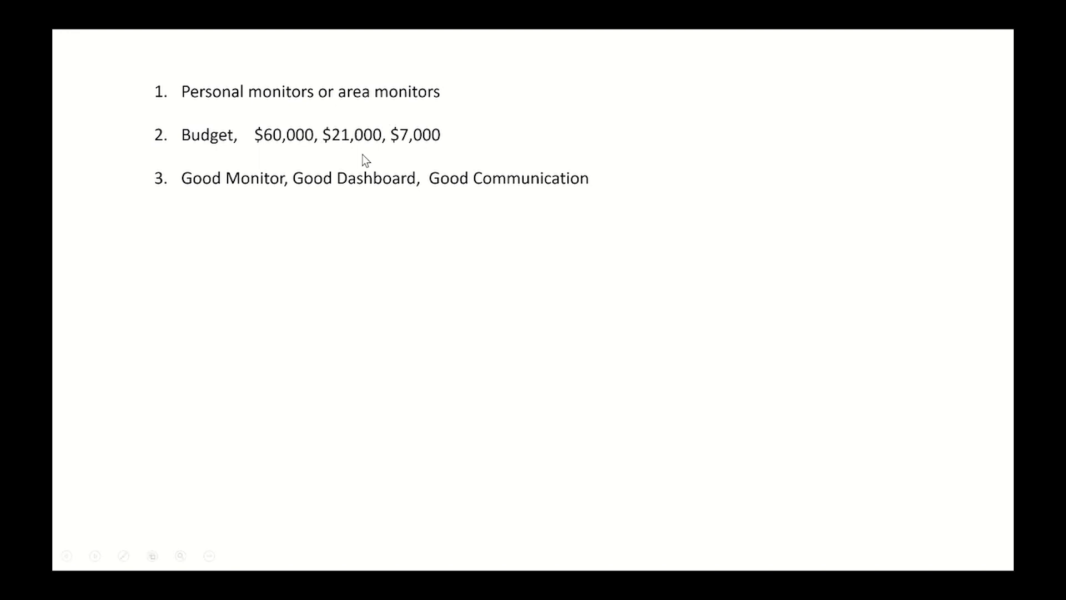
{"action": "mouse_move", "coordinate": [303, 151]}
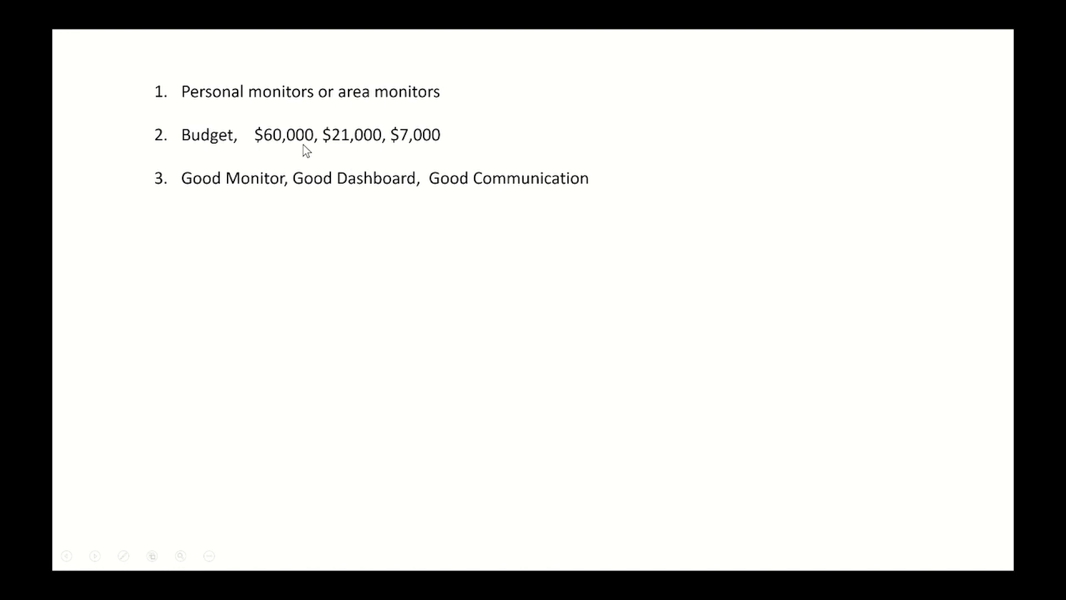
{"action": "mouse_move", "coordinate": [324, 251]}
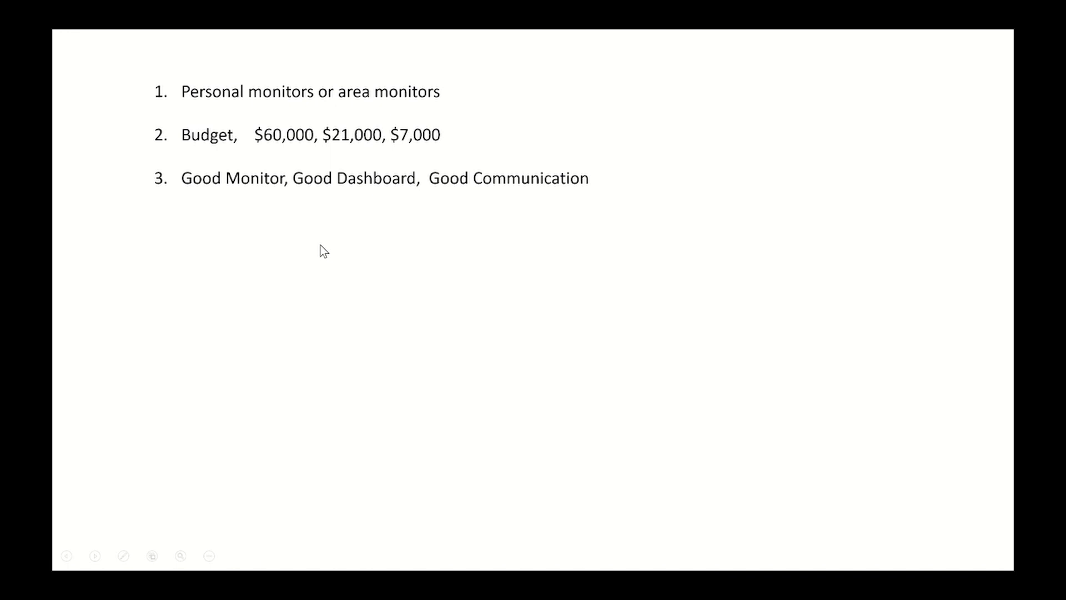
{"action": "mouse_move", "coordinate": [157, 595]}
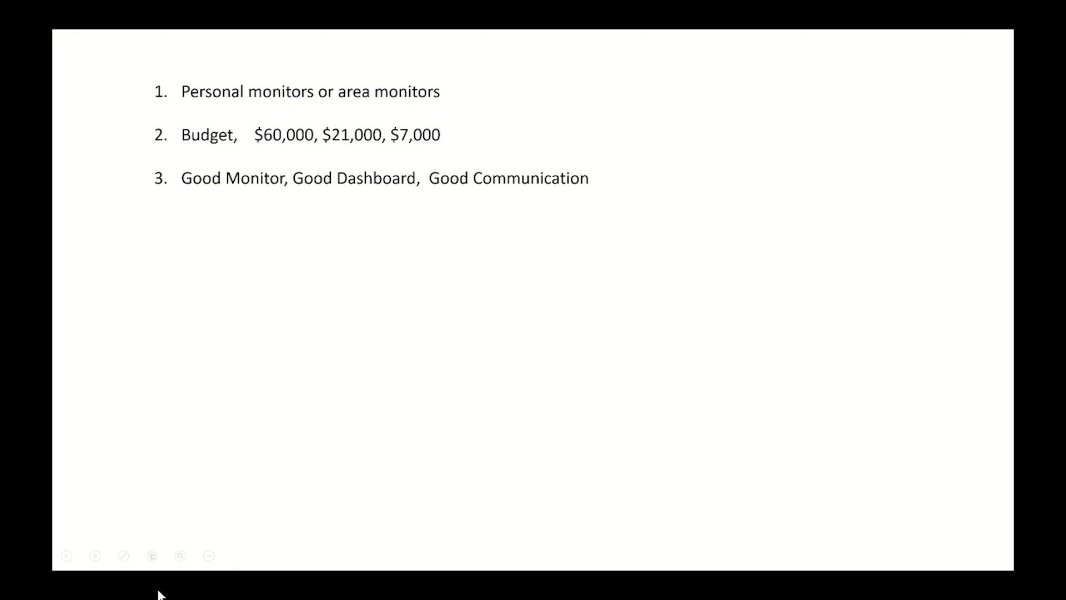
- Switch to the laser pointer in the slide show, then bring Edge's Rumble page forward
{"action": "left_click", "coordinate": [124, 555]}
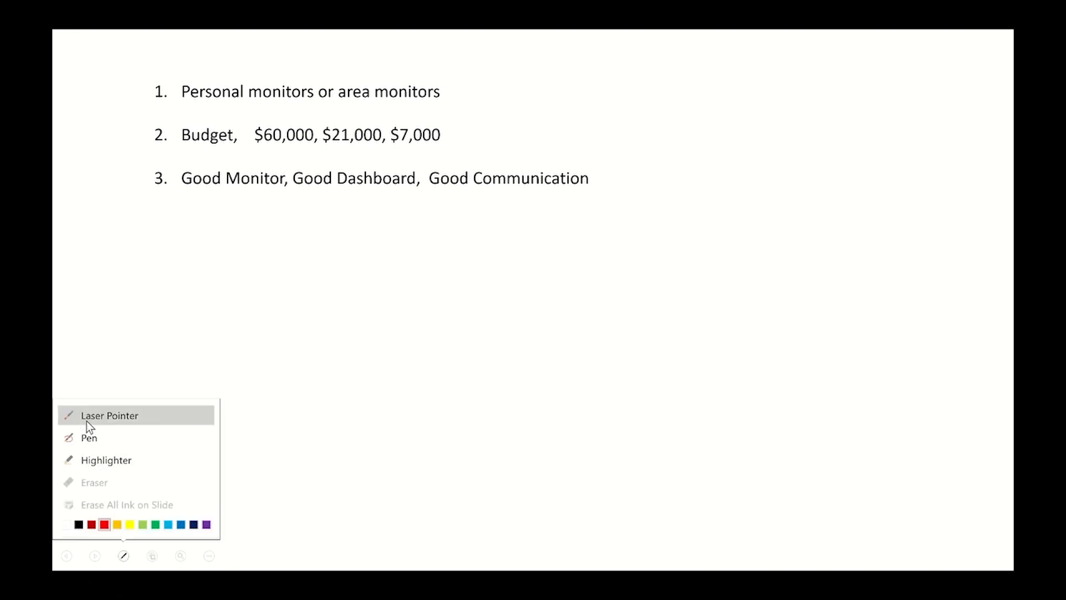
{"action": "left_click", "coordinate": [109, 415]}
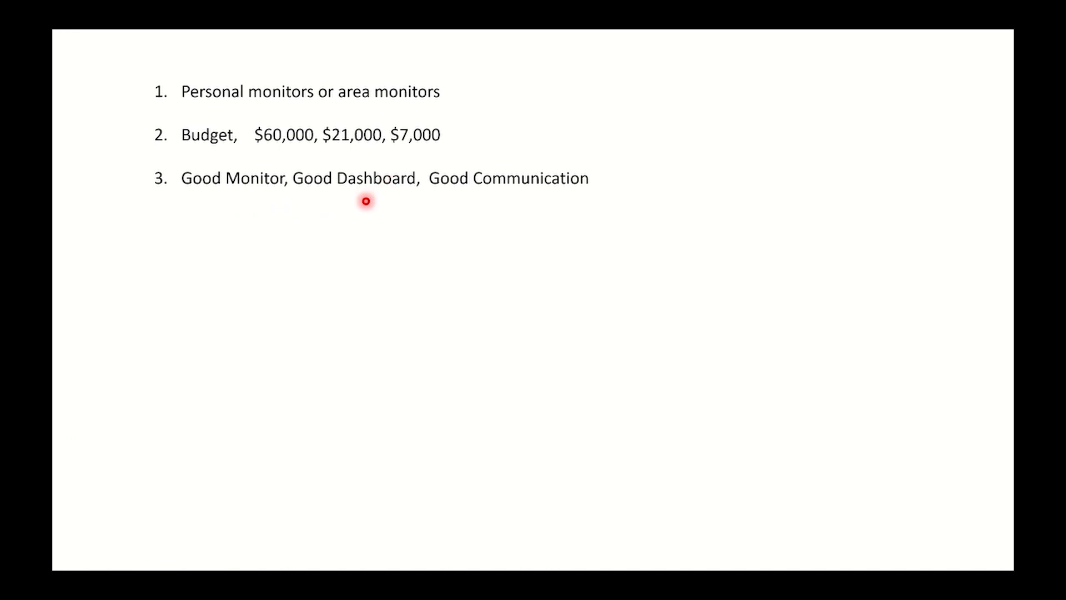
{"action": "mouse_move", "coordinate": [277, 202]}
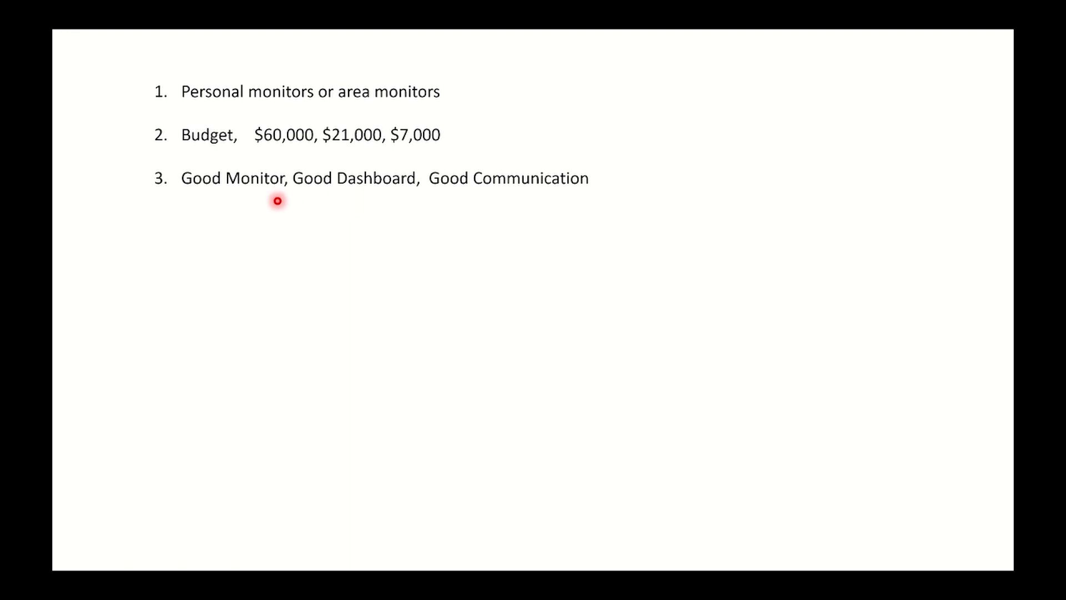
{"action": "mouse_move", "coordinate": [357, 205]}
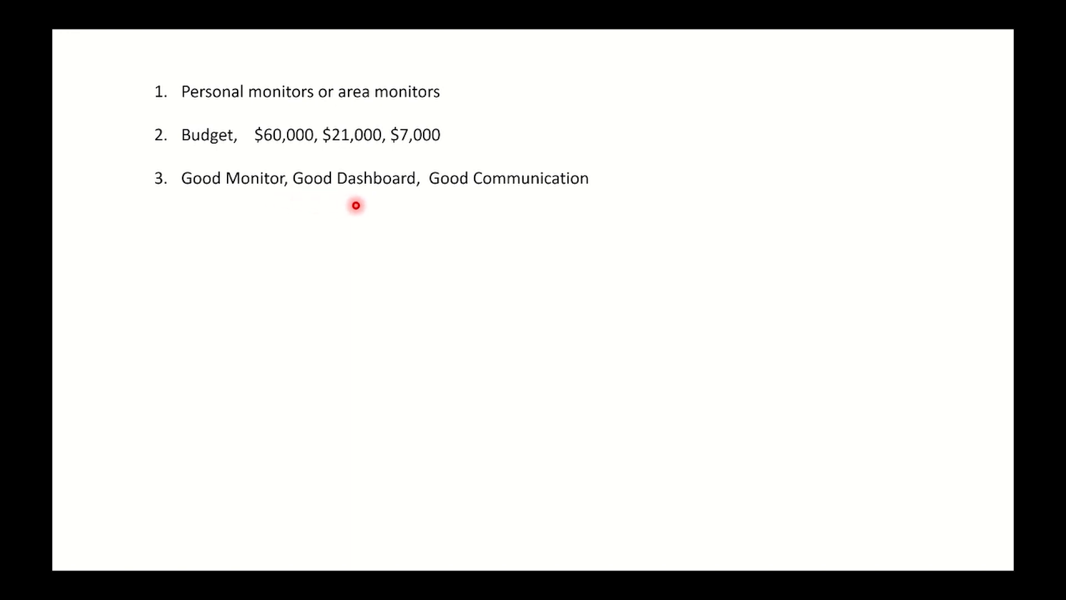
{"action": "mouse_move", "coordinate": [432, 222]}
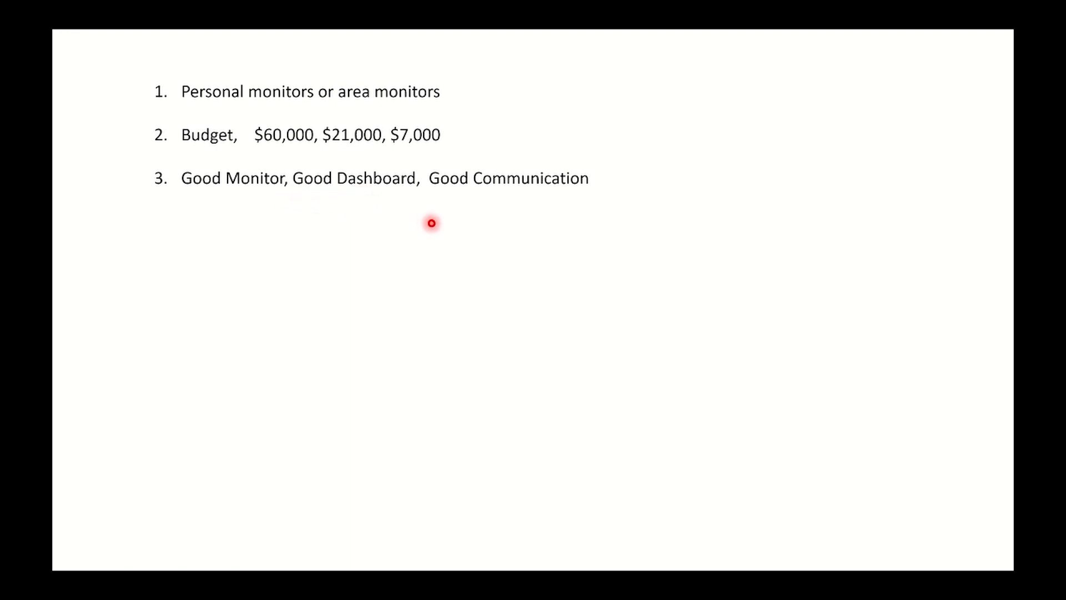
{"action": "mouse_move", "coordinate": [455, 168]}
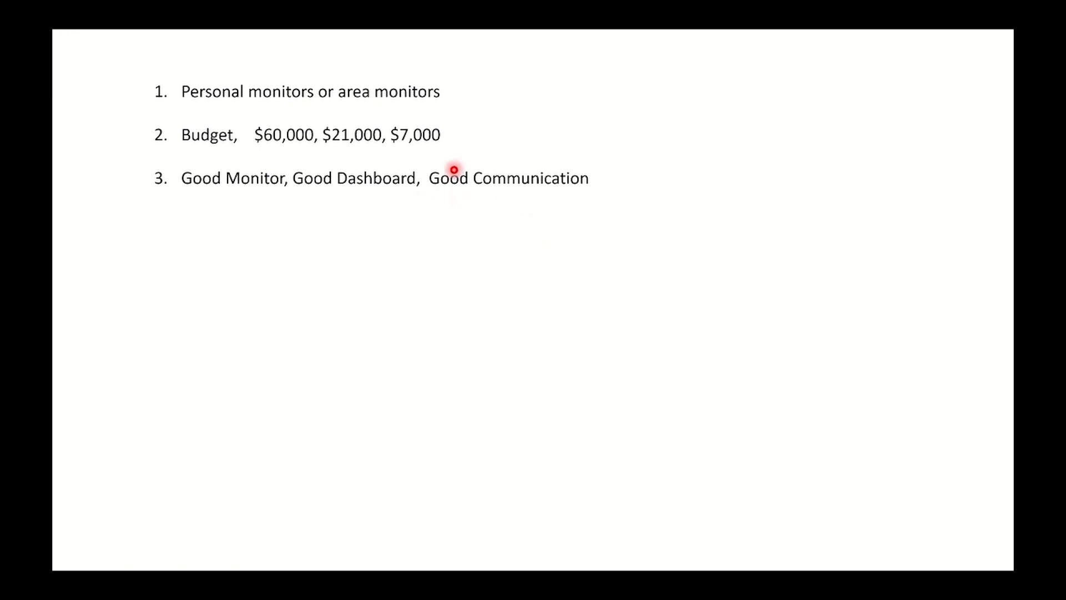
{"action": "mouse_move", "coordinate": [482, 198]}
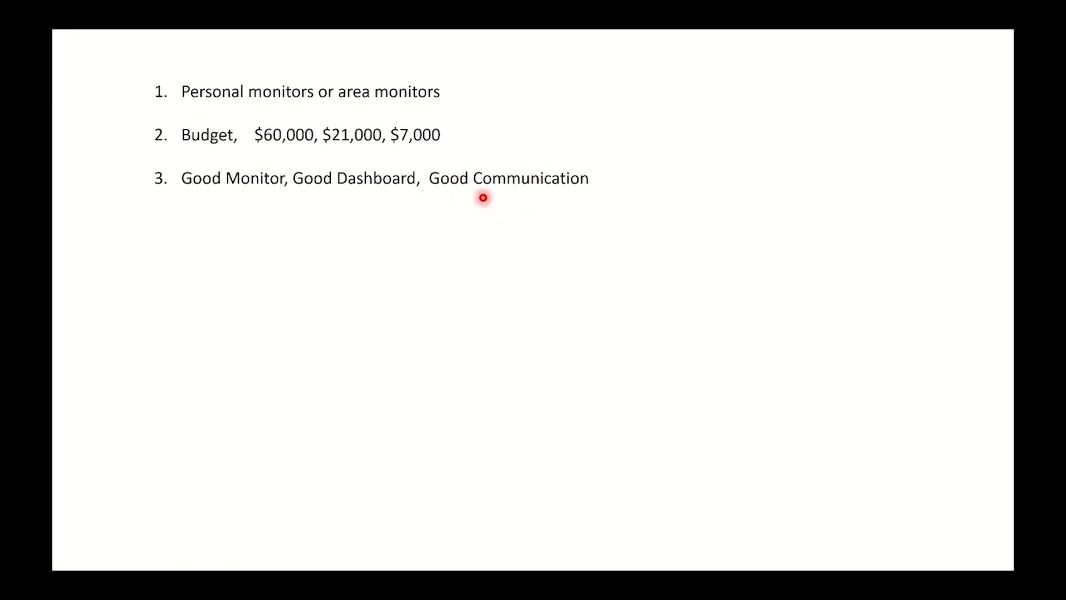
{"action": "mouse_move", "coordinate": [681, 47]}
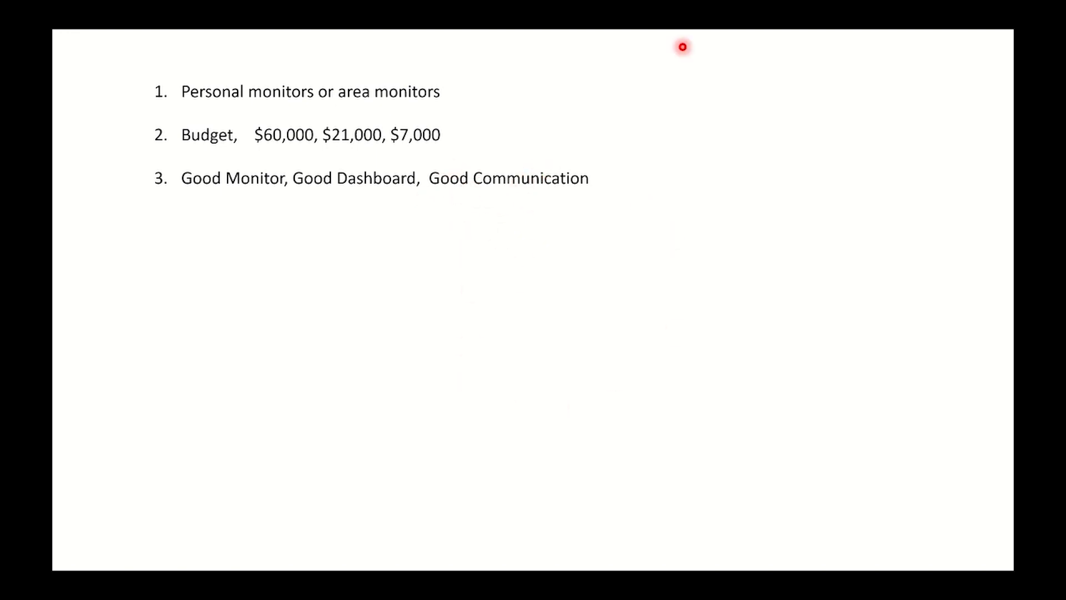
{"action": "mouse_move", "coordinate": [486, 225]}
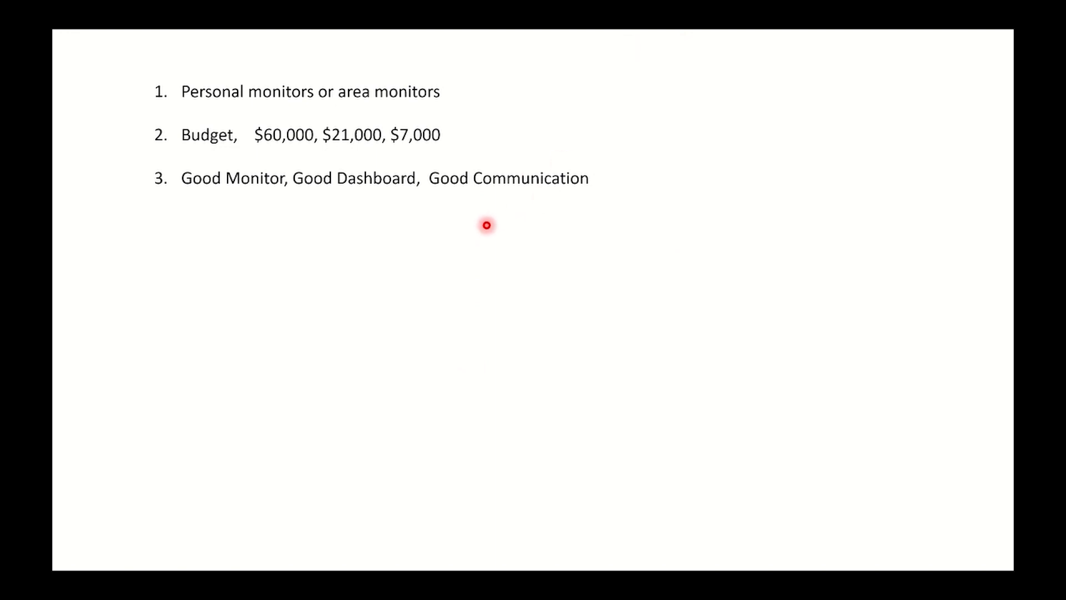
{"action": "mouse_move", "coordinate": [367, 208]}
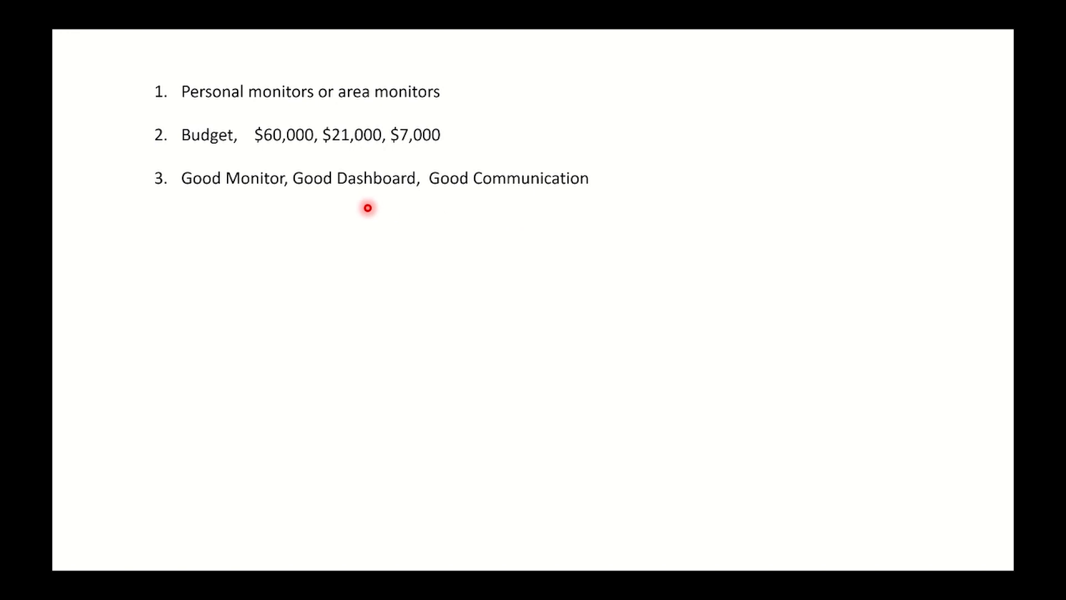
{"action": "mouse_move", "coordinate": [386, 221]}
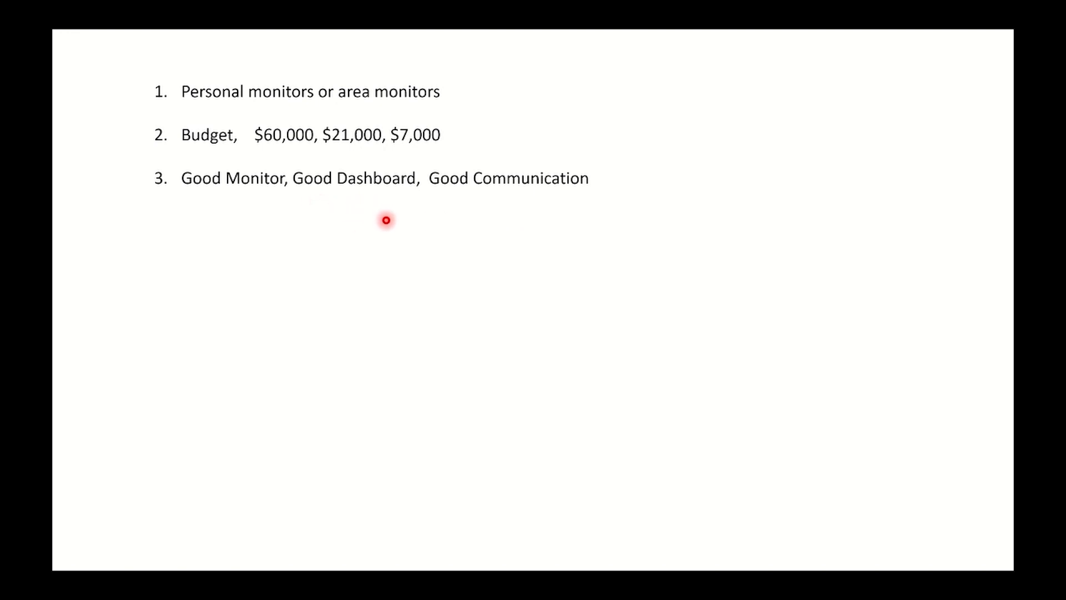
{"action": "mouse_move", "coordinate": [401, 256]}
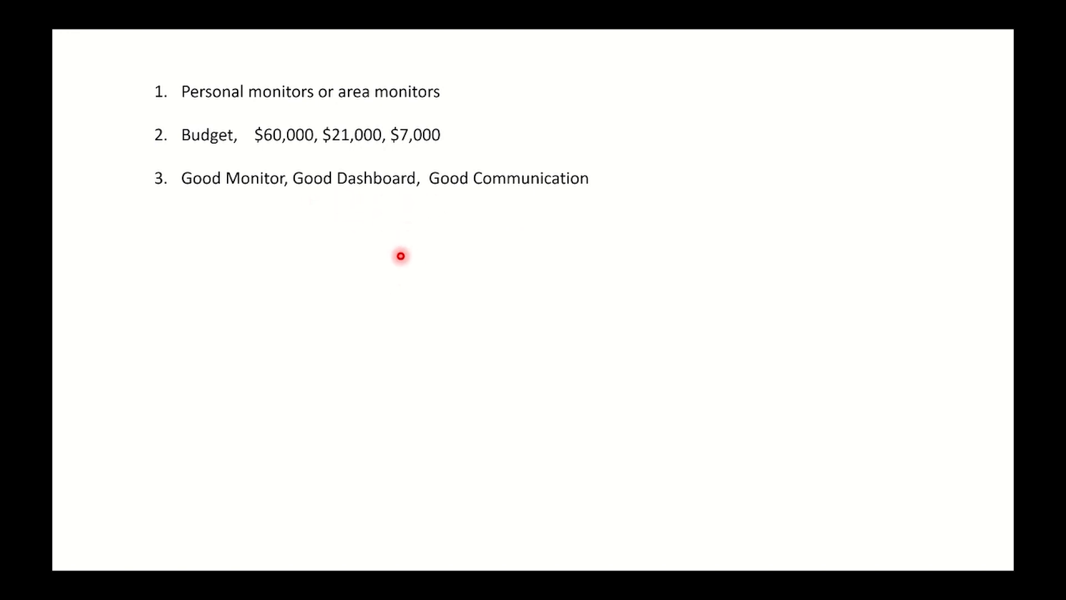
{"action": "mouse_move", "coordinate": [339, 177]}
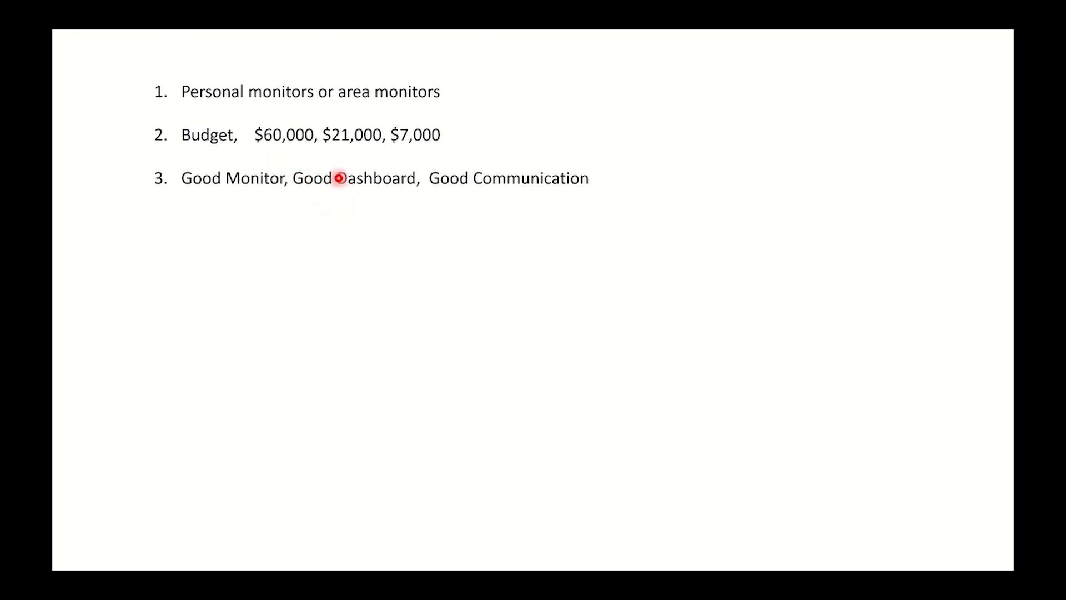
{"action": "mouse_move", "coordinate": [440, 236]}
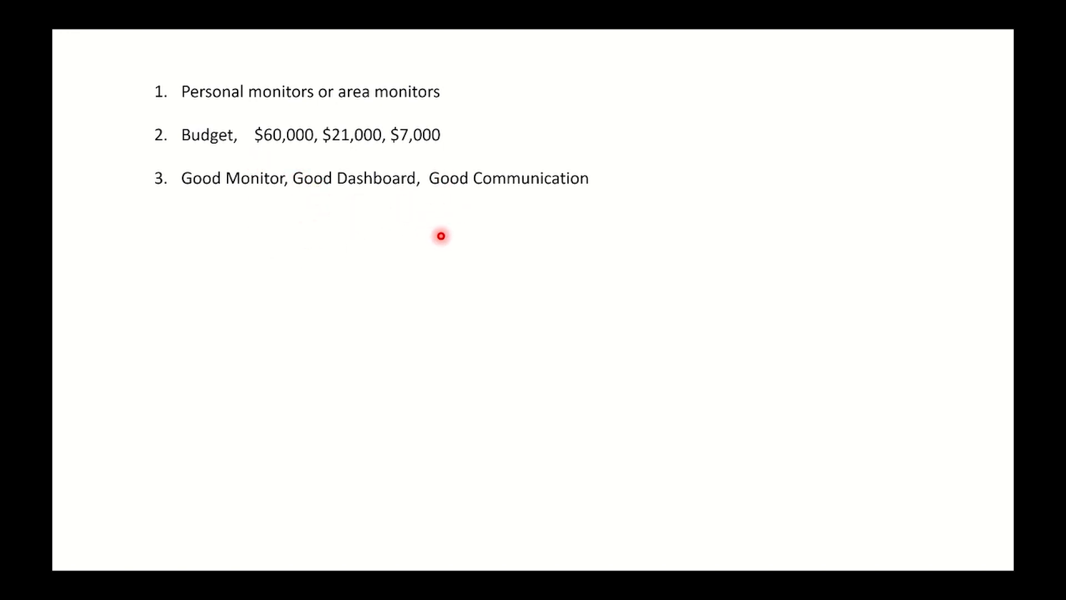
{"action": "mouse_move", "coordinate": [430, 201]}
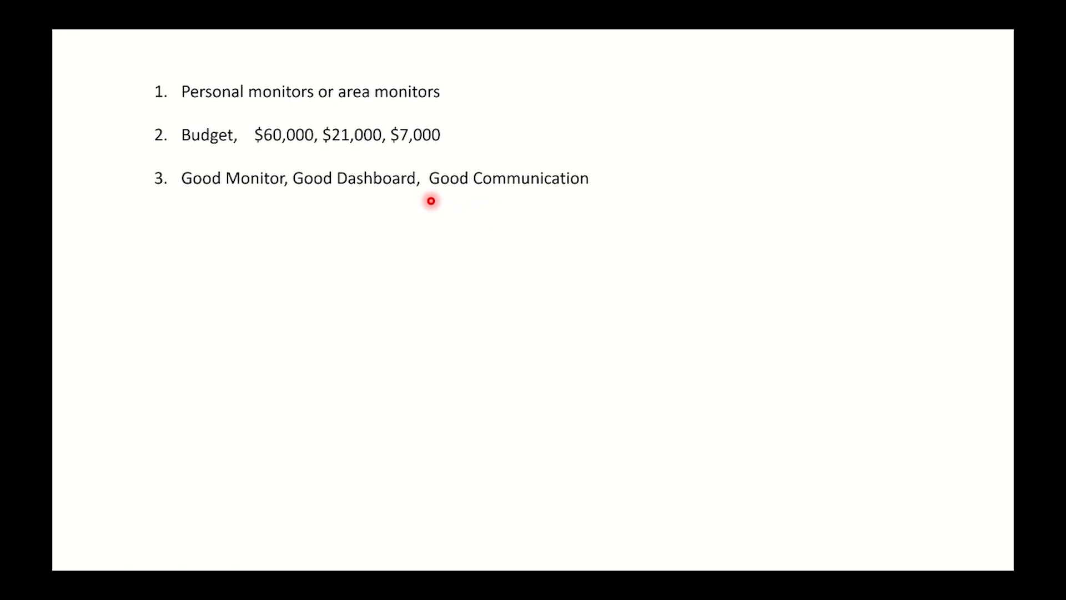
{"action": "mouse_move", "coordinate": [414, 203]}
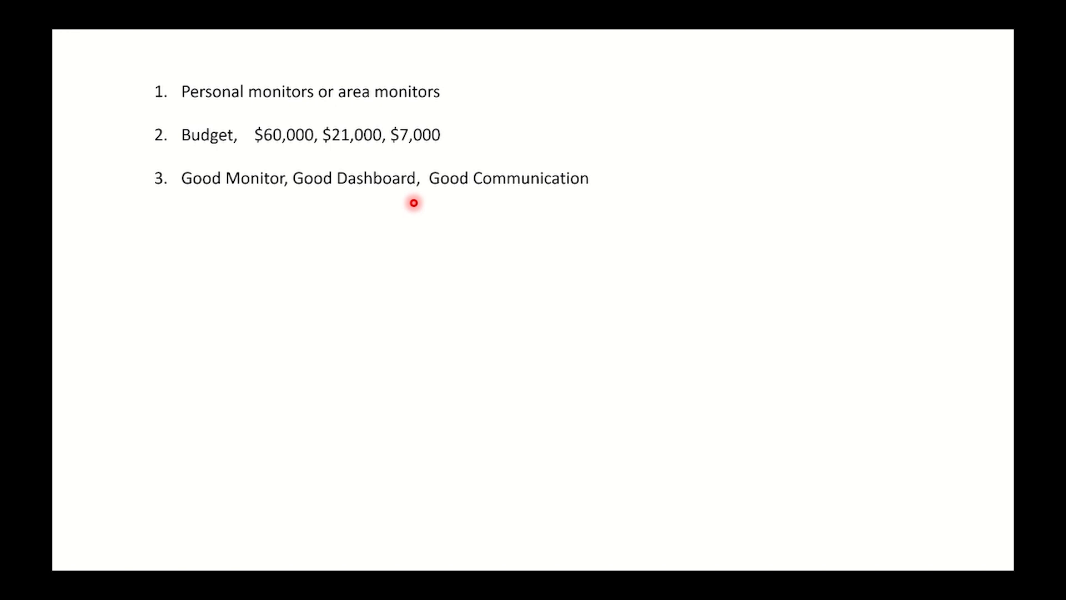
{"action": "mouse_move", "coordinate": [387, 198]}
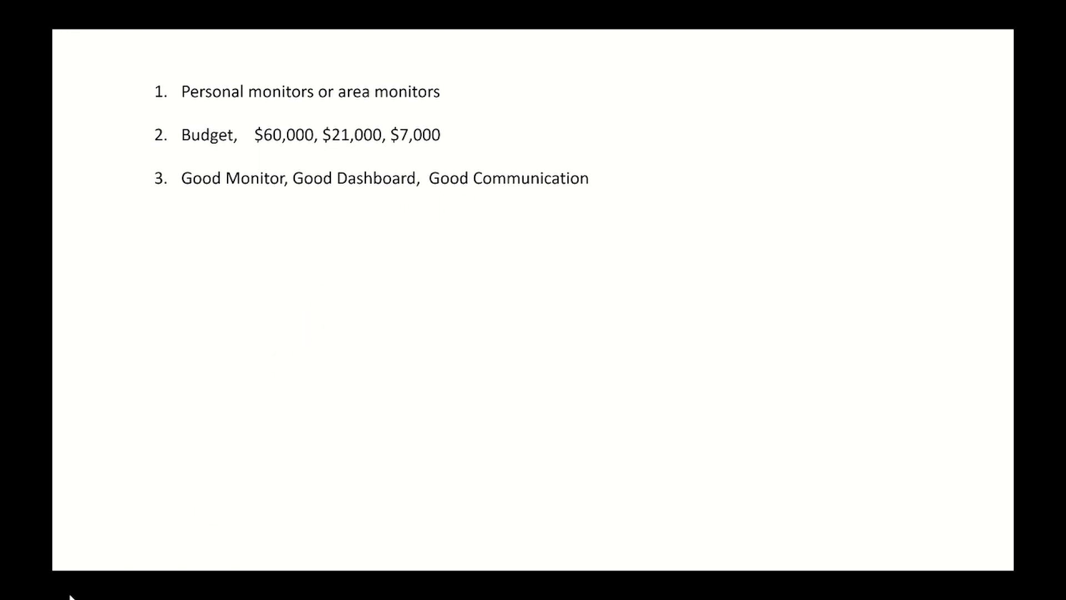
{"action": "mouse_move", "coordinate": [343, 359]}
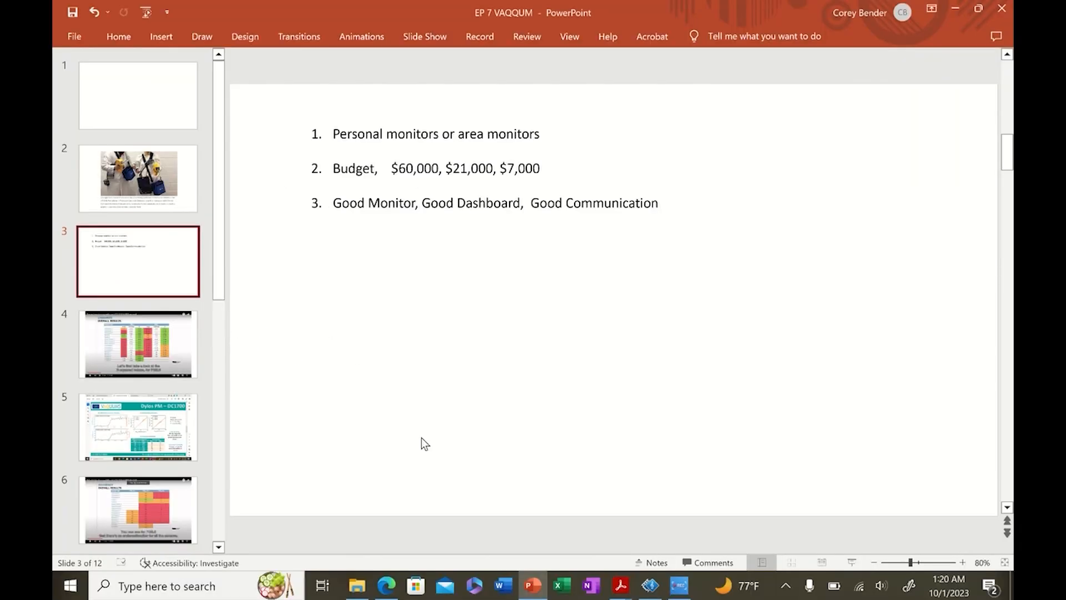
{"action": "left_click", "coordinate": [387, 585]}
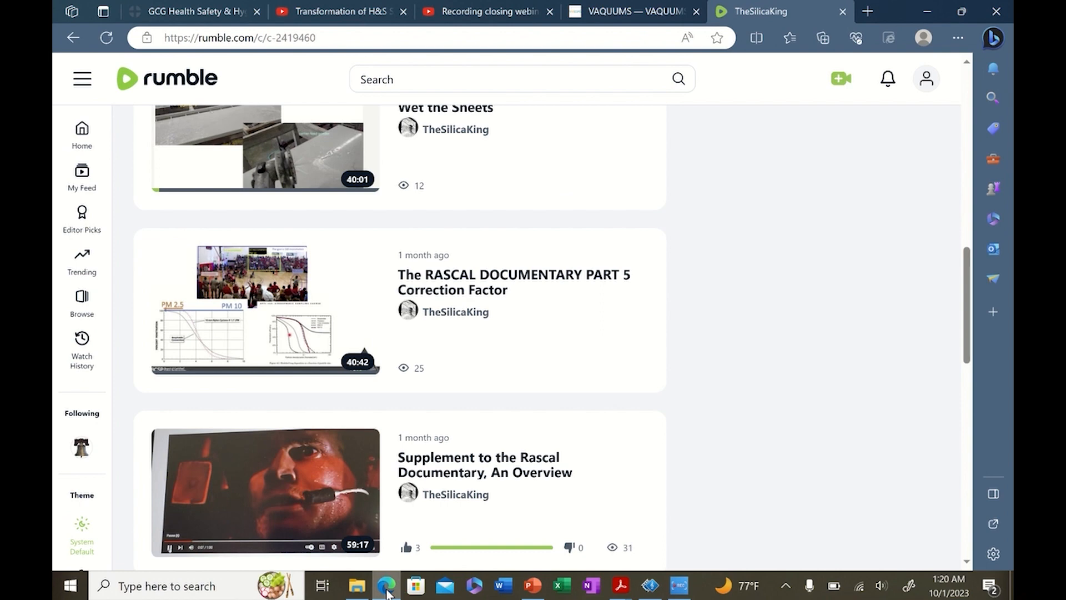
- Switch to the GCG Health Safety & Hygiene tab showing the EXPOSI homepage
{"action": "left_click", "coordinate": [194, 12]}
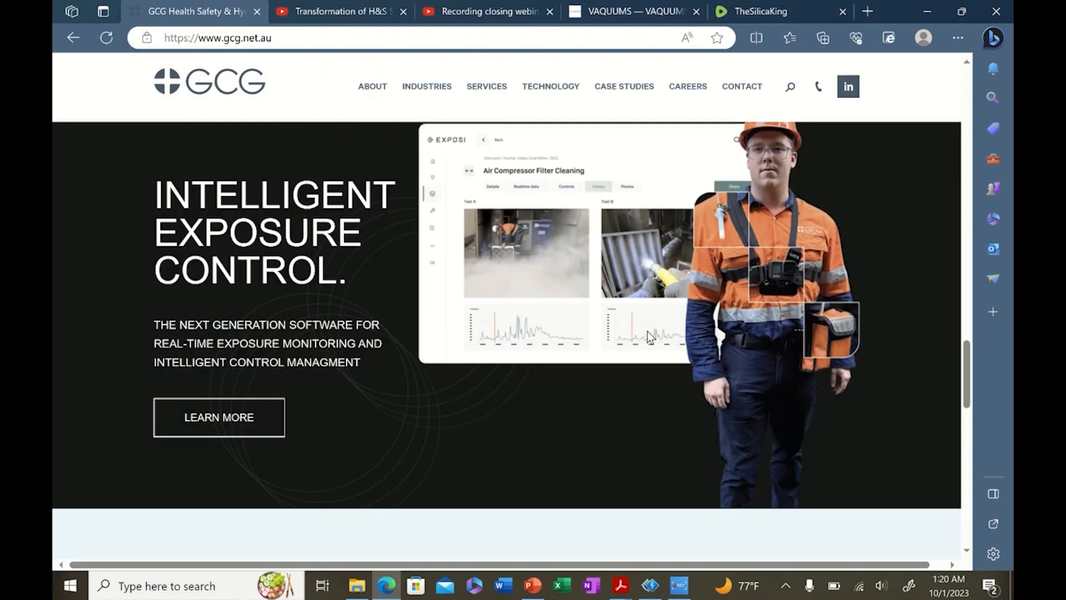
{"action": "mouse_move", "coordinate": [442, 197]}
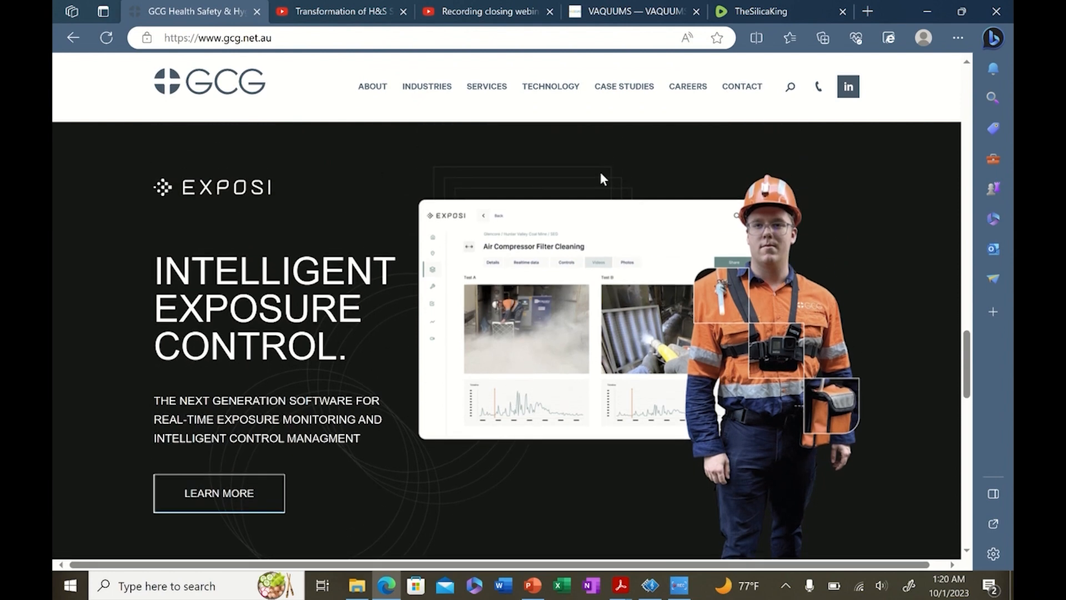
{"action": "mouse_move", "coordinate": [410, 432]}
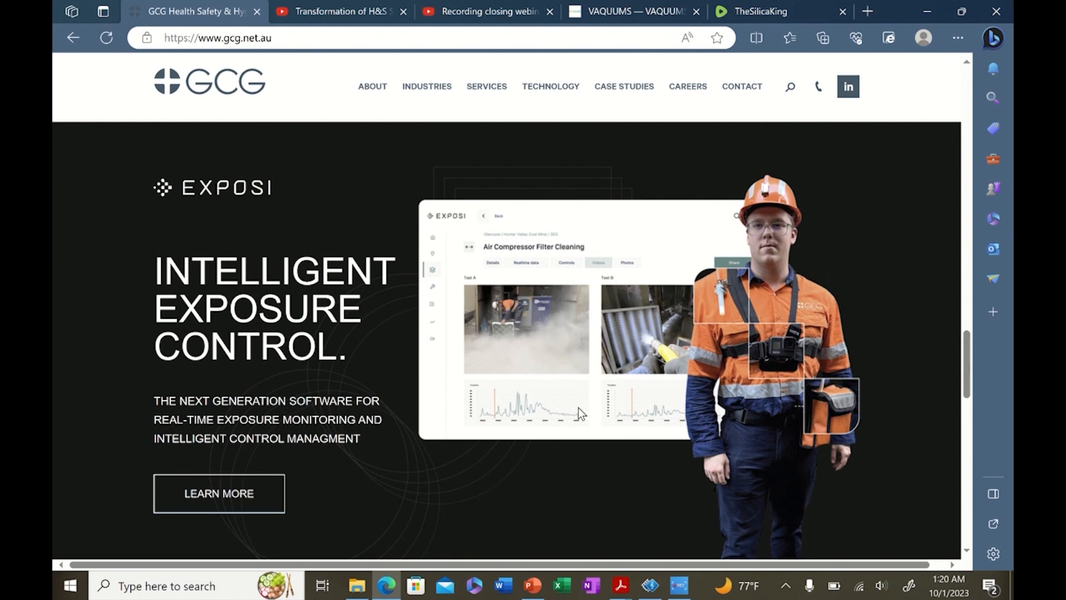
{"action": "mouse_move", "coordinate": [474, 441]}
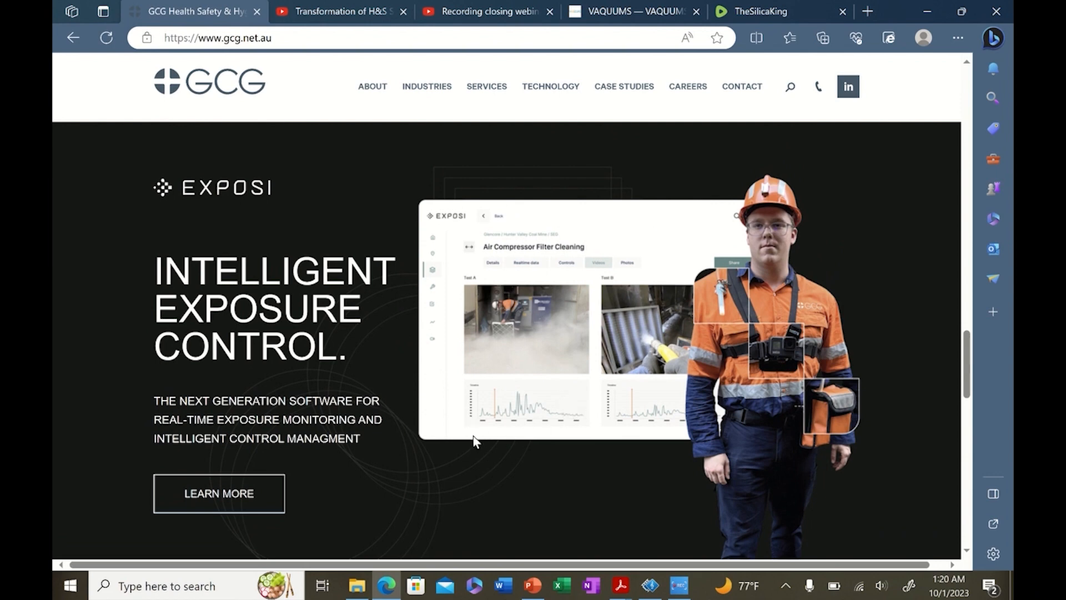
{"action": "mouse_move", "coordinate": [359, 187]}
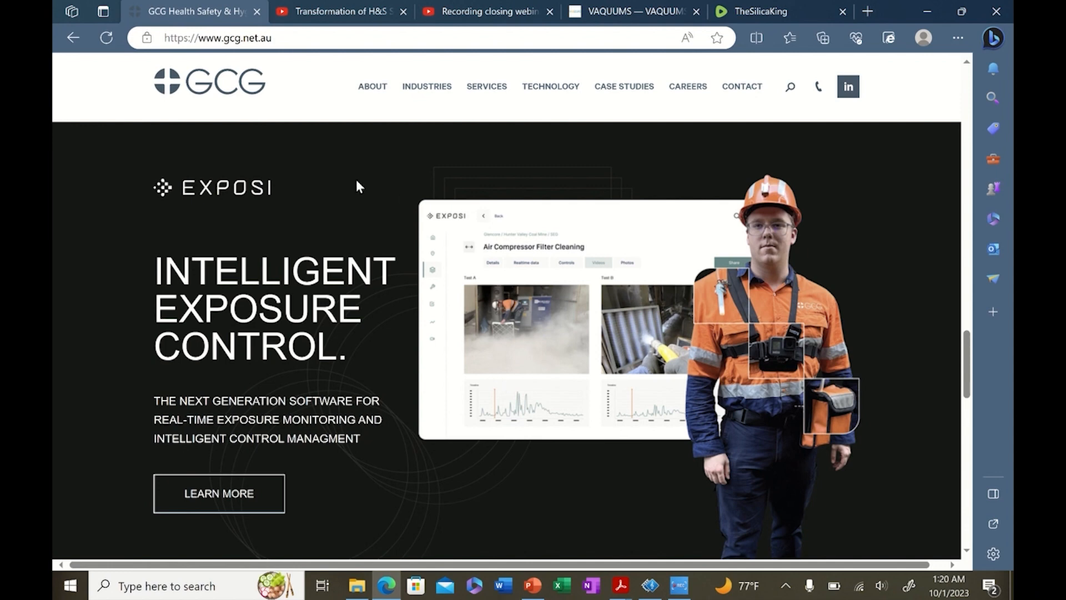
{"action": "mouse_move", "coordinate": [384, 278]}
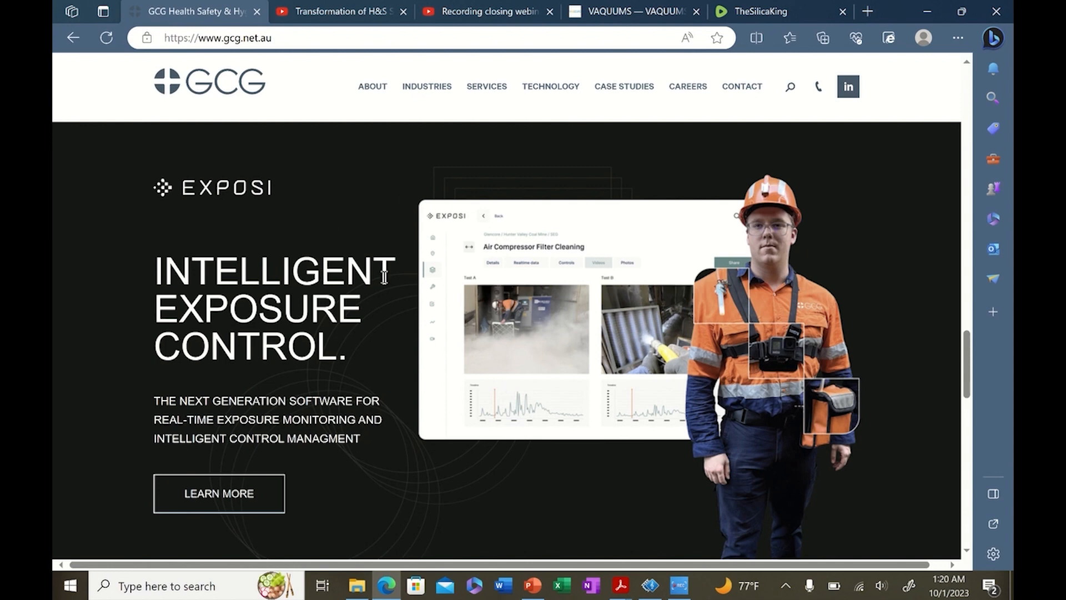
{"action": "mouse_move", "coordinate": [359, 240]}
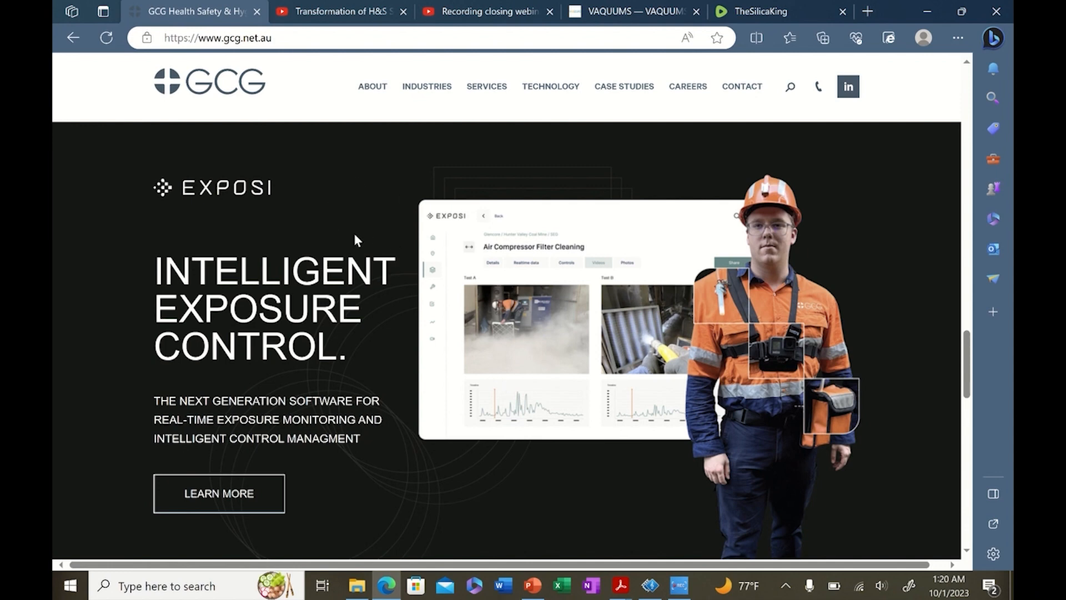
{"action": "mouse_move", "coordinate": [670, 343]}
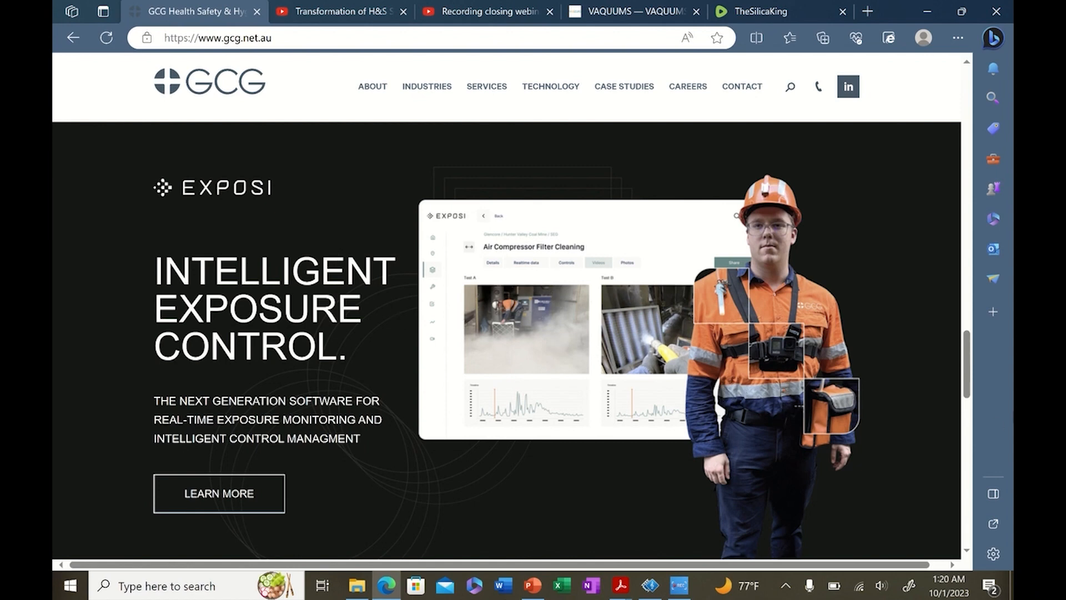
{"action": "mouse_move", "coordinate": [848, 413]}
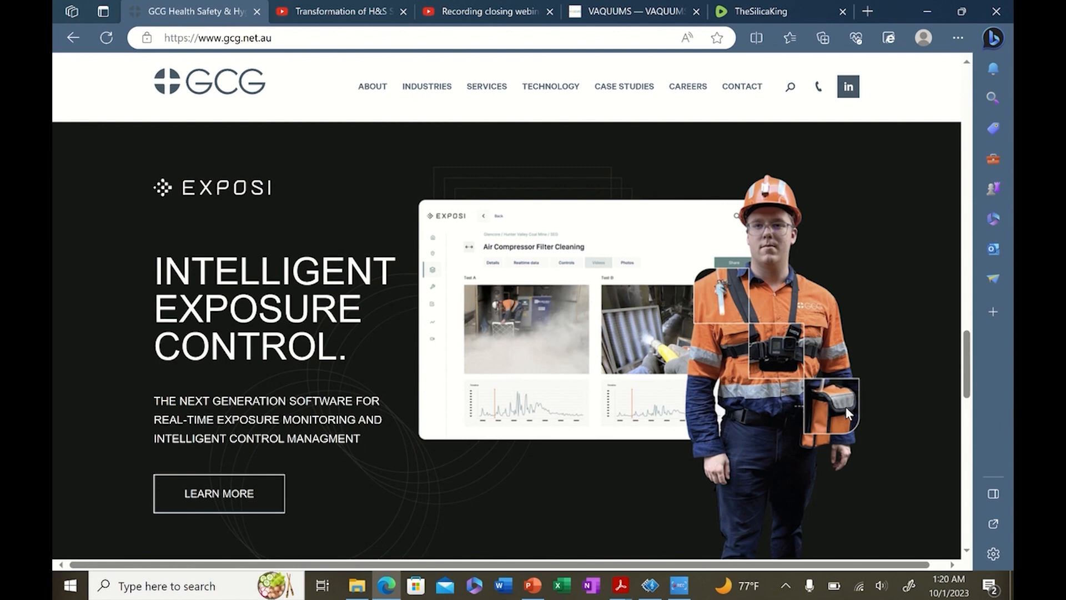
{"action": "mouse_move", "coordinate": [791, 354]}
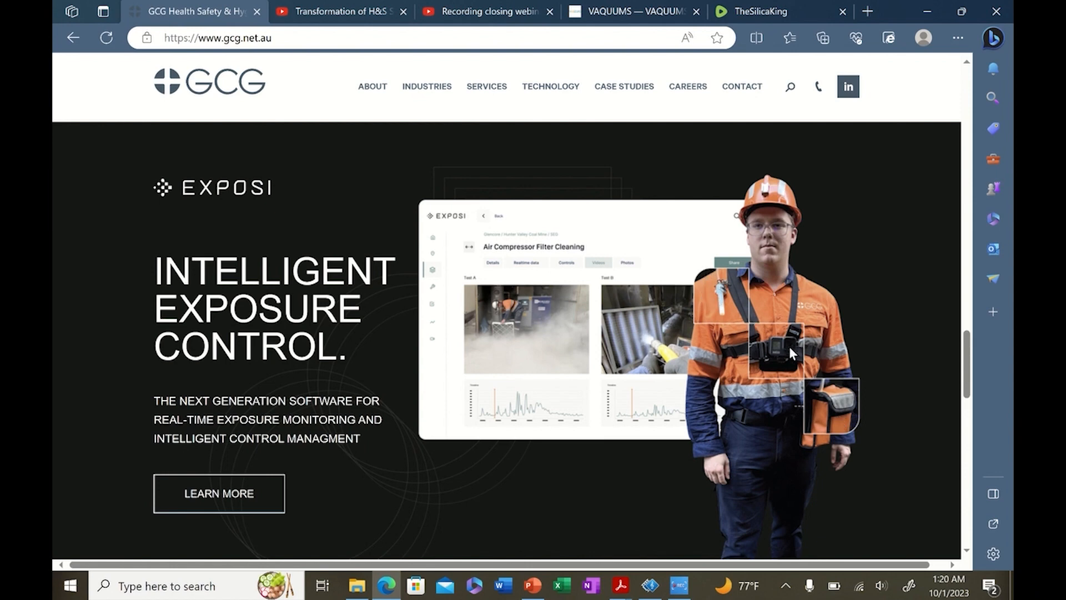
{"action": "mouse_move", "coordinate": [796, 363]}
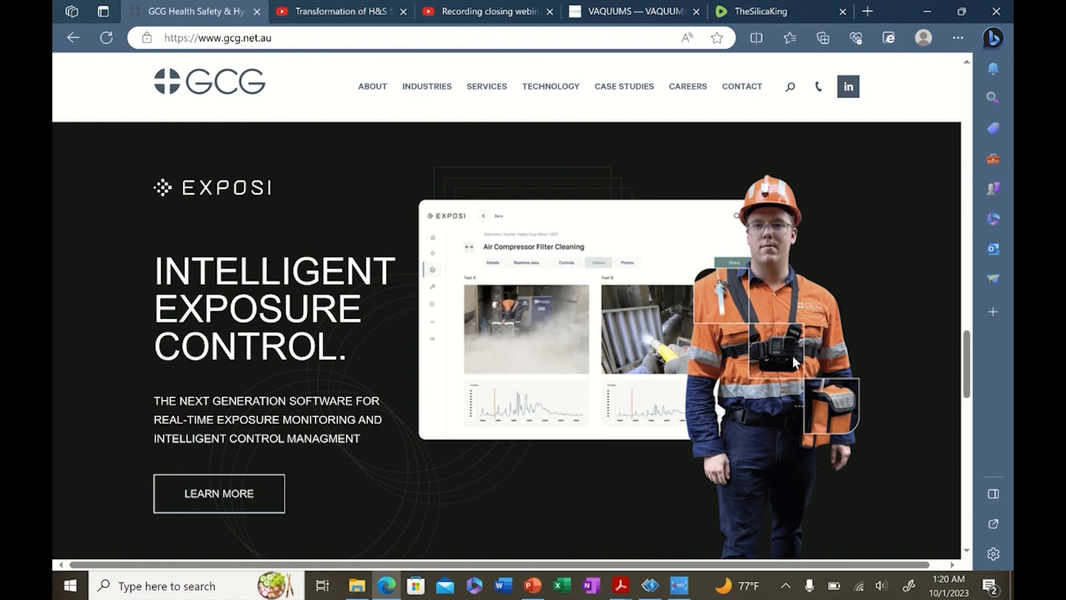
{"action": "mouse_move", "coordinate": [738, 302]}
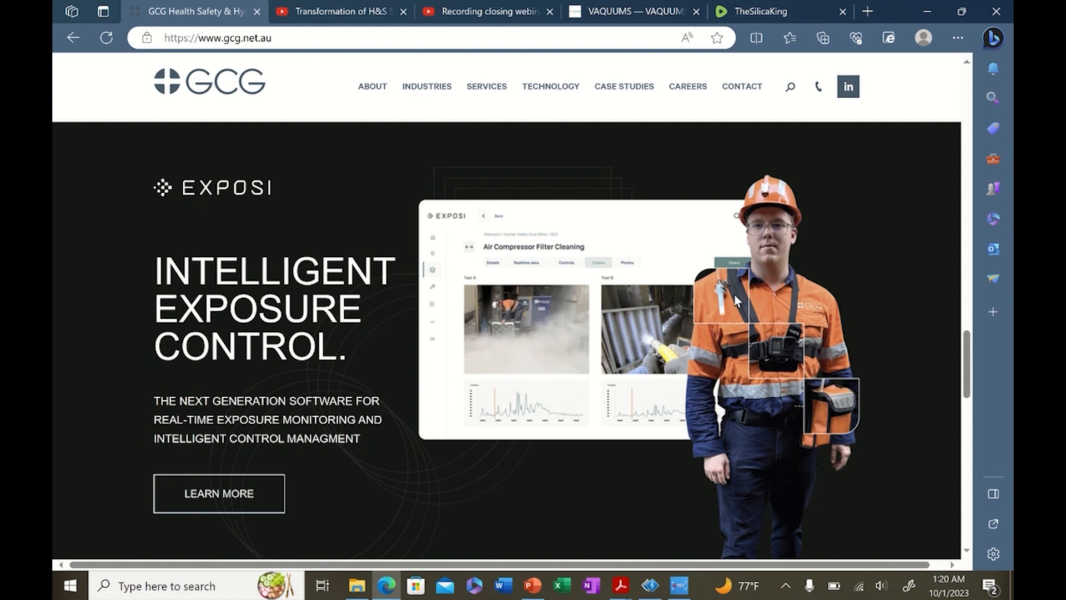
{"action": "mouse_move", "coordinate": [728, 287]}
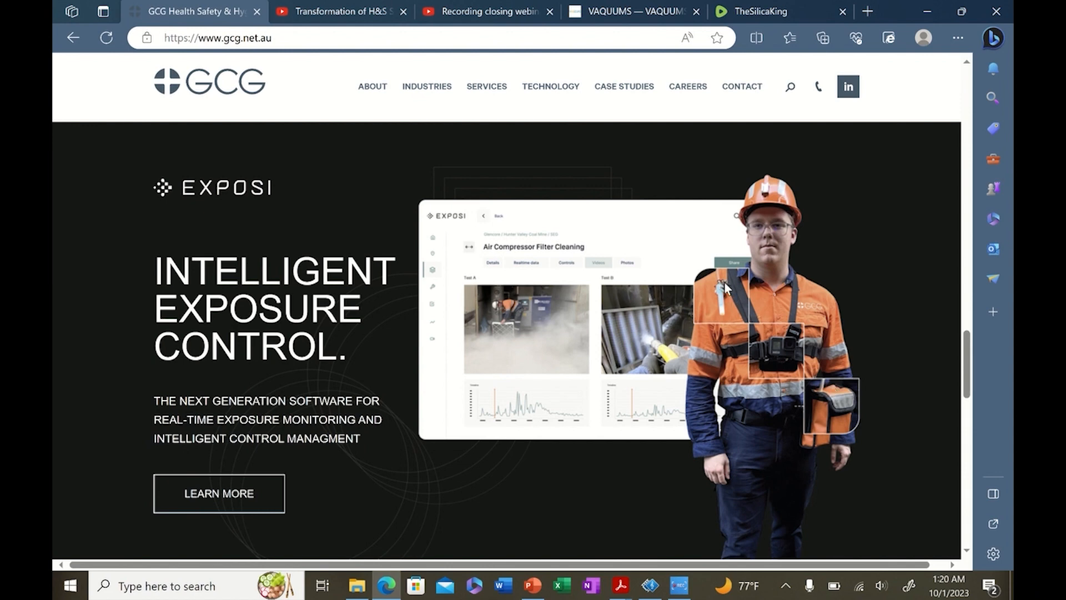
{"action": "mouse_move", "coordinate": [780, 358]}
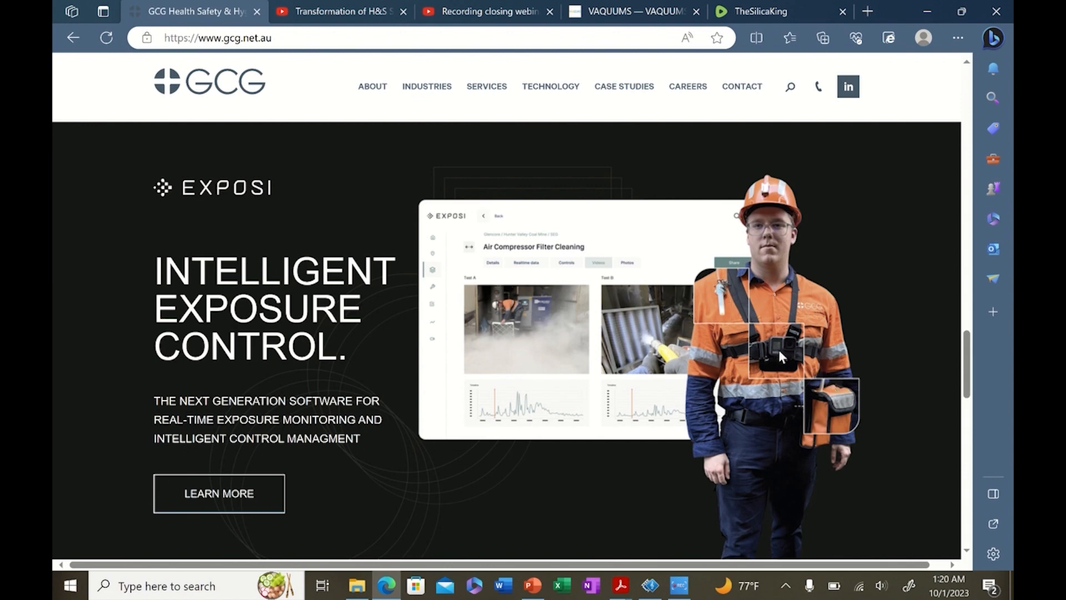
{"action": "mouse_move", "coordinate": [823, 396]}
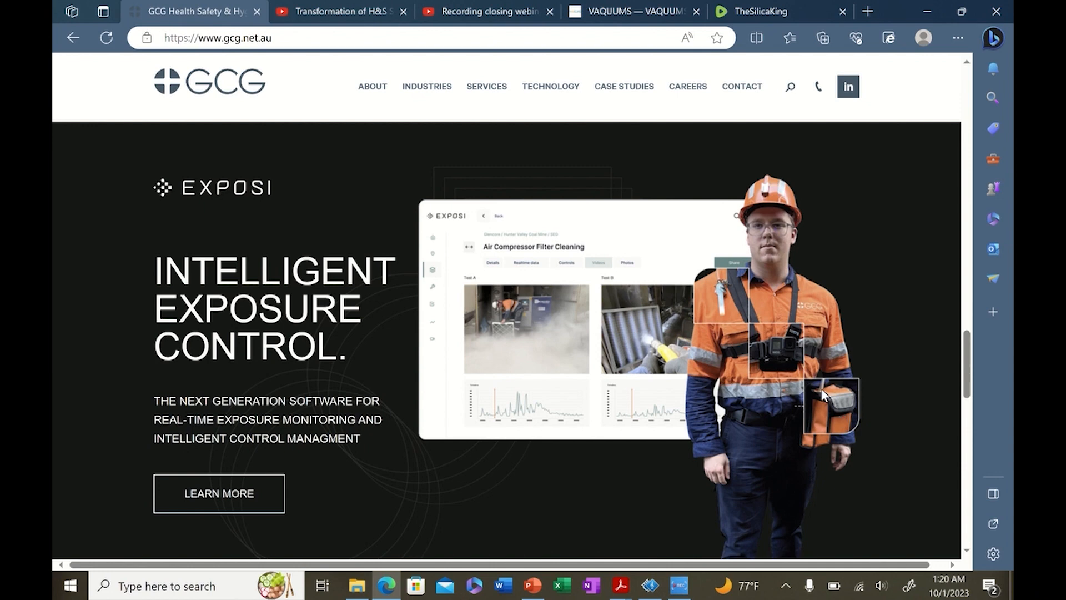
{"action": "mouse_move", "coordinate": [830, 435]}
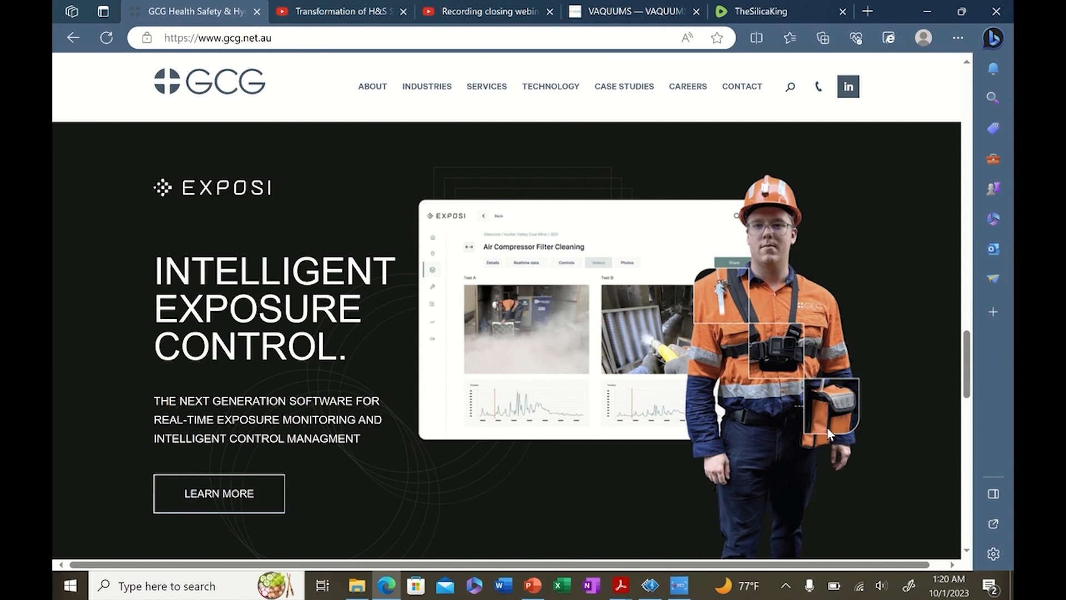
{"action": "mouse_move", "coordinate": [809, 388]}
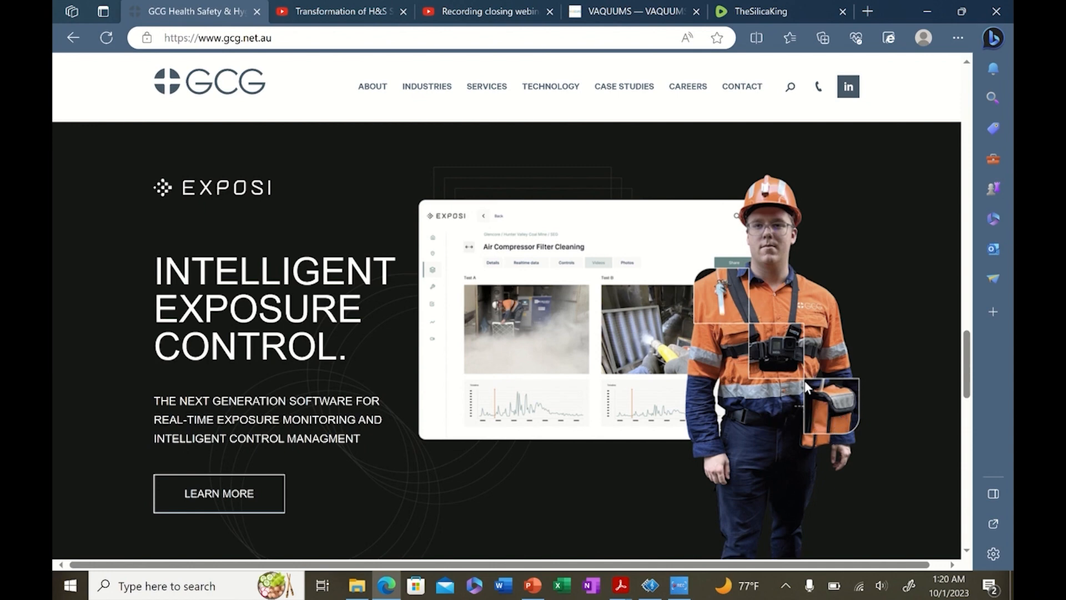
{"action": "mouse_move", "coordinate": [707, 343]}
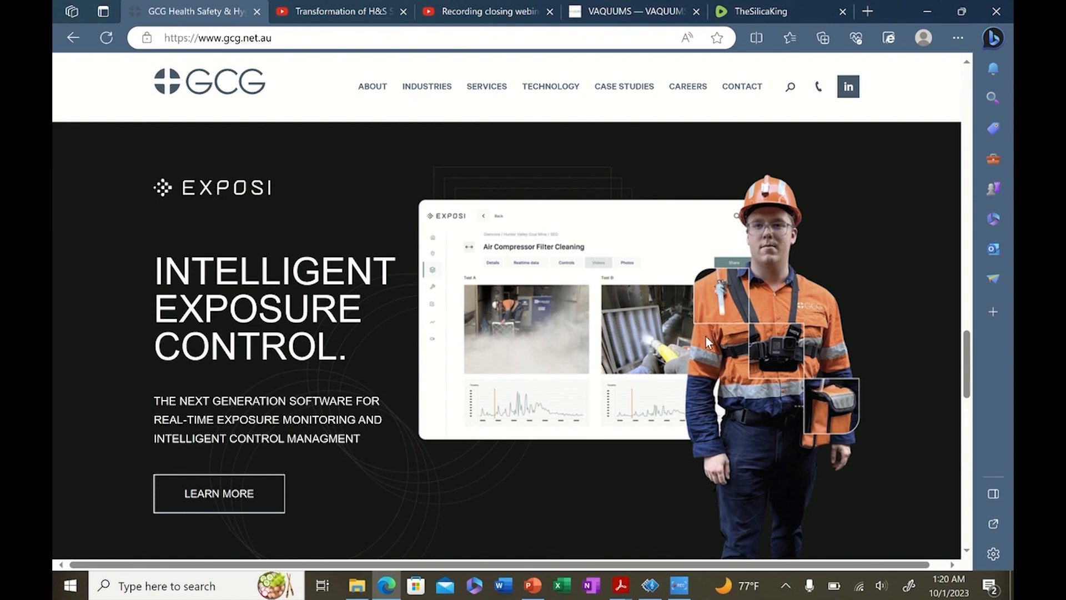
{"action": "mouse_move", "coordinate": [620, 414]}
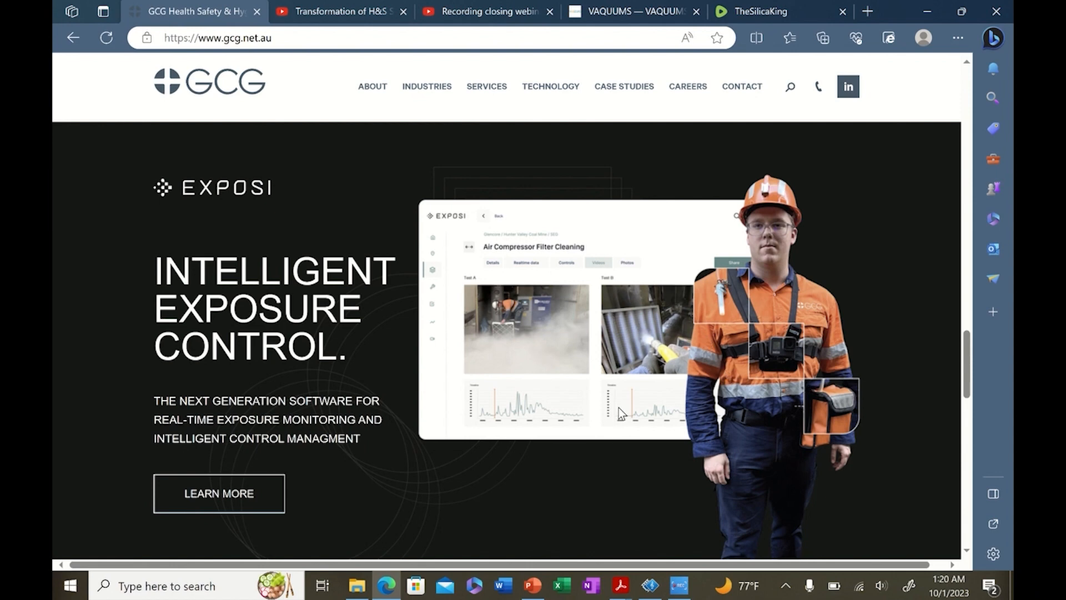
{"action": "mouse_move", "coordinate": [473, 369]}
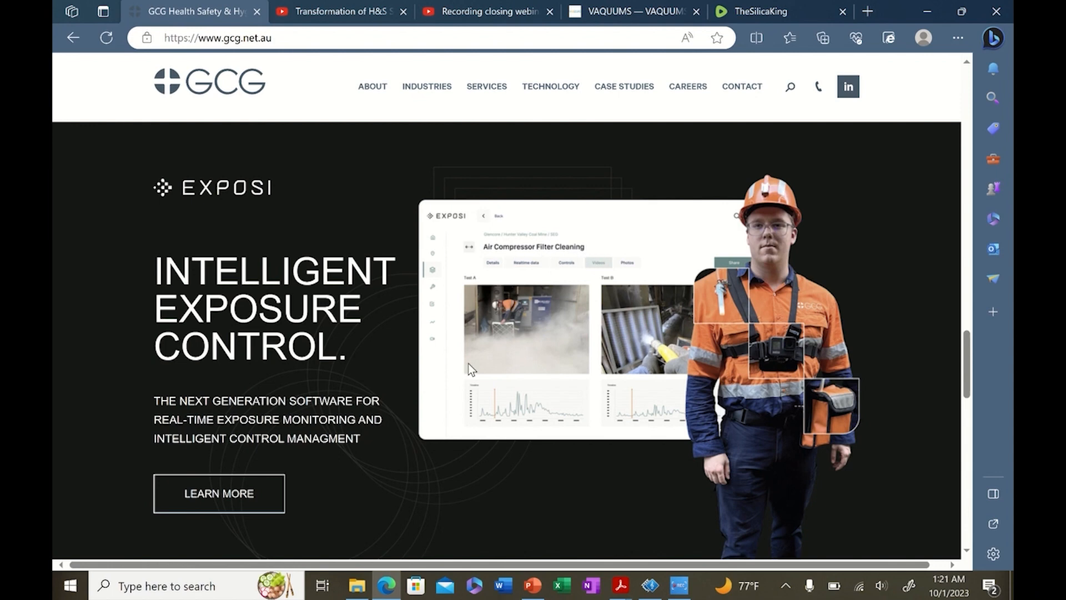
{"action": "mouse_move", "coordinate": [840, 413]}
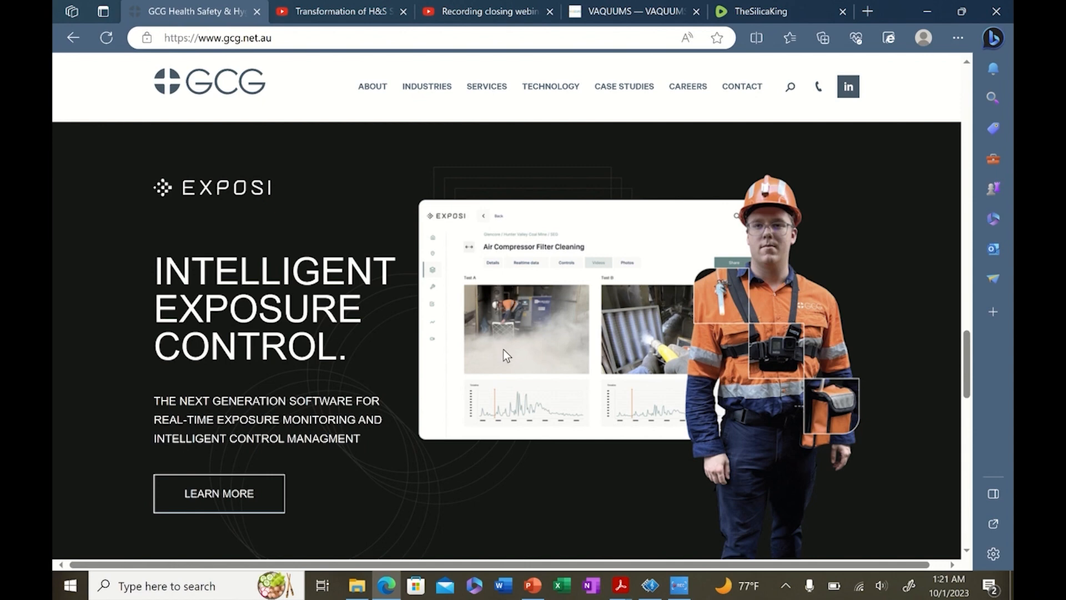
{"action": "mouse_move", "coordinate": [749, 348]}
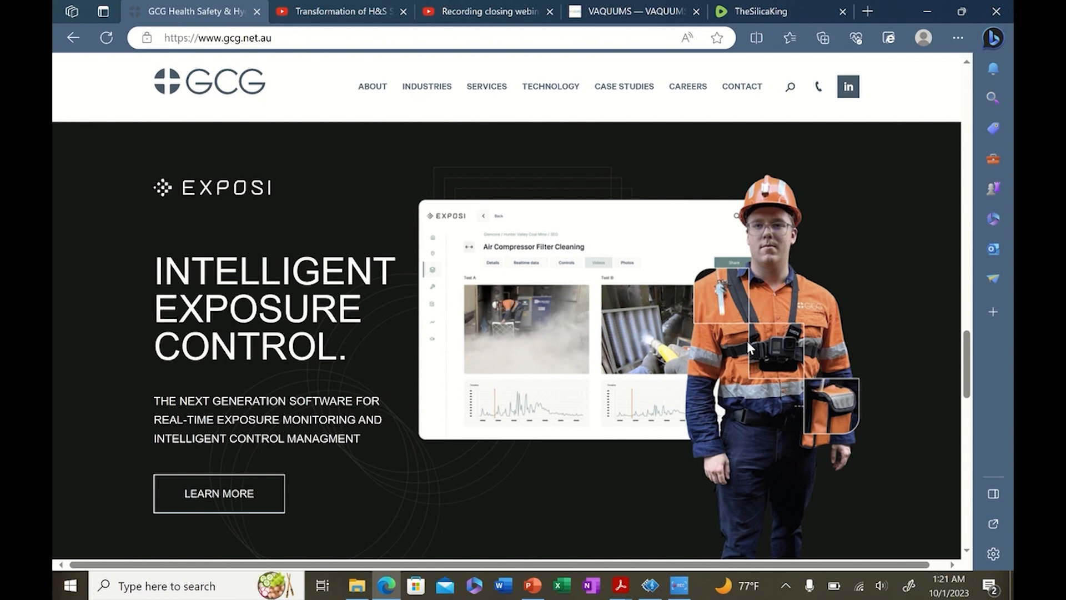
{"action": "mouse_move", "coordinate": [151, 170]}
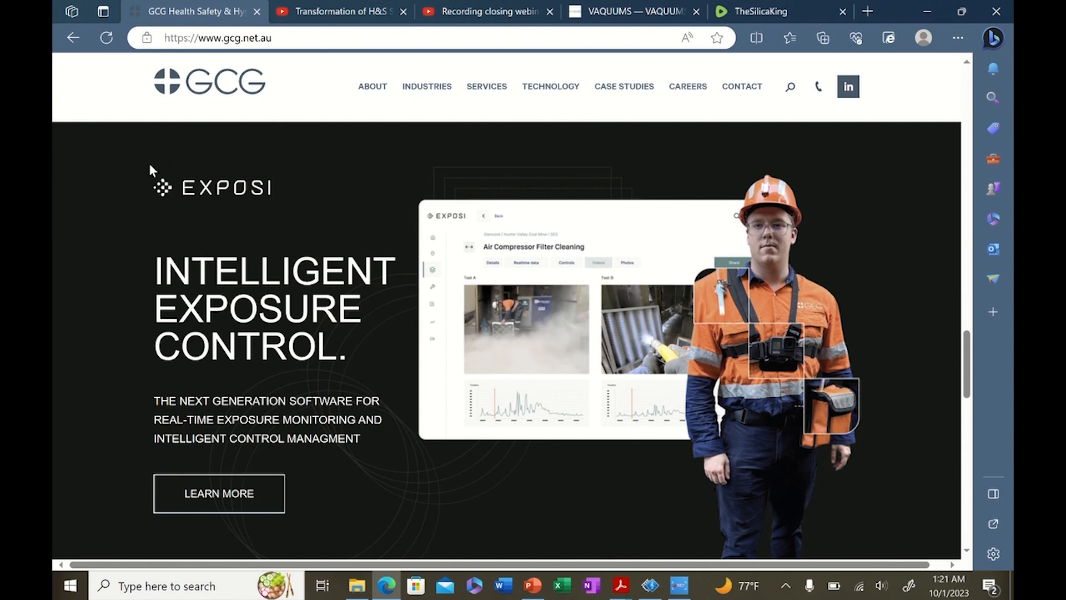
{"action": "mouse_move", "coordinate": [420, 291]}
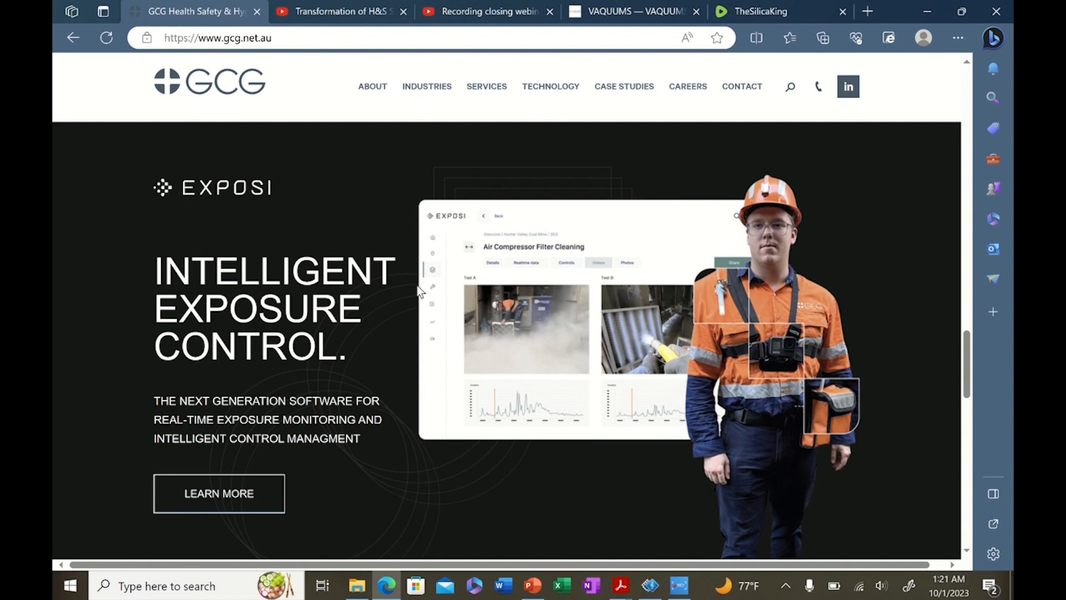
{"action": "mouse_move", "coordinate": [238, 336]}
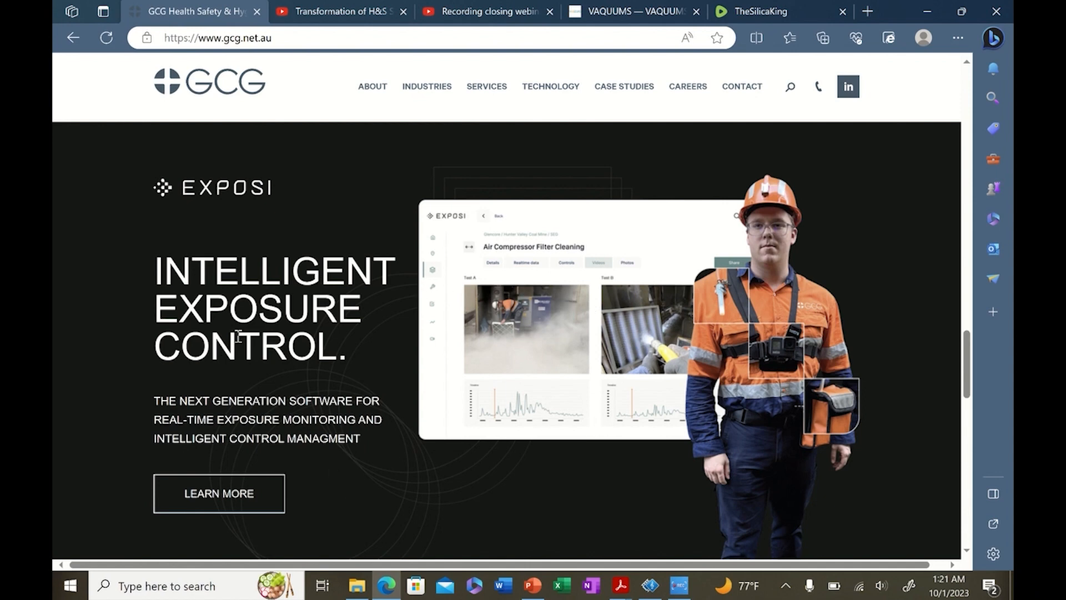
{"action": "mouse_move", "coordinate": [333, 22]}
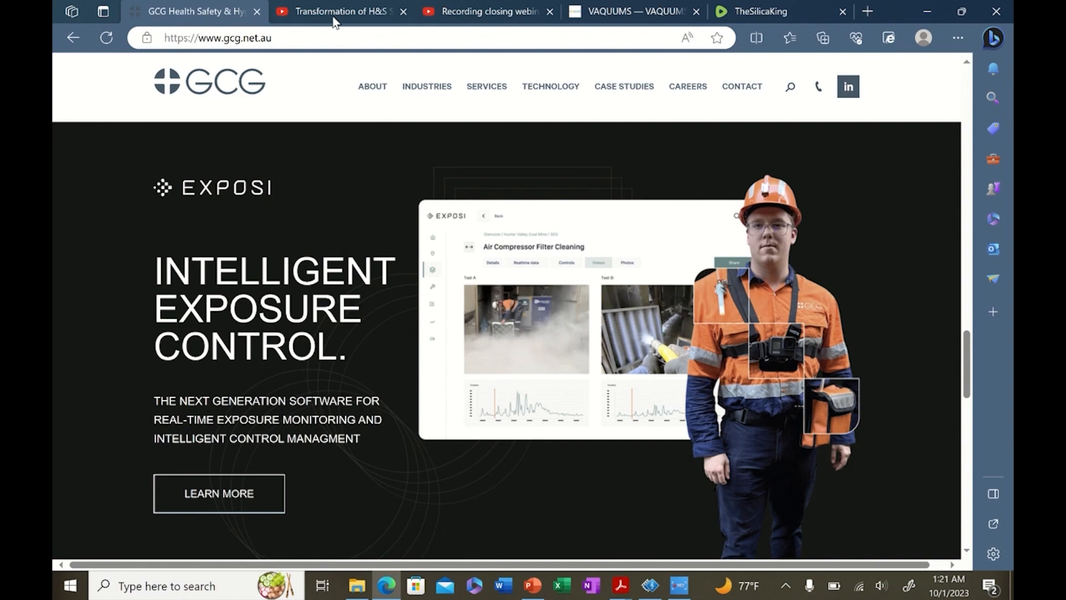
- Switch to the Transformation of H&S Sensors Data webinar tab on YouTube
{"action": "left_click", "coordinate": [337, 12]}
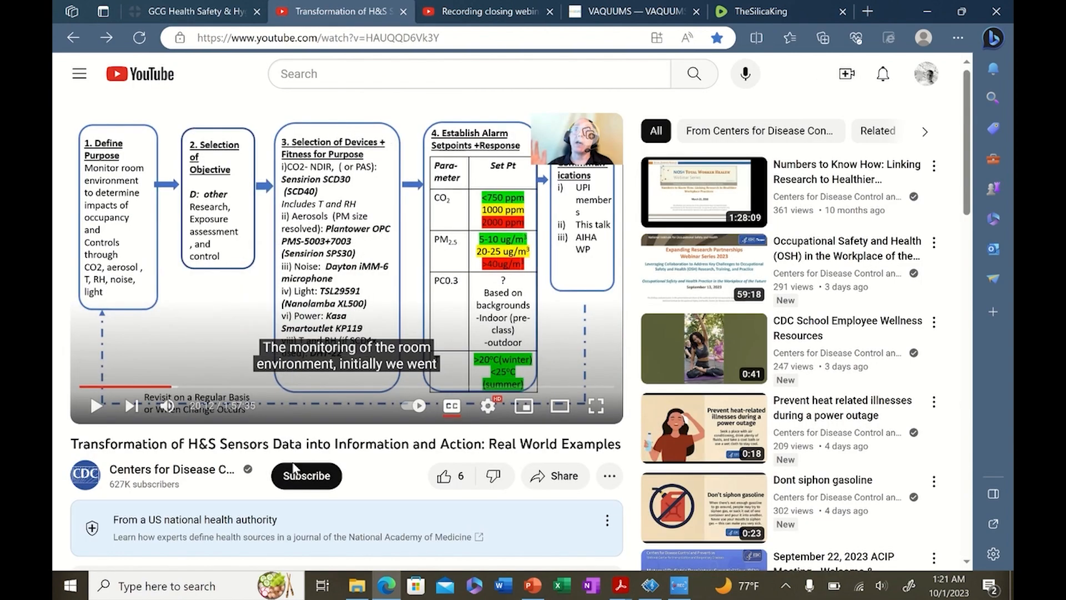
{"action": "scroll", "scroll_direction": "down", "scroll_amount": 3}
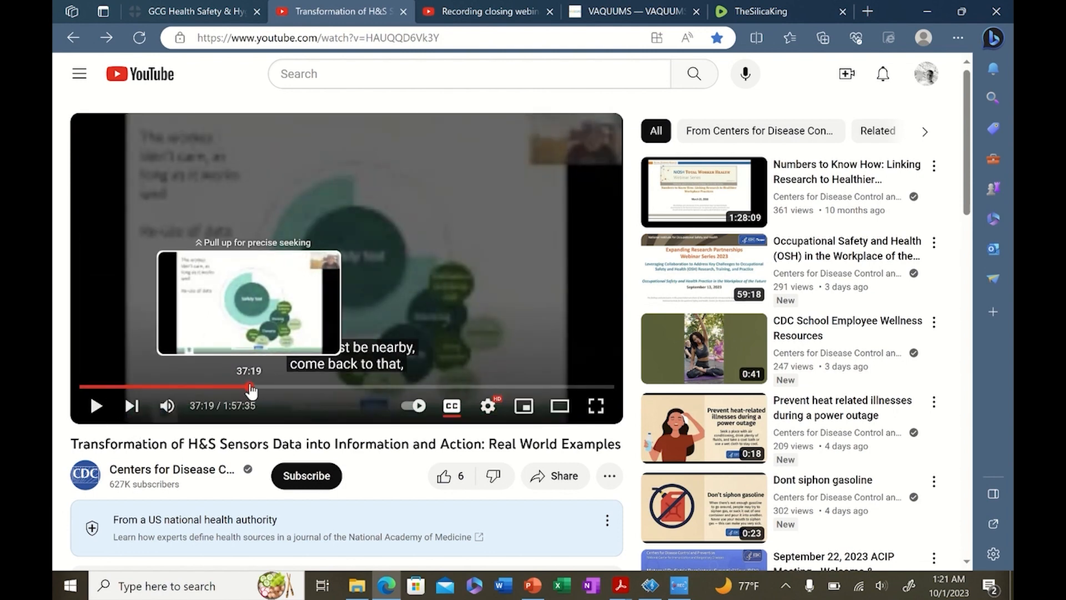
- Skip the webinar ahead to about 1:20:25, then bring up the Dylos Silca prototype sheet PDF
{"action": "left_click", "coordinate": [258, 387]}
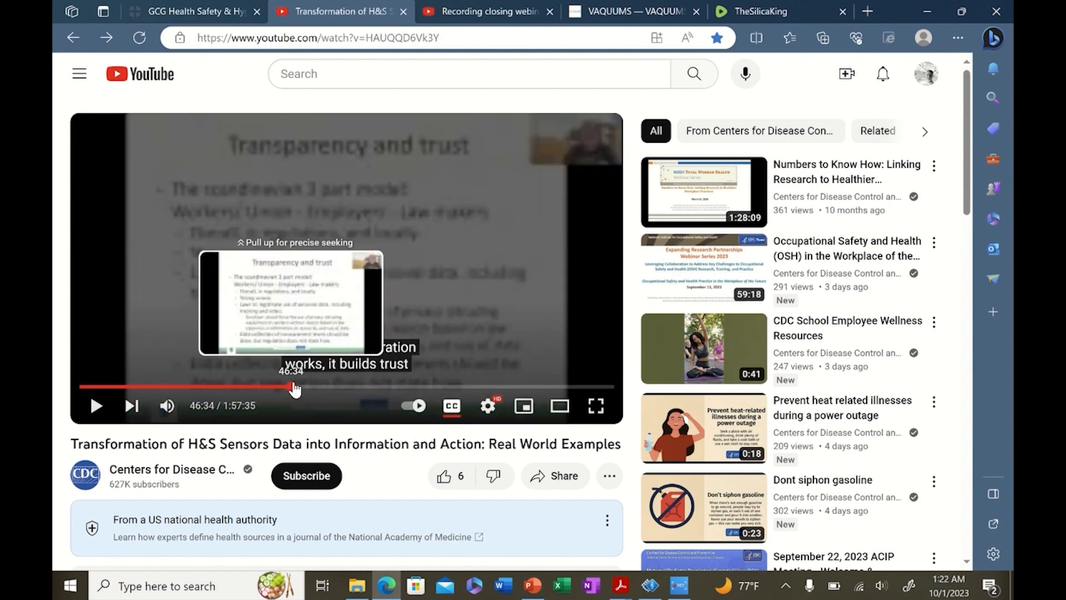
{"action": "left_click", "coordinate": [295, 387]}
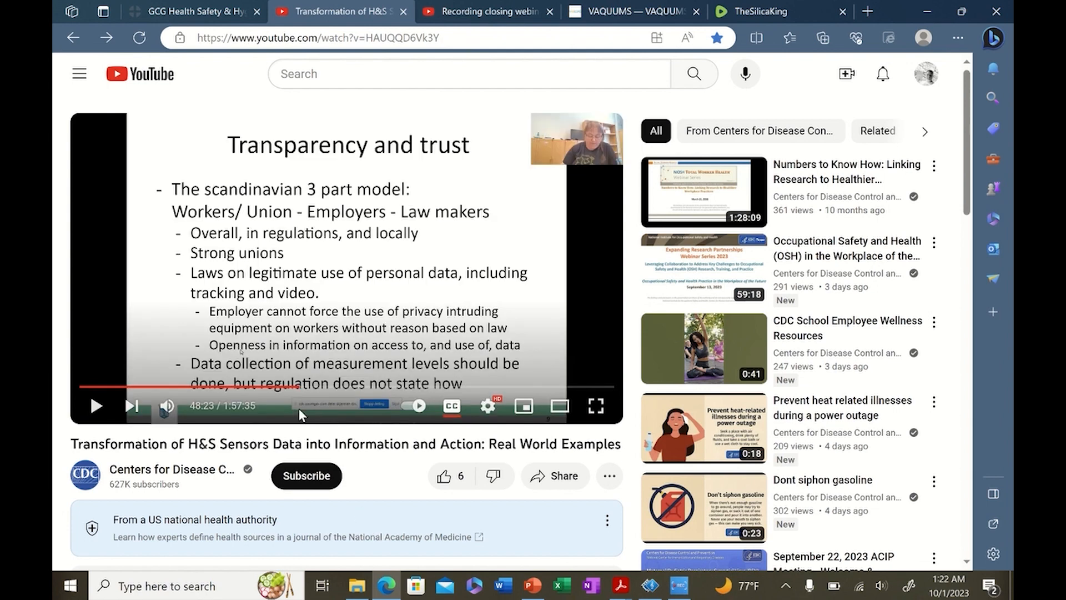
{"action": "mouse_move", "coordinate": [379, 230]}
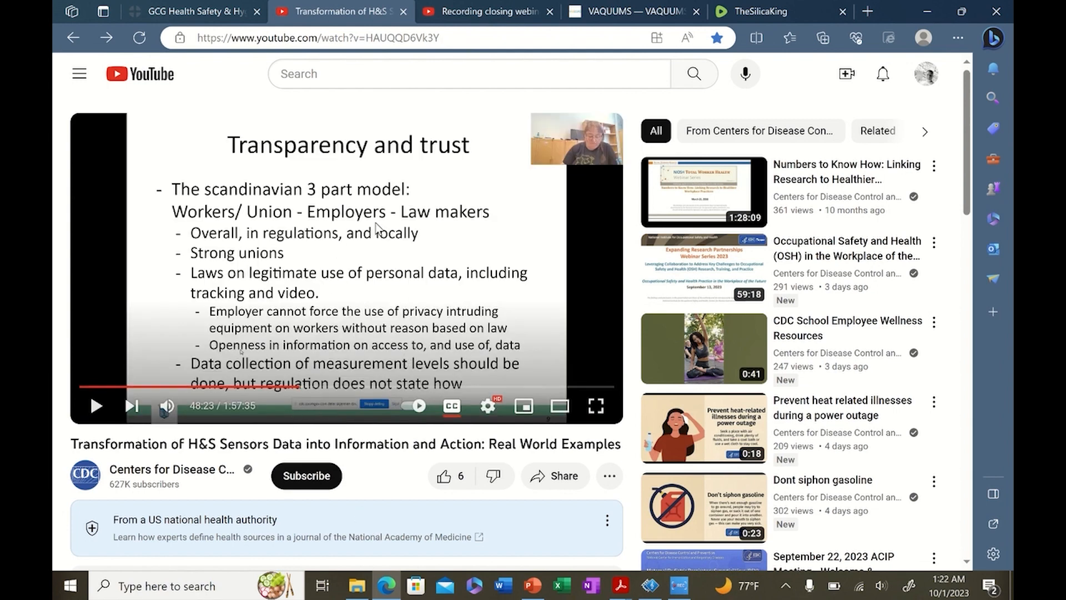
{"action": "mouse_move", "coordinate": [298, 387]}
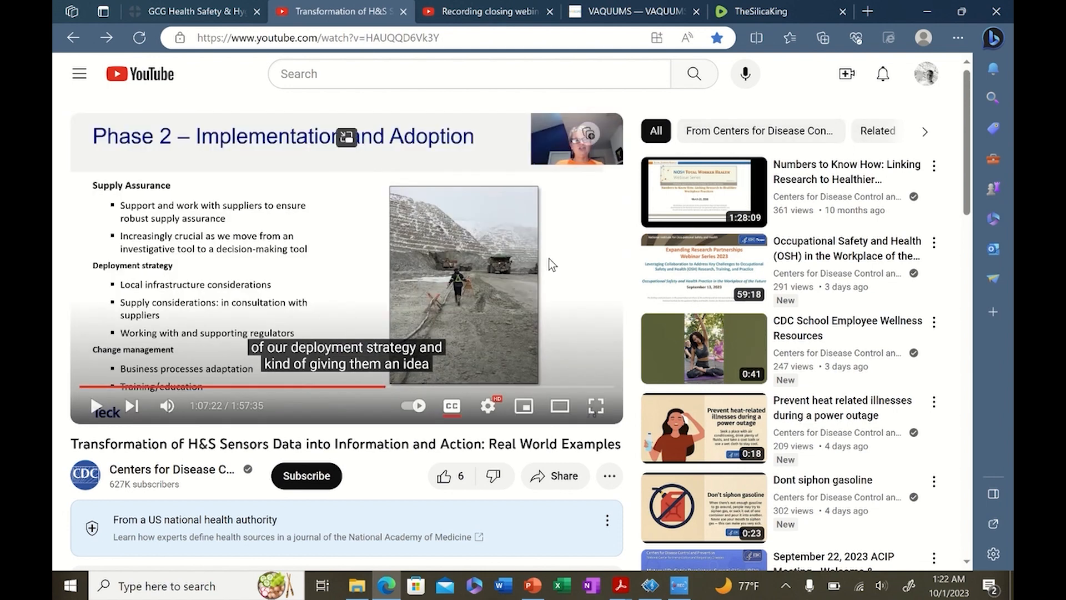
{"action": "mouse_move", "coordinate": [388, 387]}
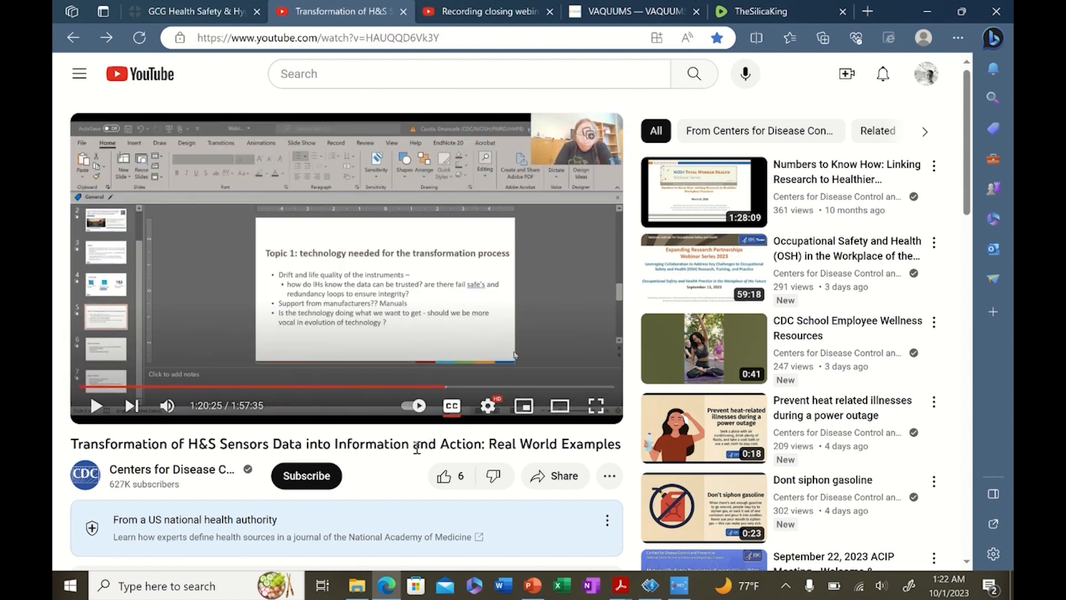
{"action": "mouse_move", "coordinate": [493, 475]}
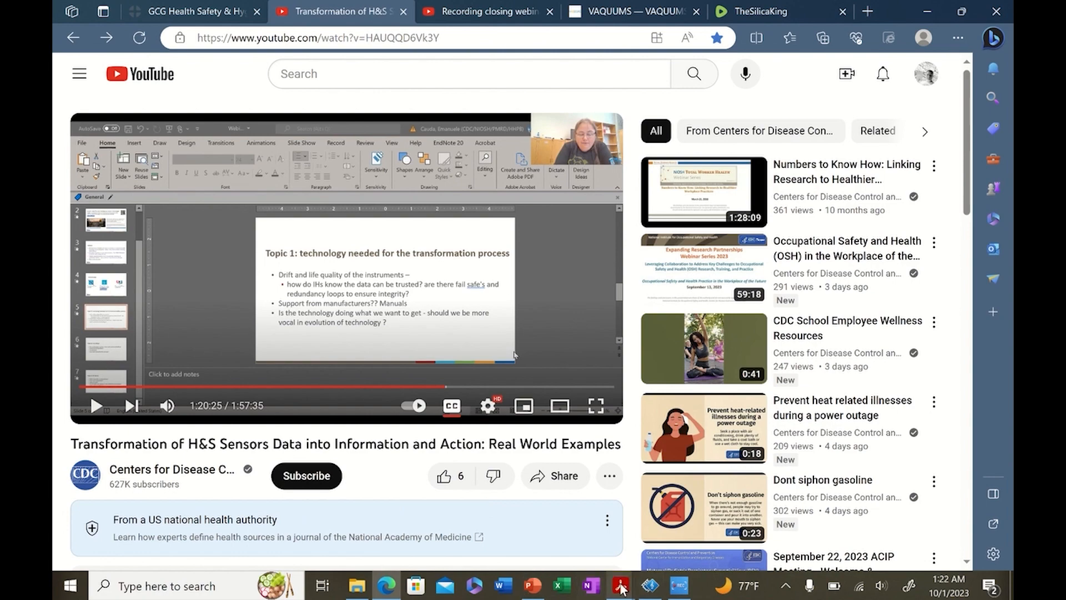
{"action": "mouse_move", "coordinate": [617, 585]}
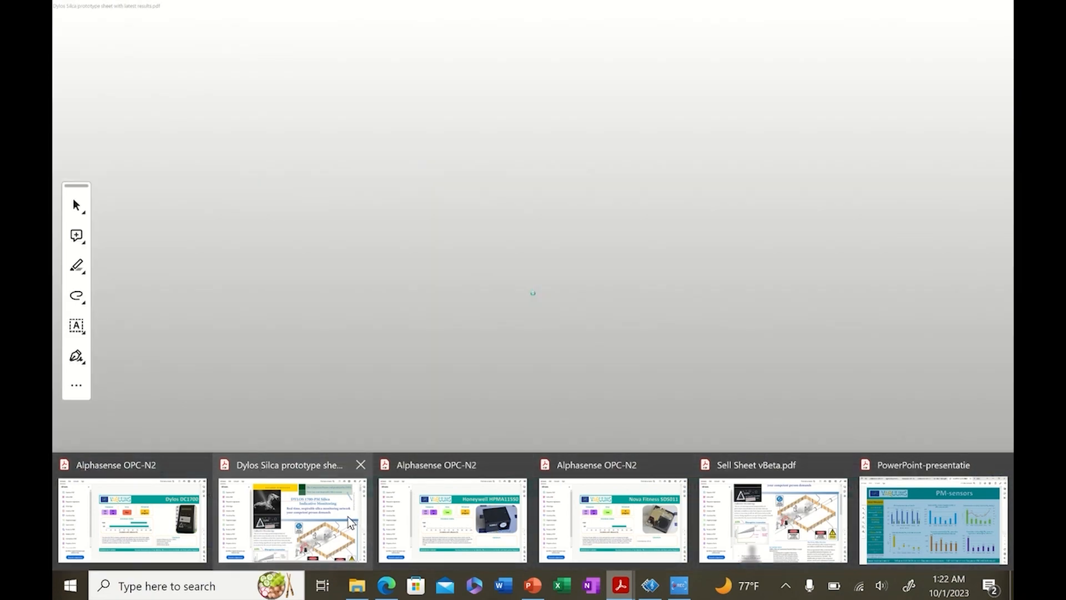
{"action": "left_click", "coordinate": [290, 519]}
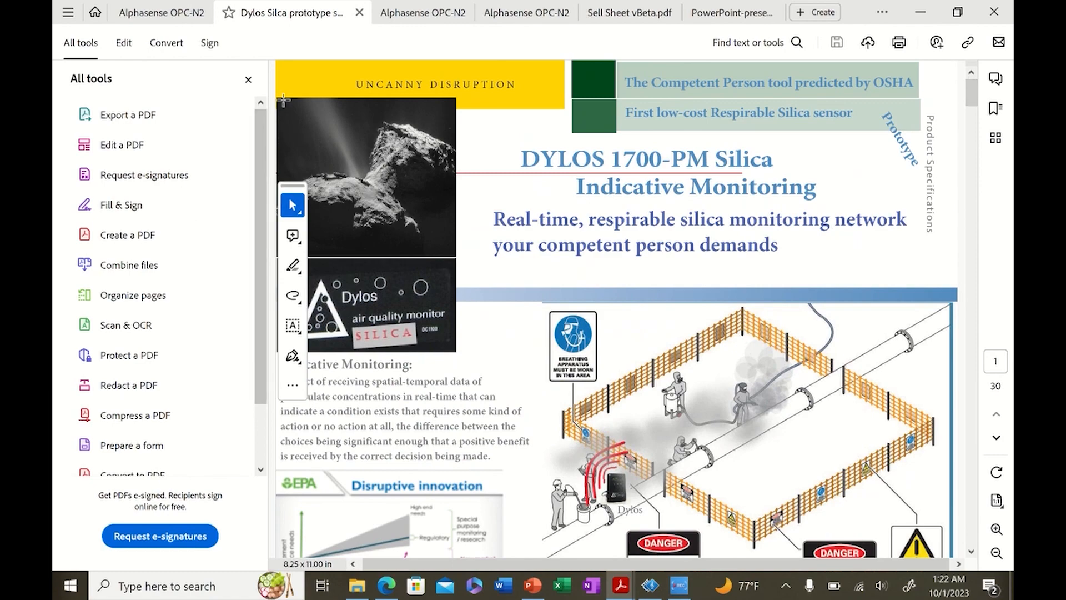
- Close the All tools pane so the Dylos prototype sheet fills Acrobat's window
{"action": "left_click", "coordinate": [248, 79]}
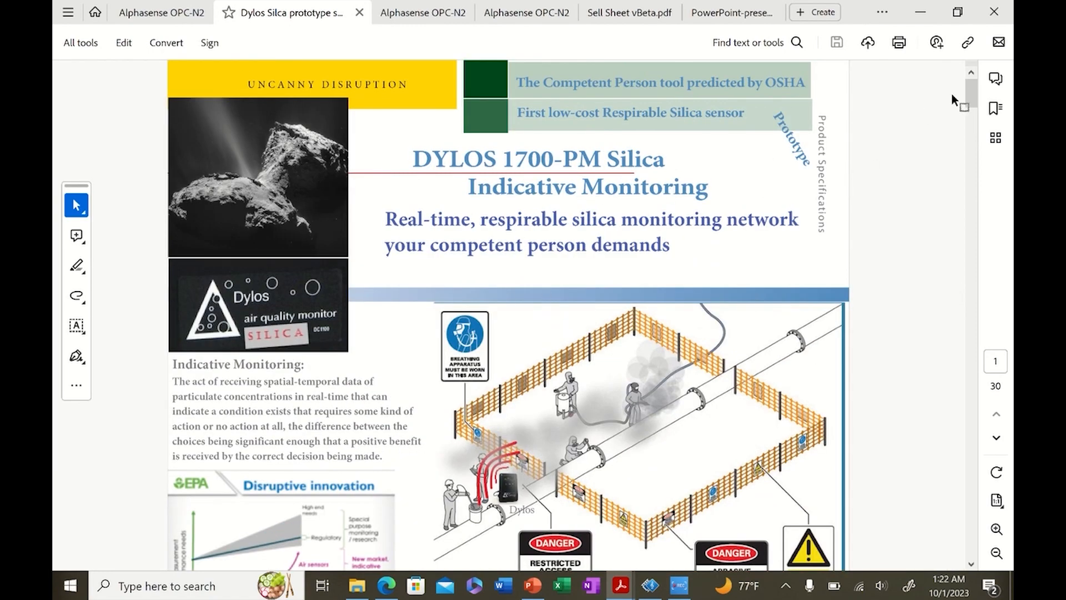
{"action": "scroll", "scroll_direction": "down", "scroll_amount": 3}
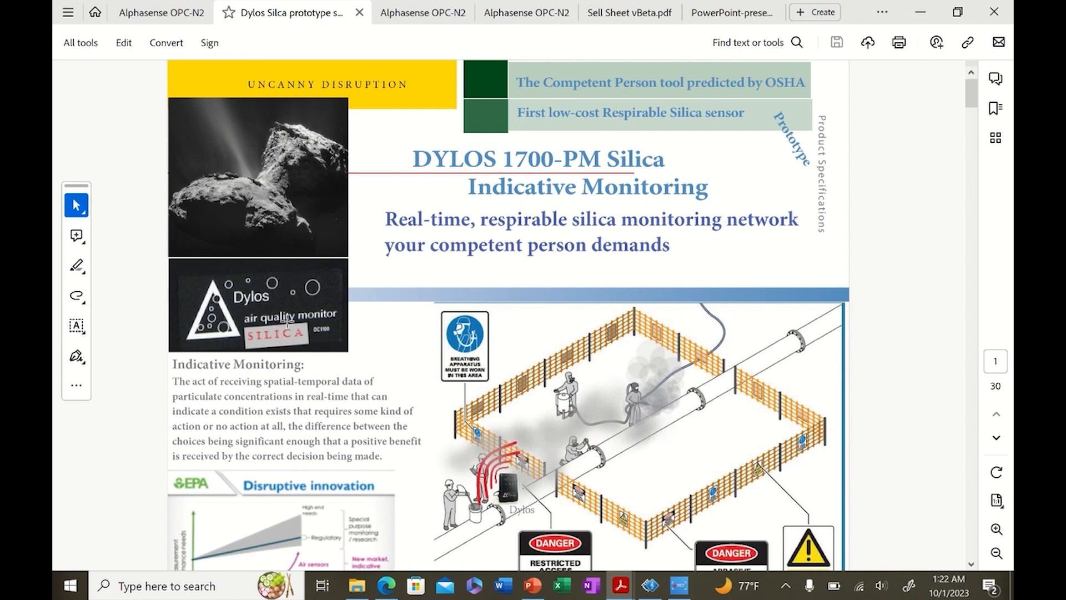
{"action": "mouse_move", "coordinate": [955, 109]}
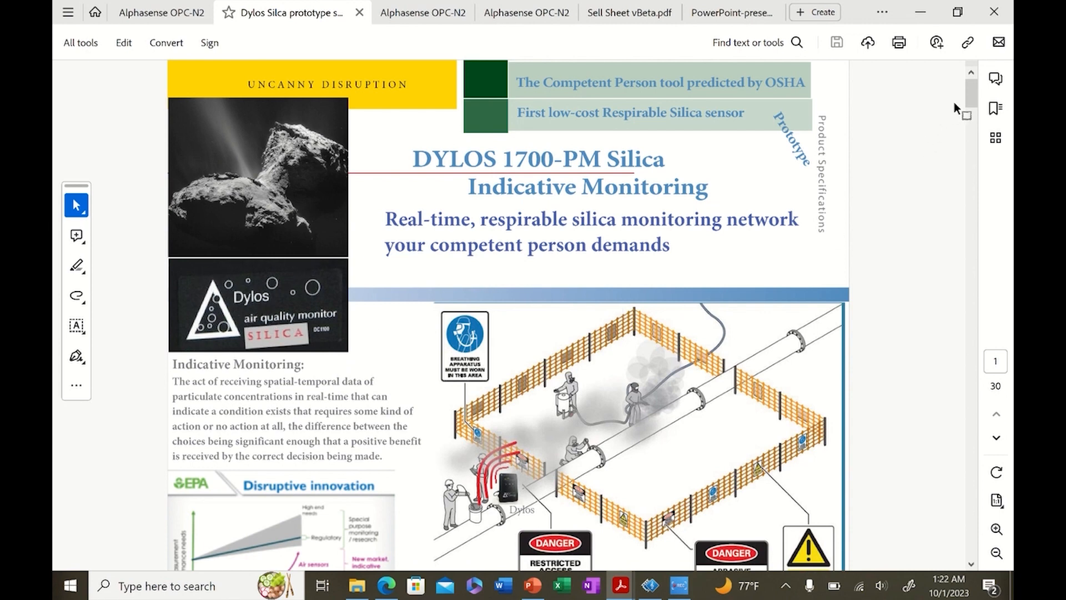
{"action": "mouse_move", "coordinate": [594, 272]}
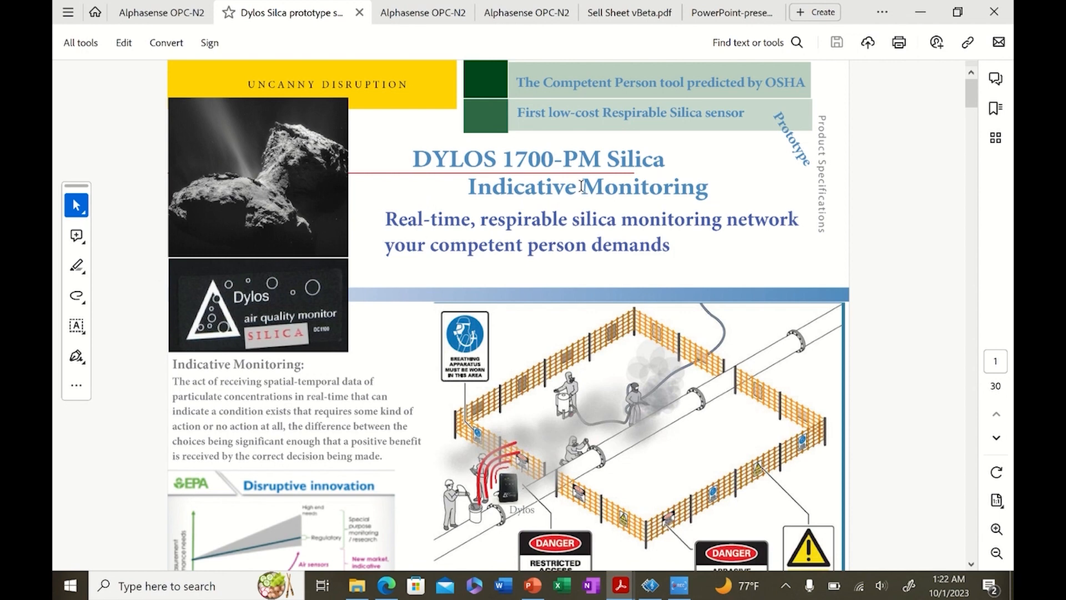
{"action": "mouse_move", "coordinate": [487, 278]}
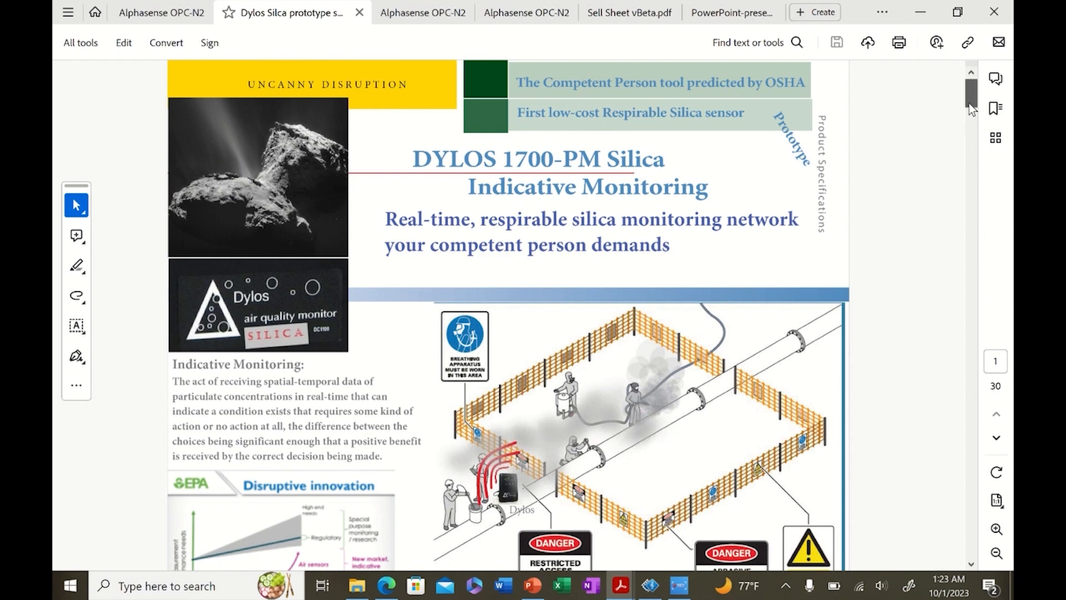
- Scroll page 1 down to the Competent Person definition and Dylos Silica Monitor text
{"action": "scroll", "scroll_direction": "down", "scroll_amount": 3}
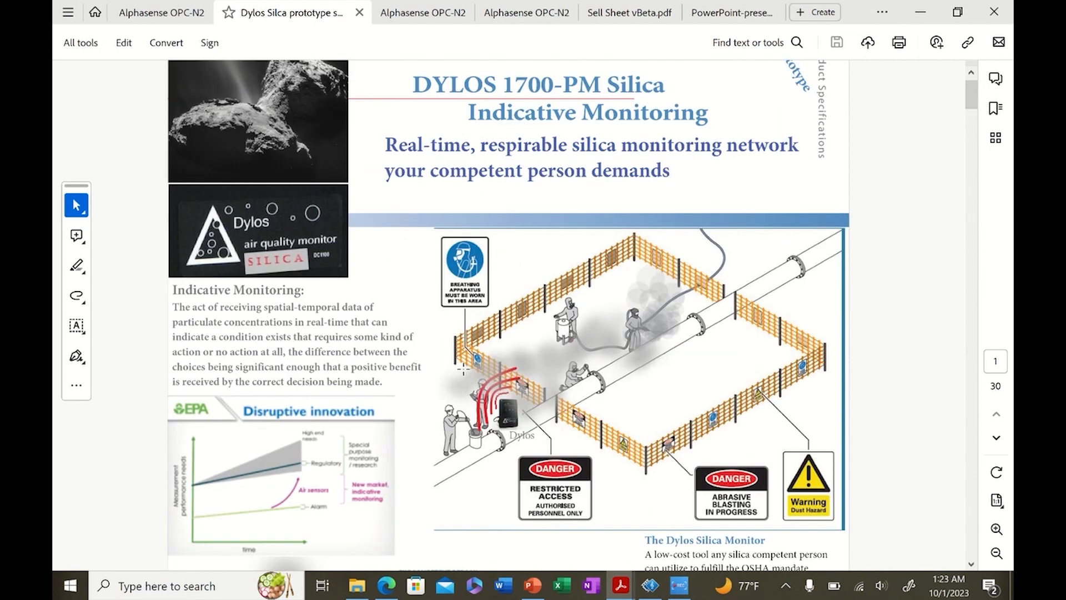
{"action": "scroll", "scroll_direction": "down", "scroll_amount": 3}
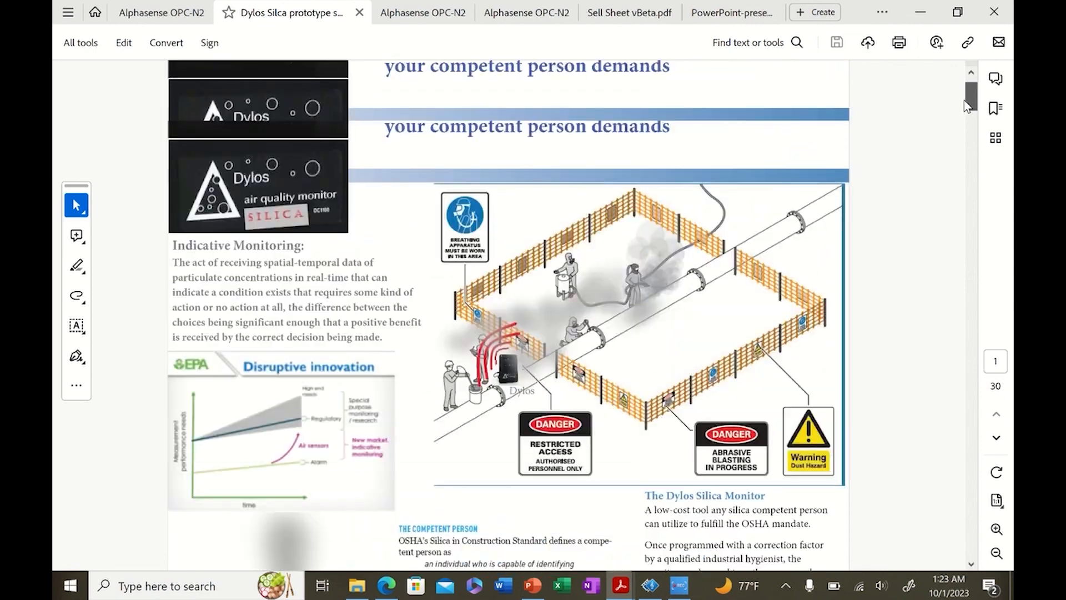
{"action": "scroll", "scroll_direction": "down", "scroll_amount": 3}
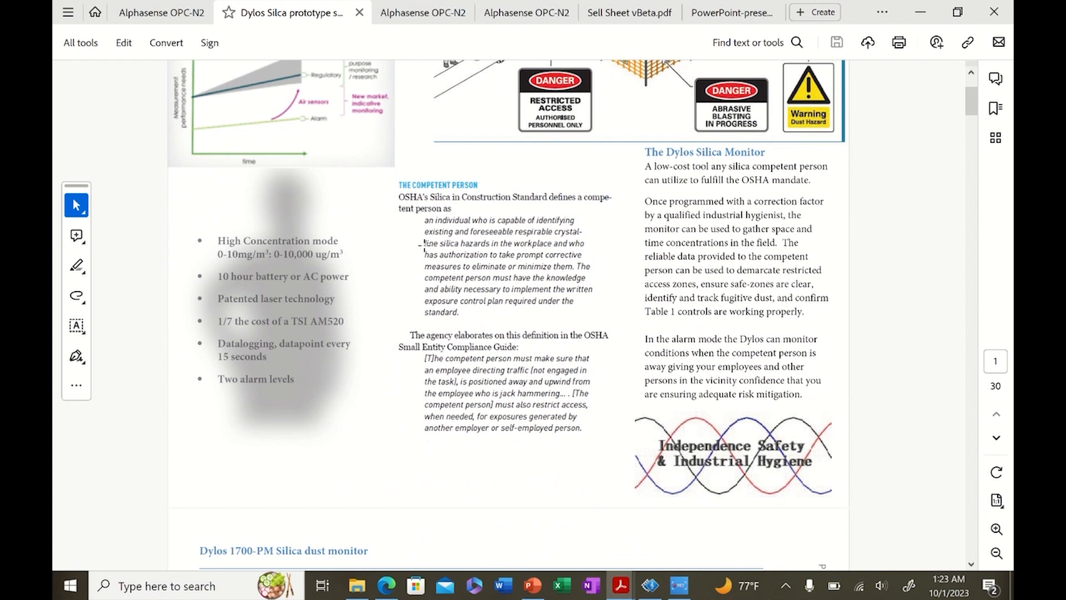
{"action": "mouse_move", "coordinate": [479, 286]}
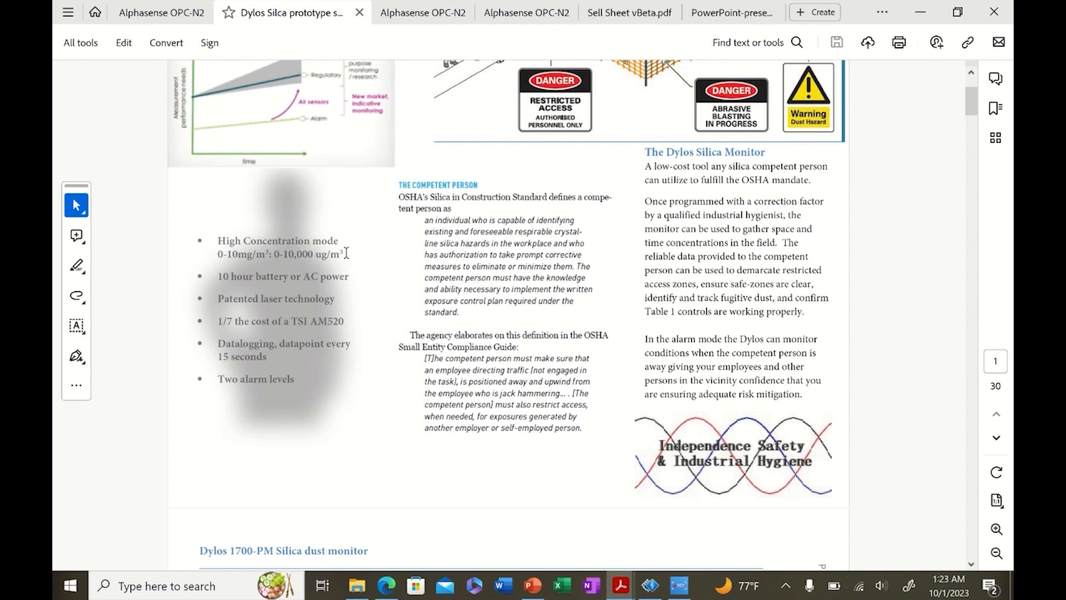
{"action": "mouse_move", "coordinate": [251, 285]}
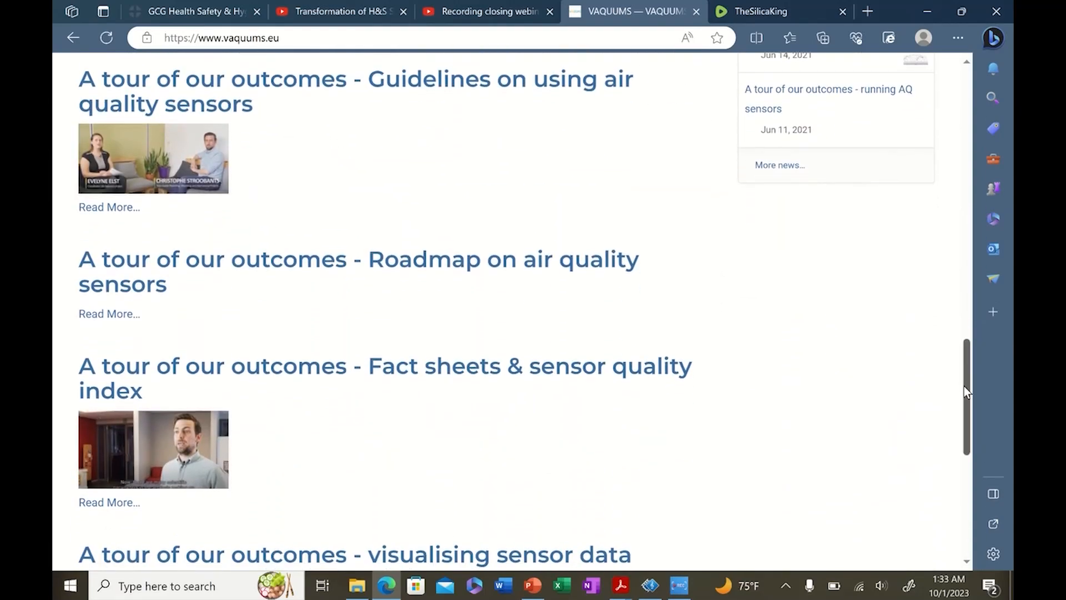
- Open the VAQUUMS Test results page and scroll to its test report links
{"action": "scroll", "scroll_direction": "up", "scroll_amount": 3}
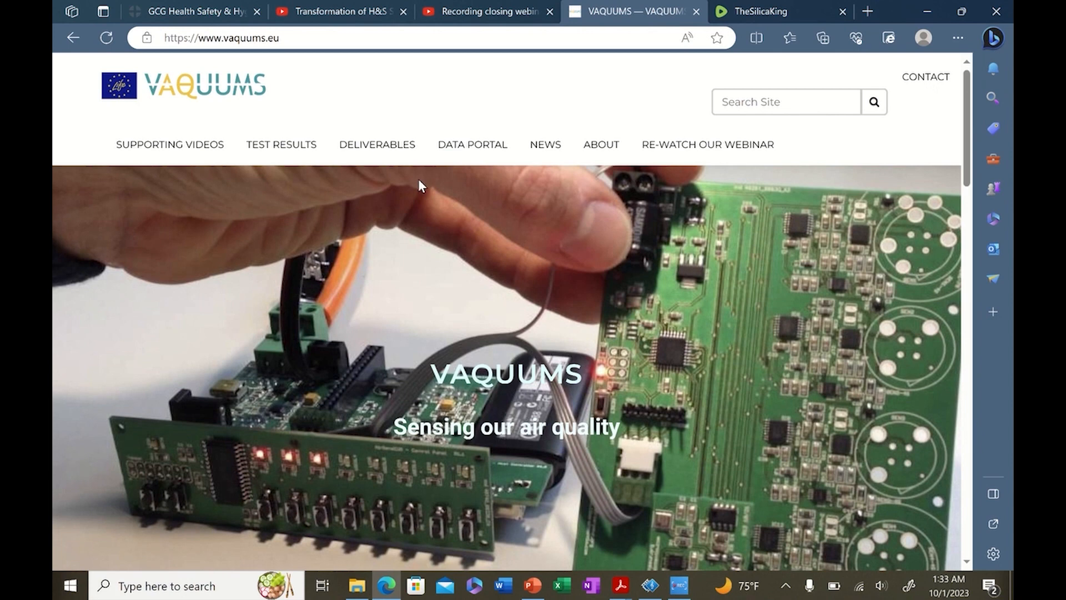
{"action": "left_click", "coordinate": [281, 144]}
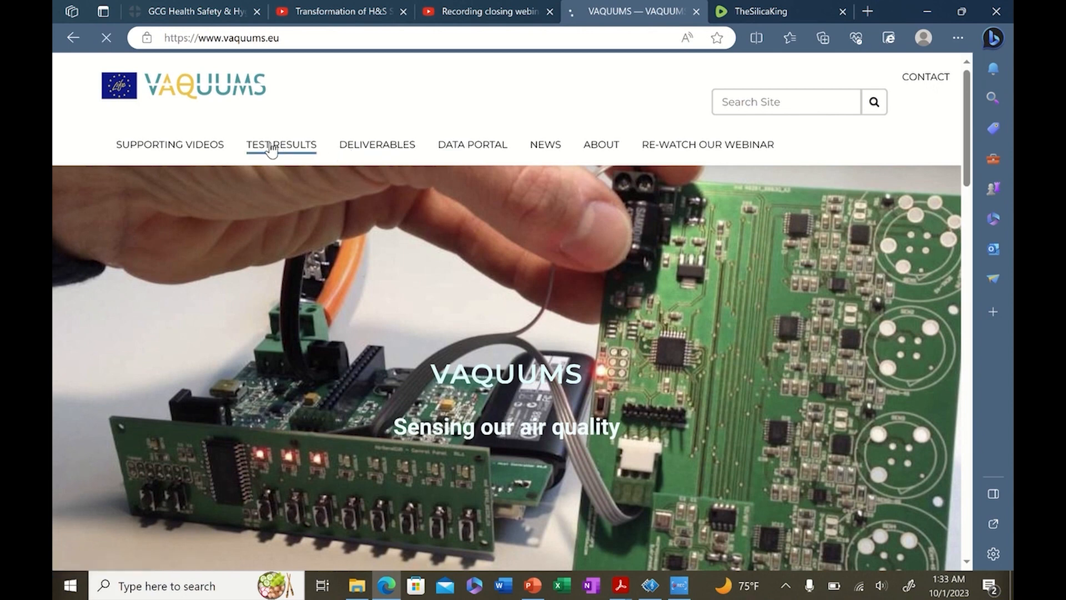
{"action": "left_click", "coordinate": [281, 144]}
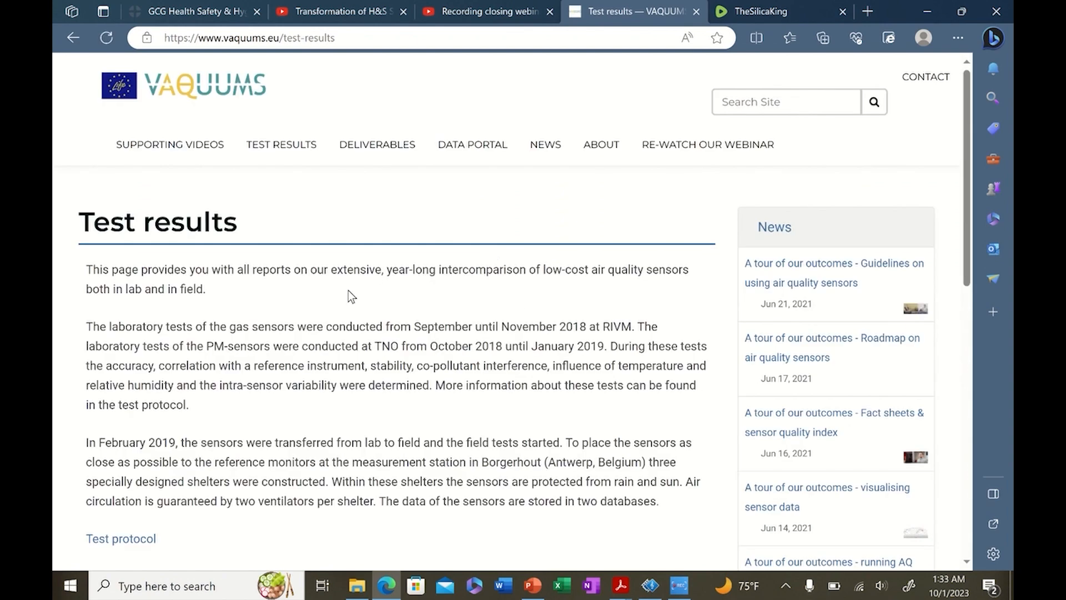
{"action": "mouse_move", "coordinate": [450, 321]}
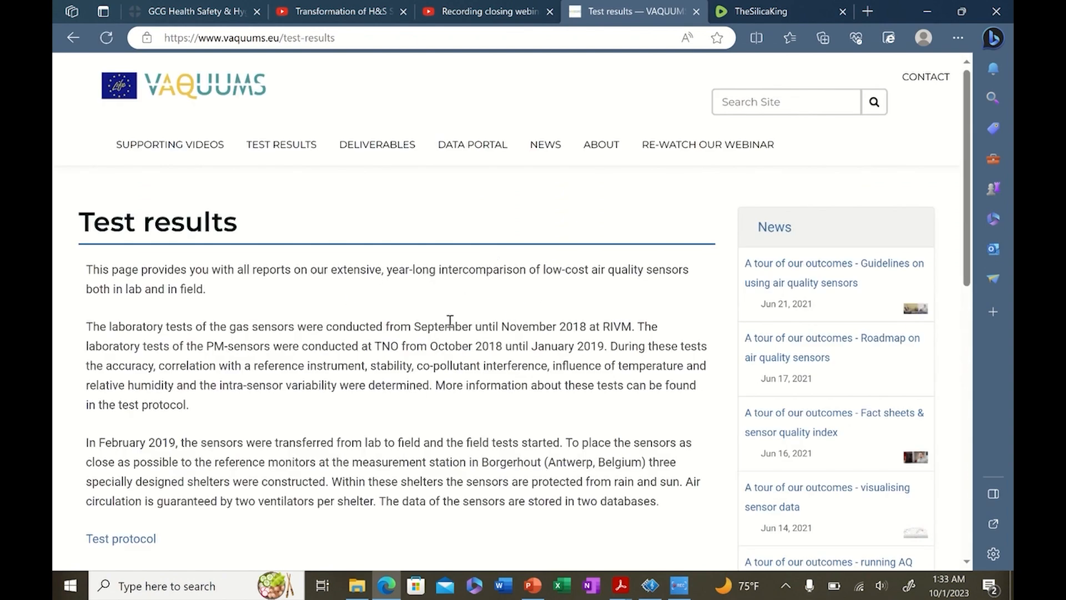
{"action": "scroll", "scroll_direction": "down", "scroll_amount": 3}
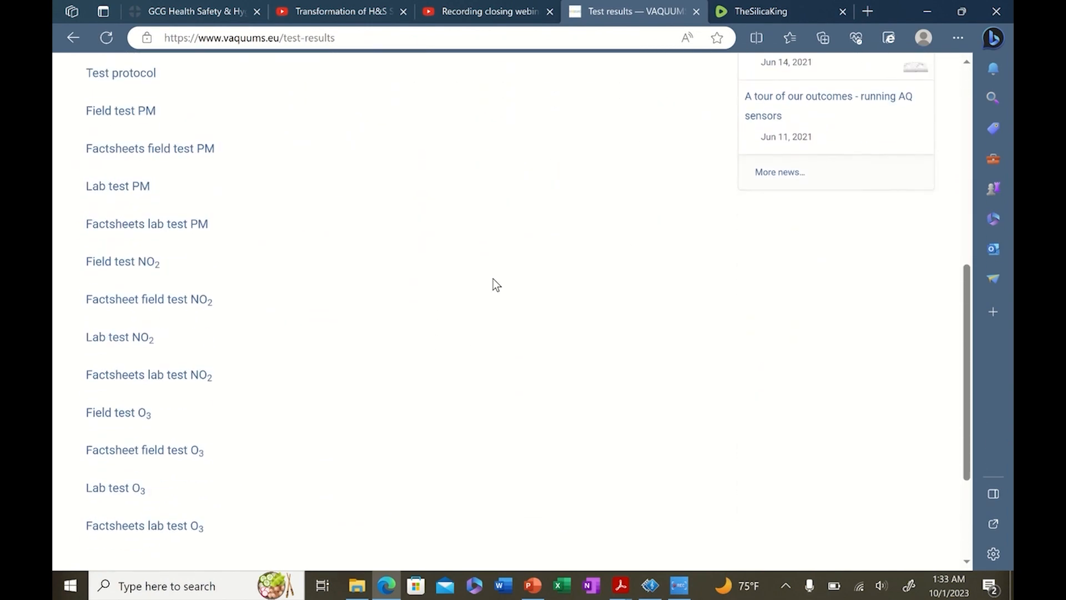
{"action": "scroll", "scroll_direction": "up", "scroll_amount": 3}
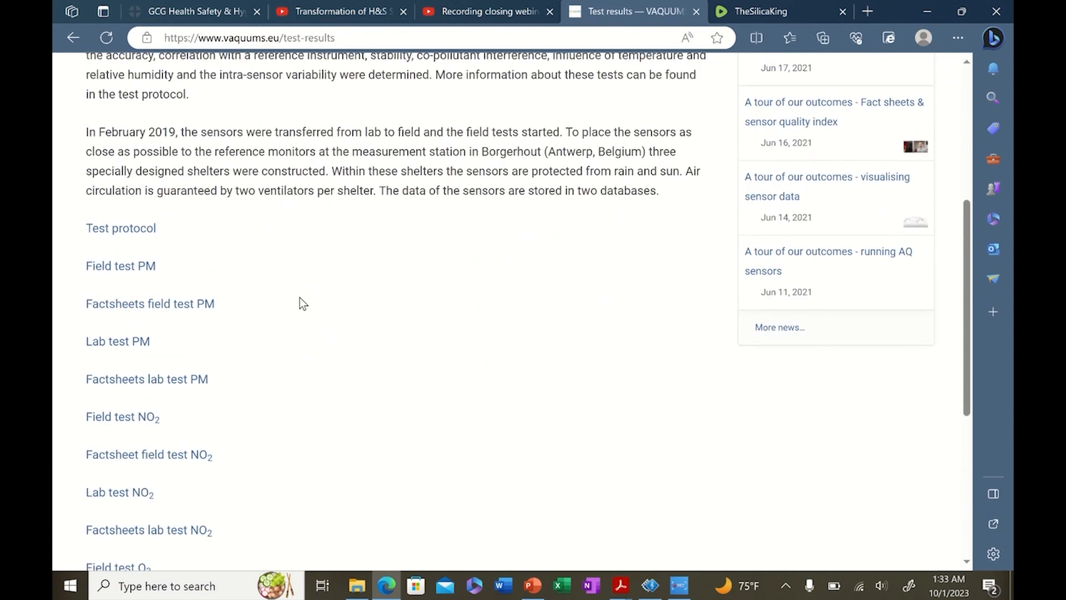
{"action": "mouse_move", "coordinate": [423, 256]}
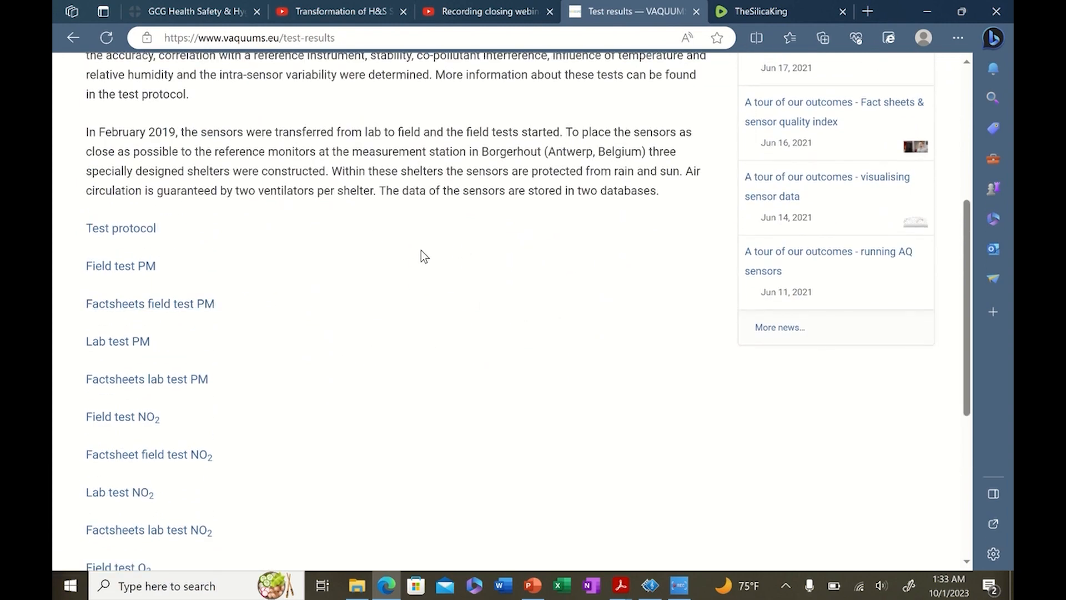
{"action": "mouse_move", "coordinate": [333, 249]}
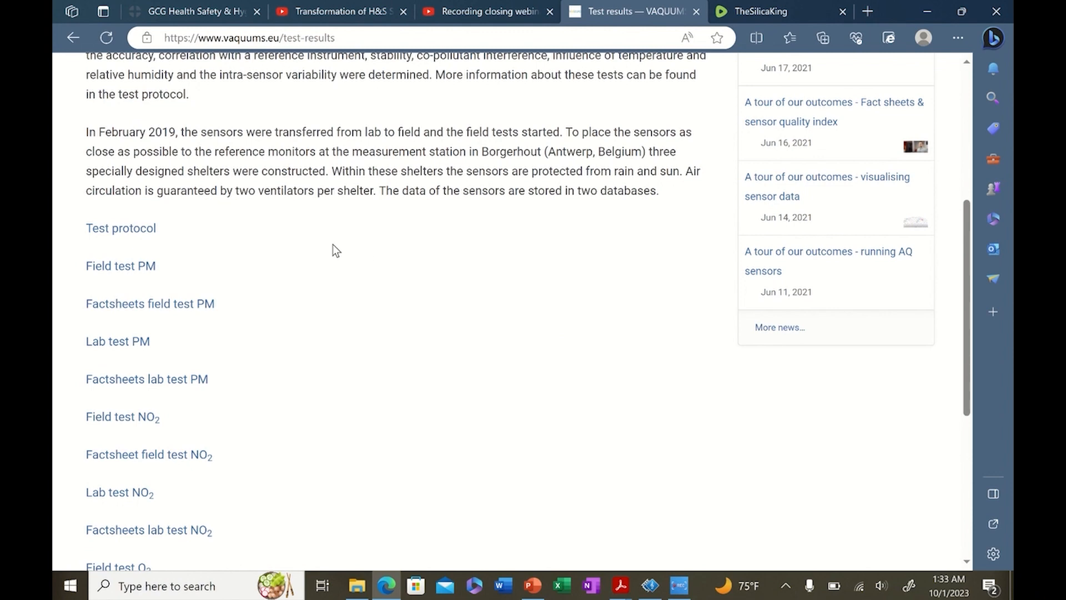
{"action": "mouse_move", "coordinate": [320, 329]}
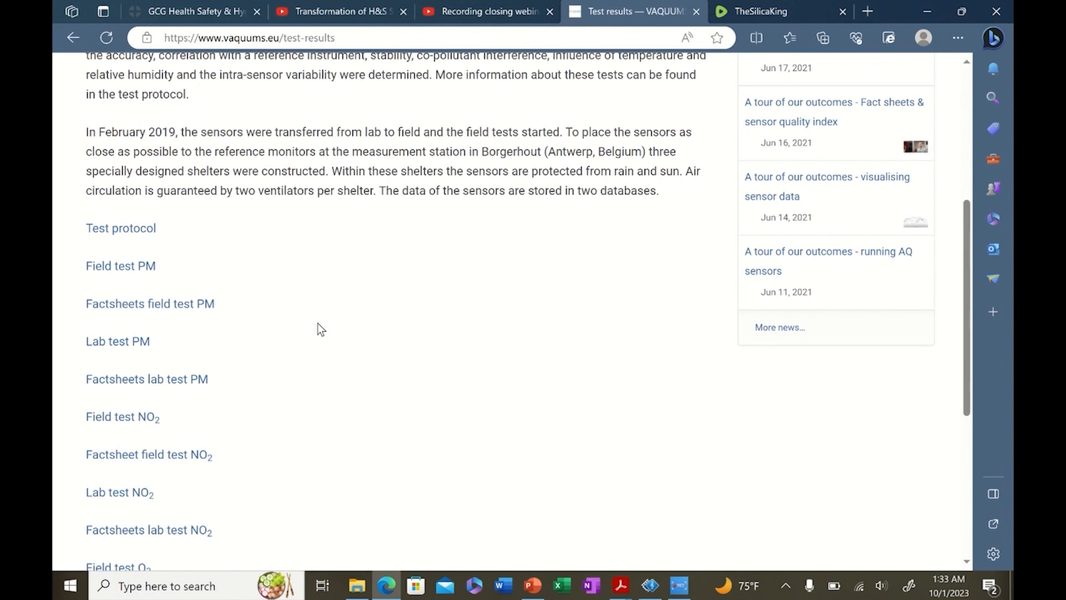
{"action": "mouse_move", "coordinate": [189, 261]}
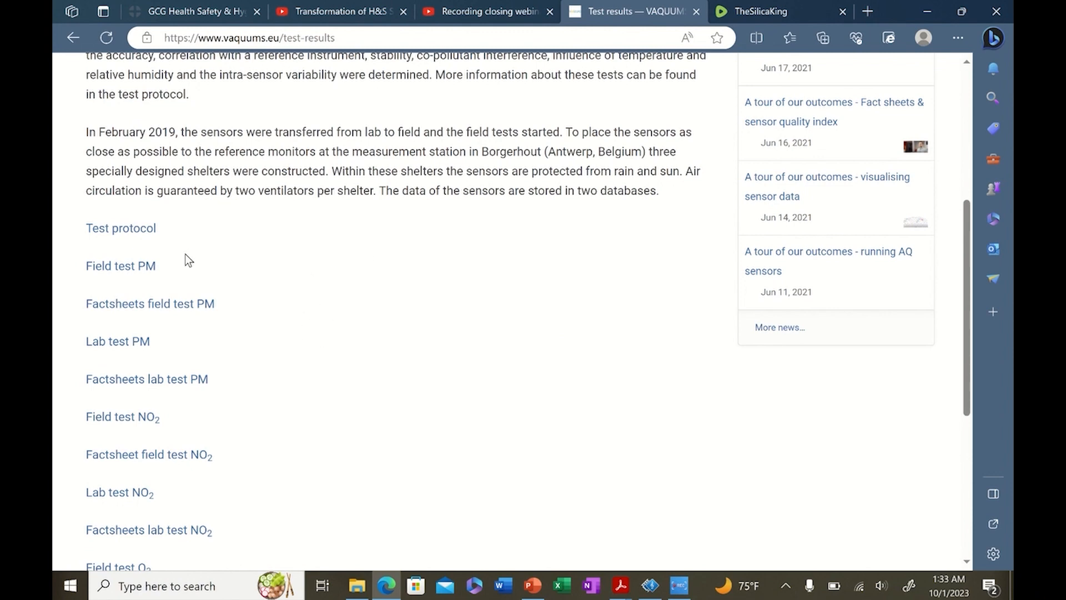
{"action": "mouse_move", "coordinate": [285, 332]}
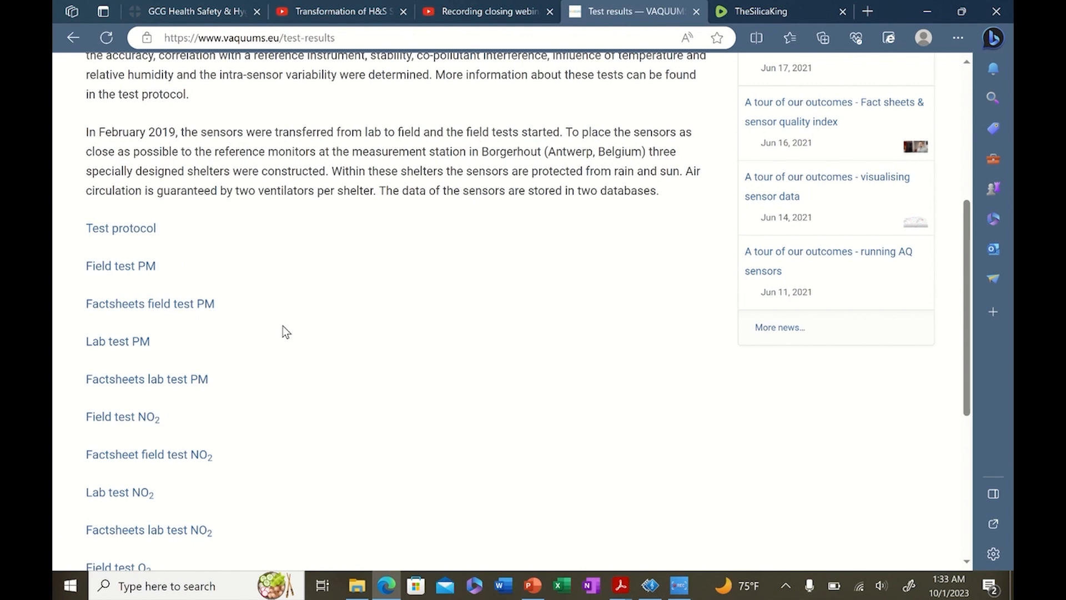
{"action": "mouse_move", "coordinate": [128, 262]}
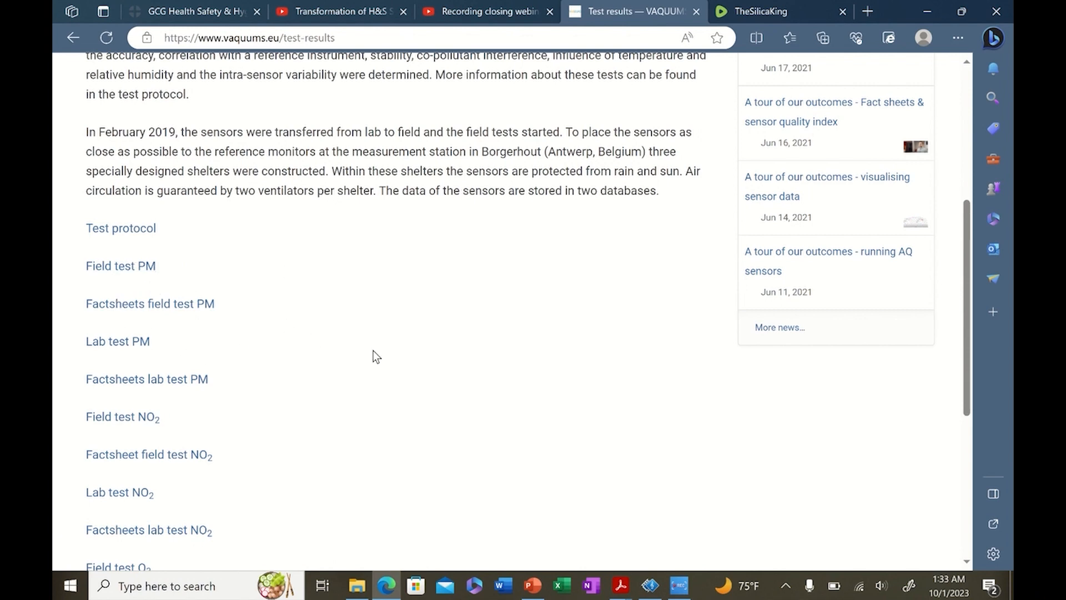
{"action": "mouse_move", "coordinate": [117, 340]}
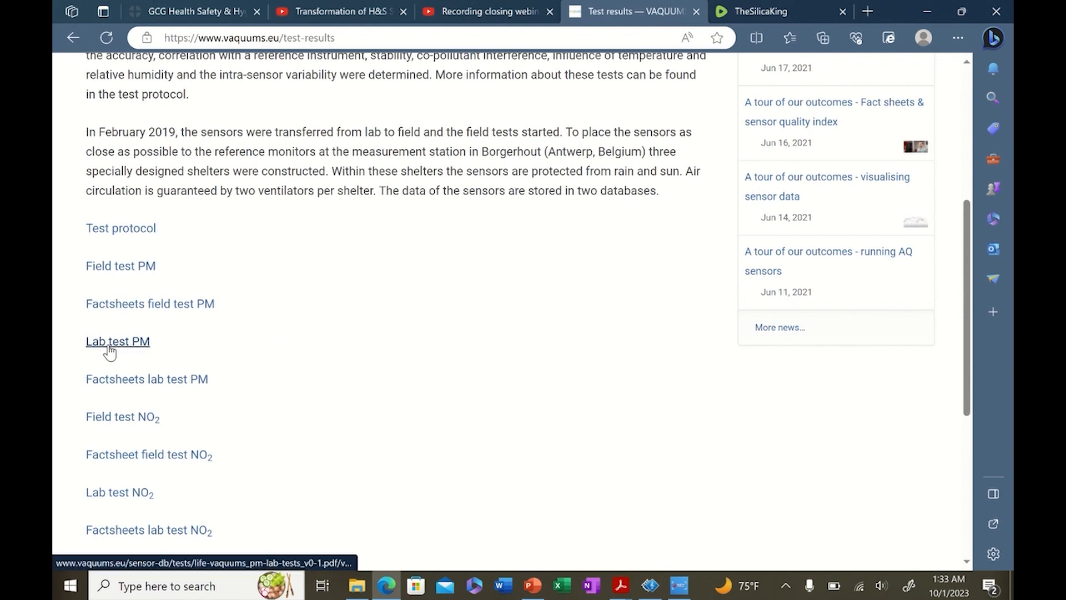
- Open 'Factsheets field test PM', then the 'PM field test overall' factsheet
{"action": "left_click", "coordinate": [151, 304]}
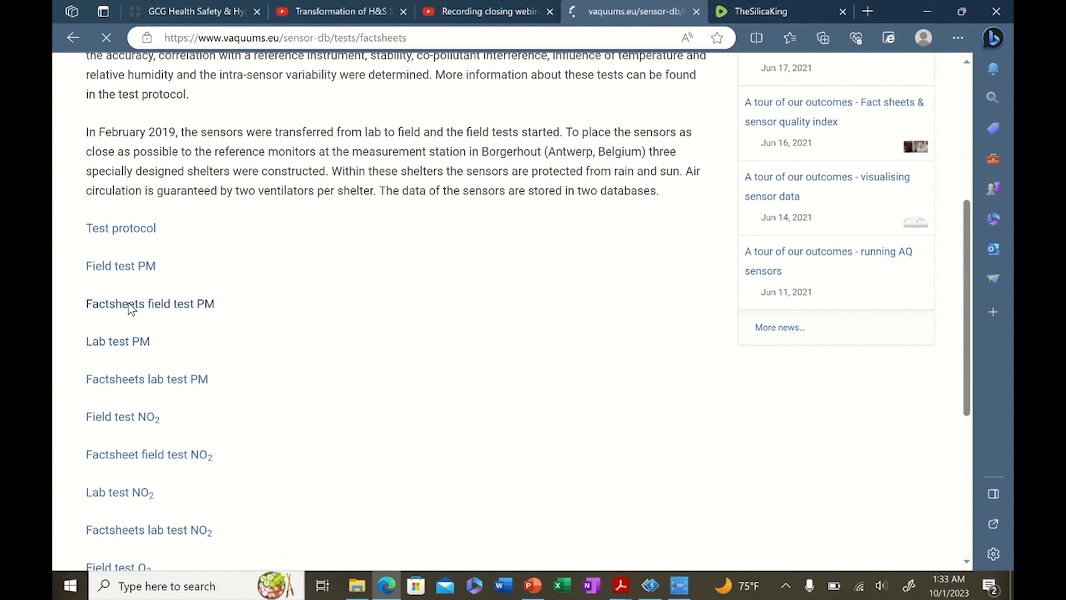
{"action": "left_click", "coordinate": [150, 303]}
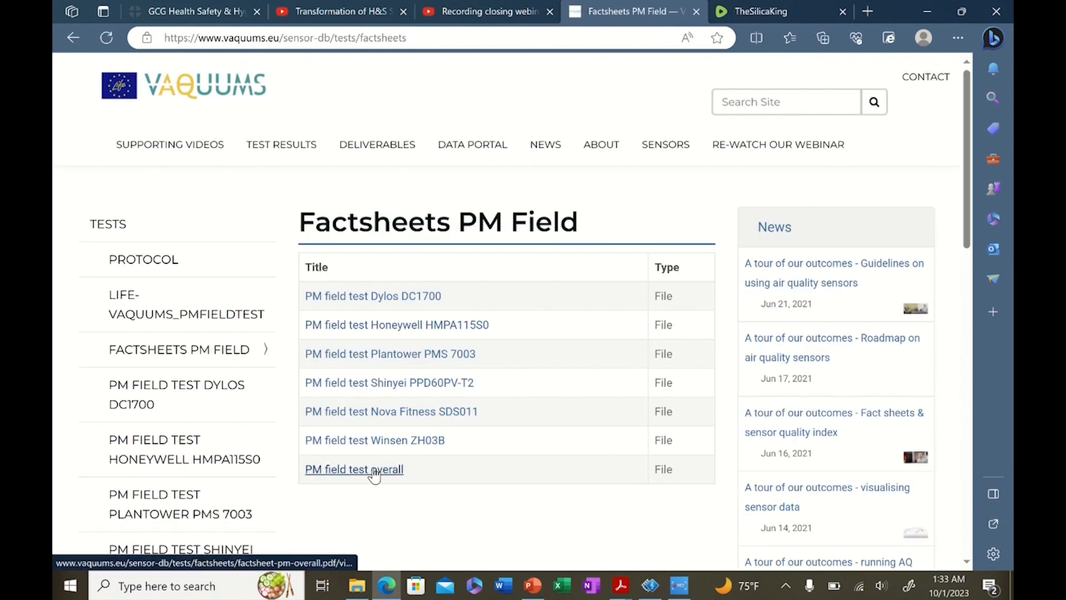
{"action": "mouse_move", "coordinate": [445, 295]}
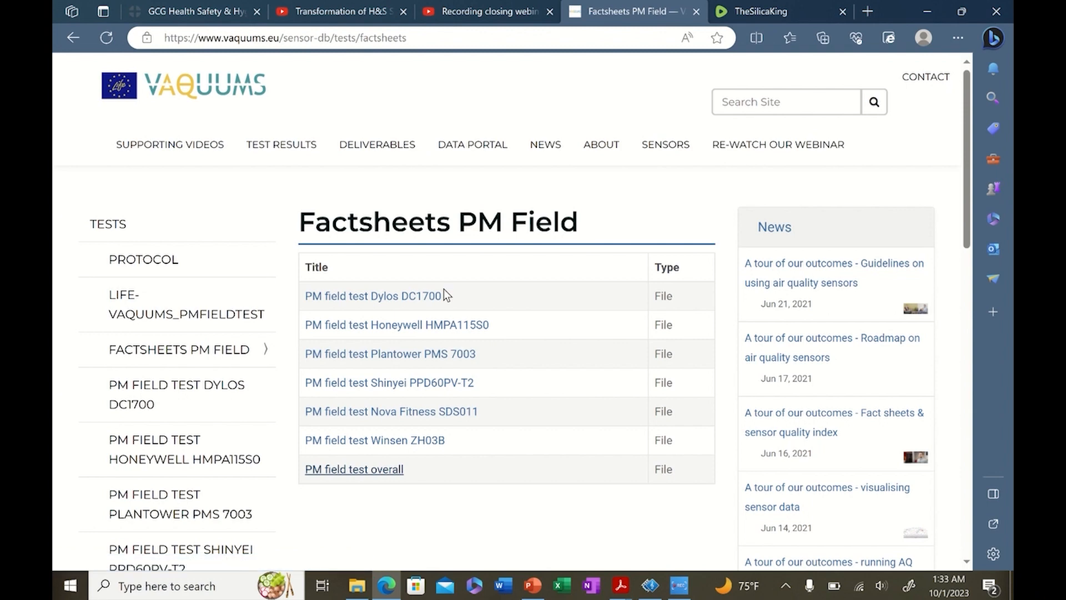
{"action": "mouse_move", "coordinate": [488, 388]}
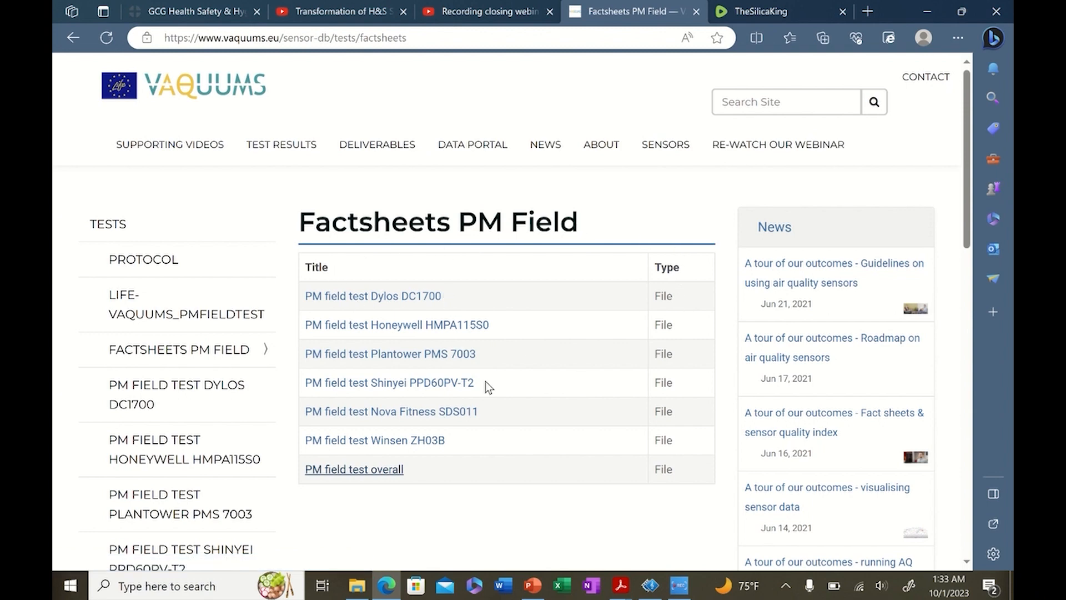
{"action": "mouse_move", "coordinate": [500, 340]}
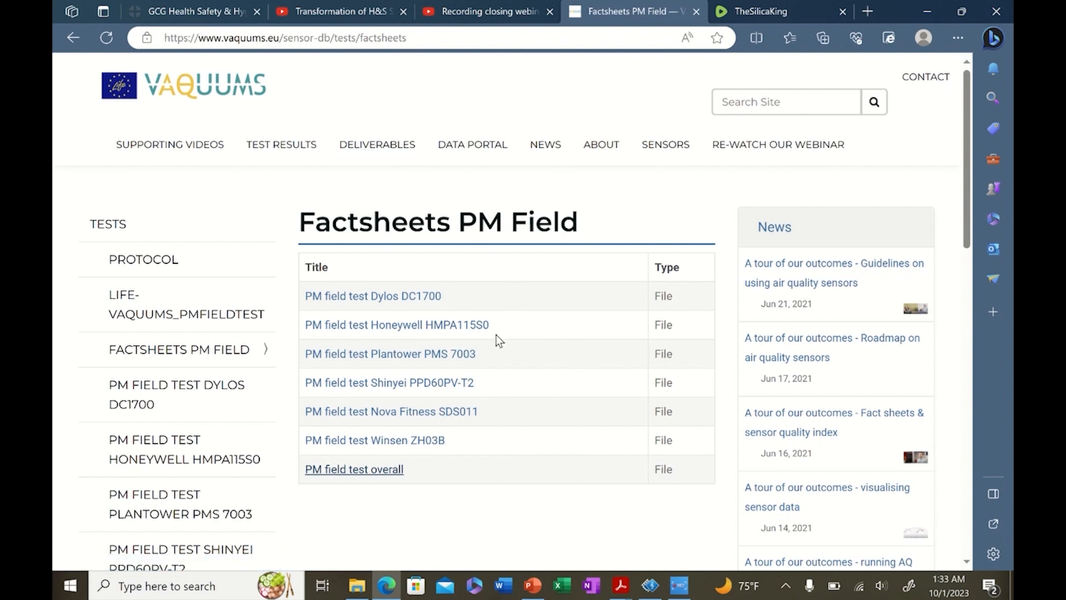
{"action": "left_click", "coordinate": [353, 469]}
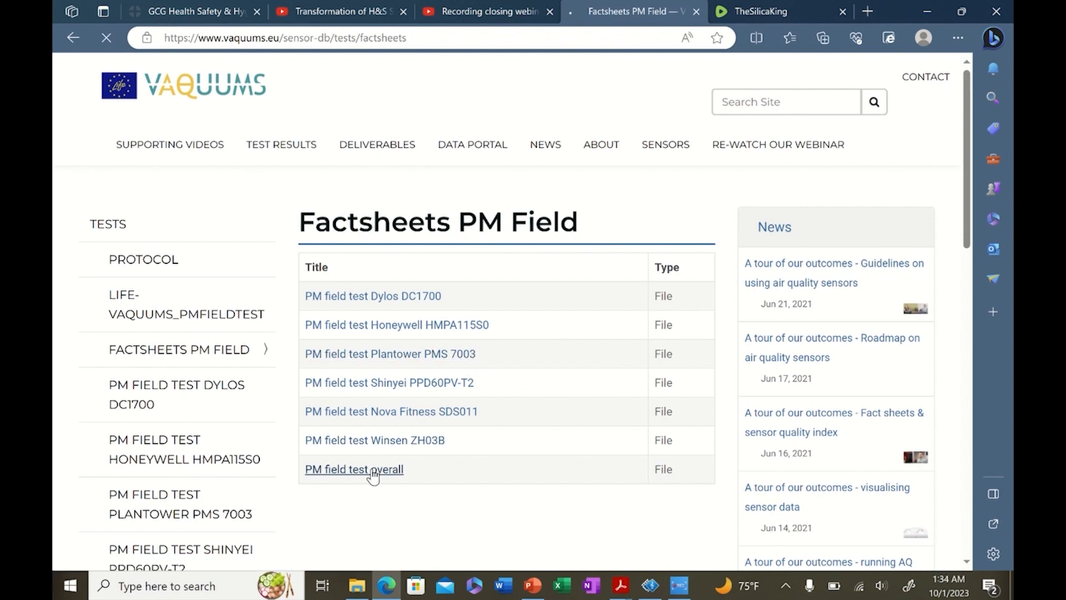
{"action": "left_click", "coordinate": [354, 469]}
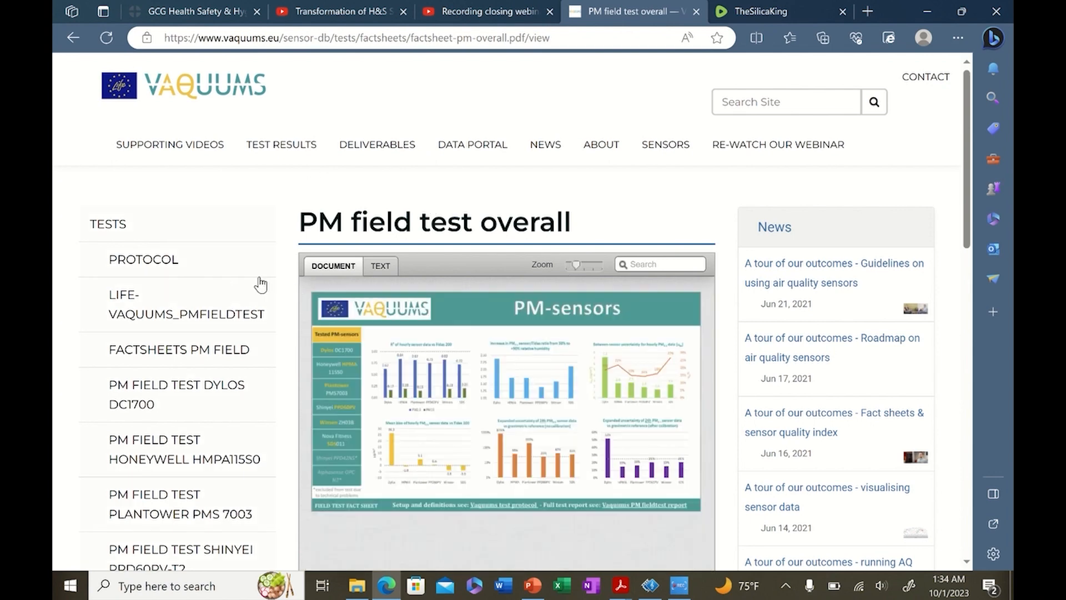
{"action": "mouse_move", "coordinate": [187, 398]}
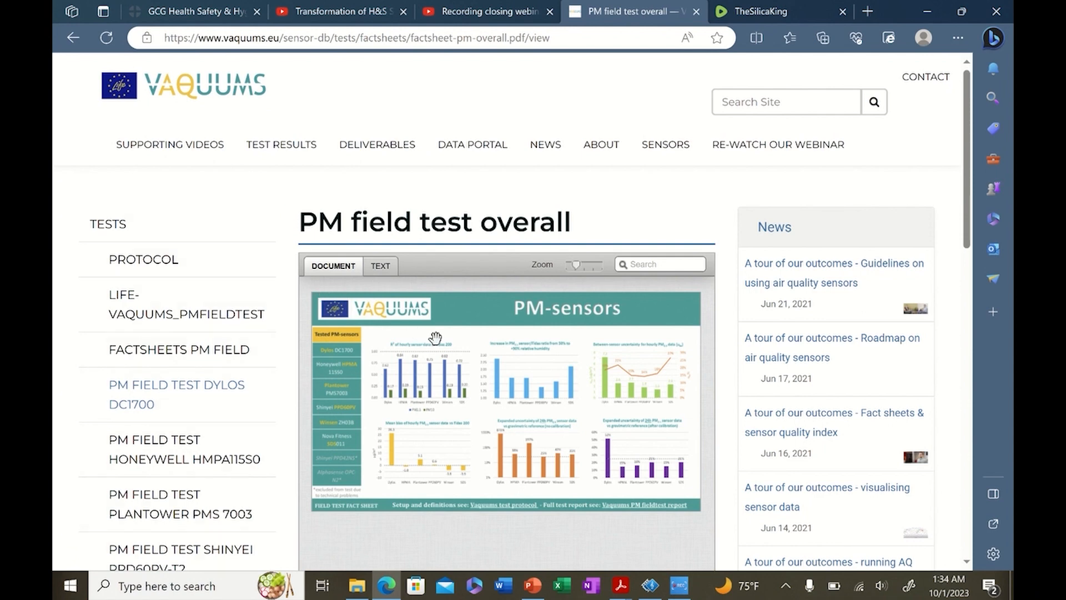
{"action": "mouse_move", "coordinate": [342, 209]}
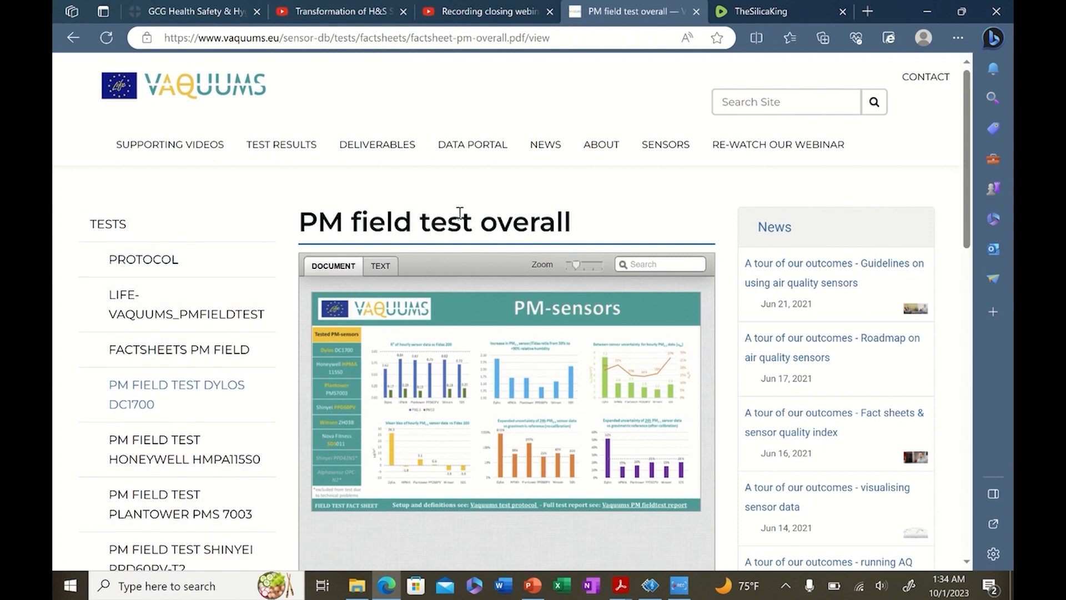
{"action": "mouse_move", "coordinate": [311, 207]}
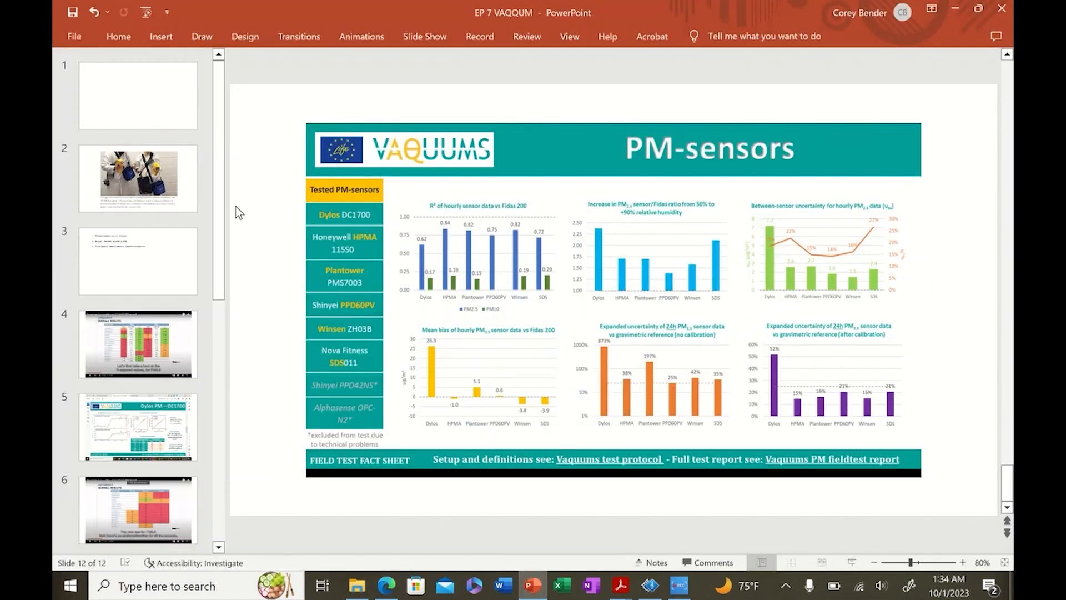
- Return to slide 3 with the monitors, budget and communication checklist
{"action": "left_click", "coordinate": [137, 261]}
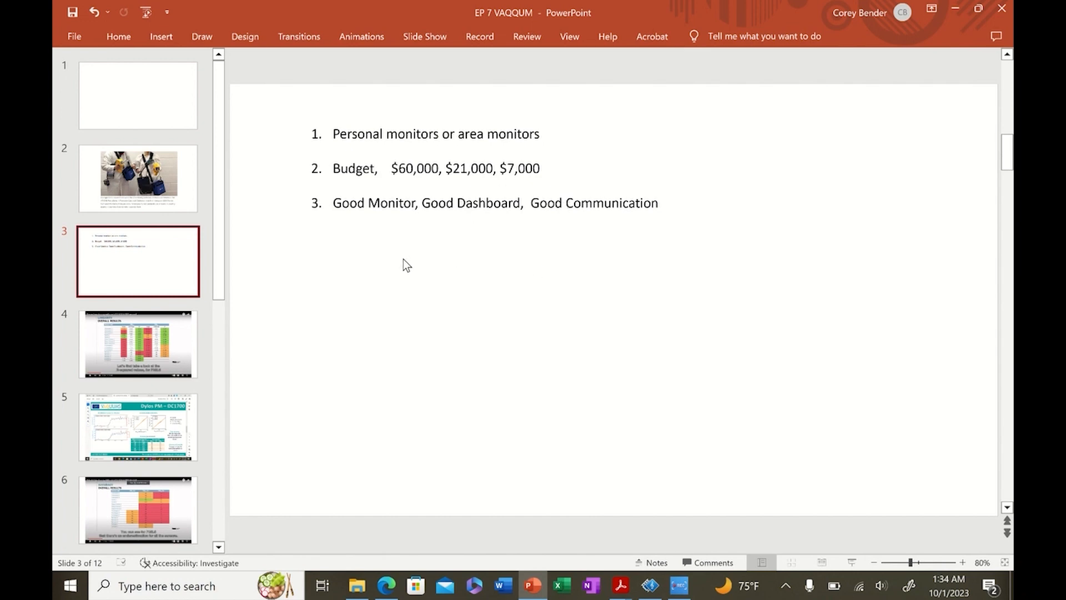
{"action": "mouse_move", "coordinate": [459, 218]}
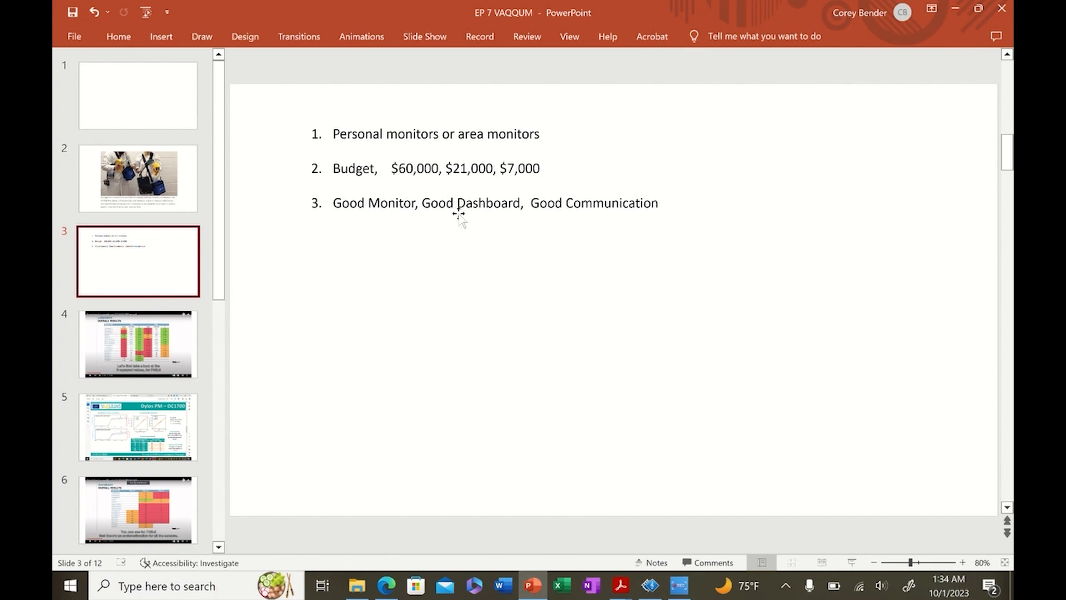
{"action": "mouse_move", "coordinate": [476, 212]}
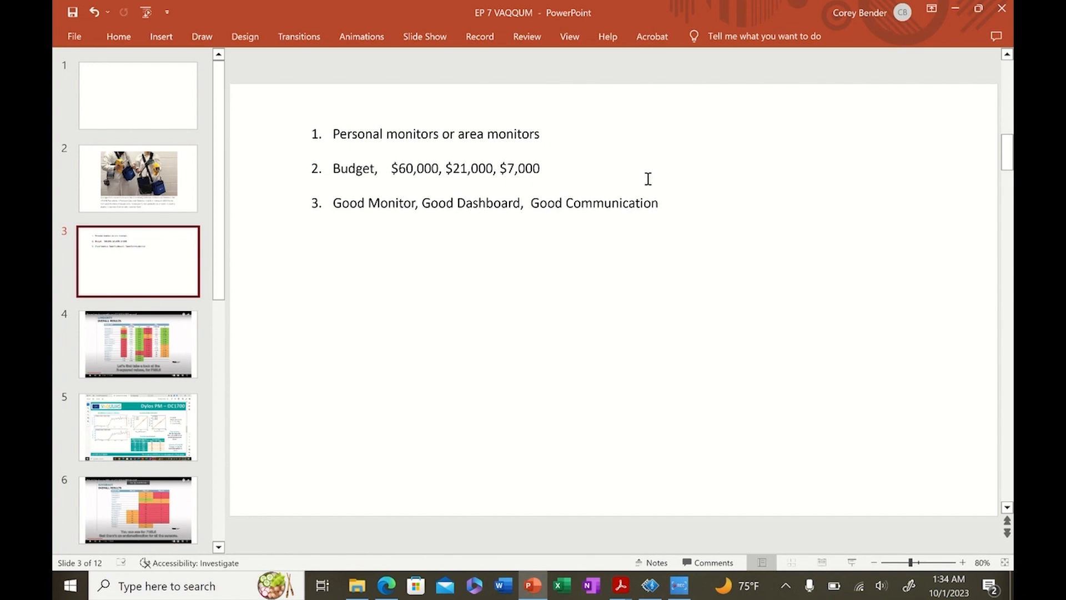
{"action": "mouse_move", "coordinate": [369, 201]}
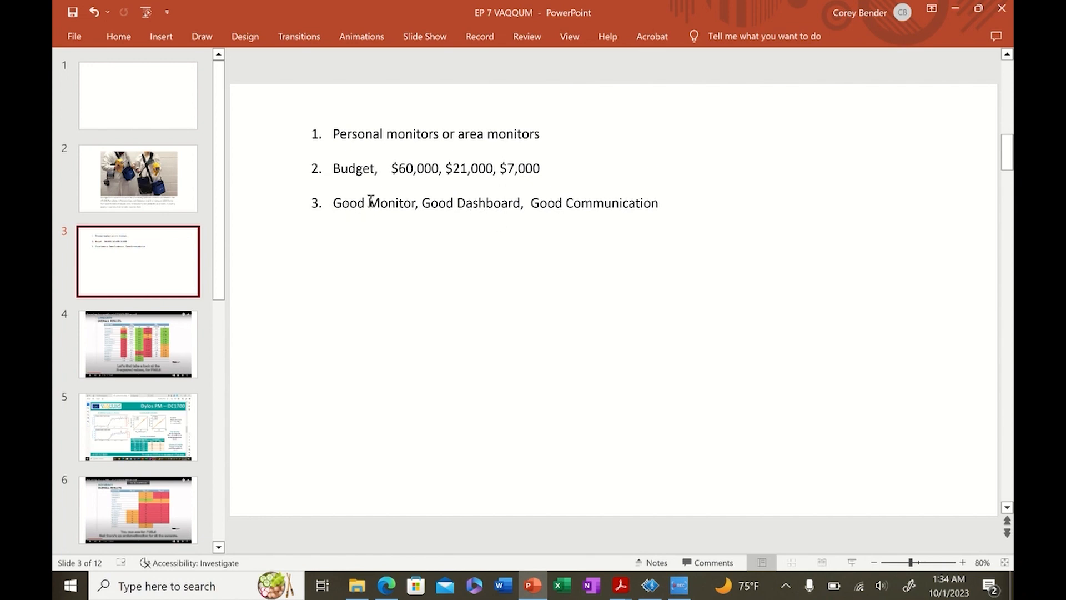
{"action": "mouse_move", "coordinate": [401, 301]}
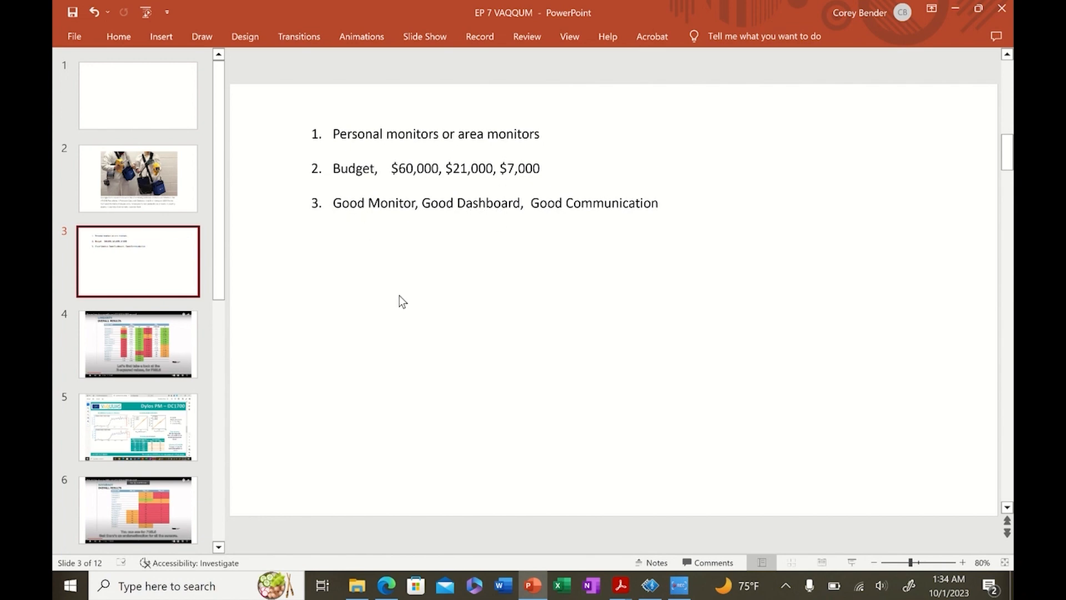
{"action": "mouse_move", "coordinate": [384, 266]}
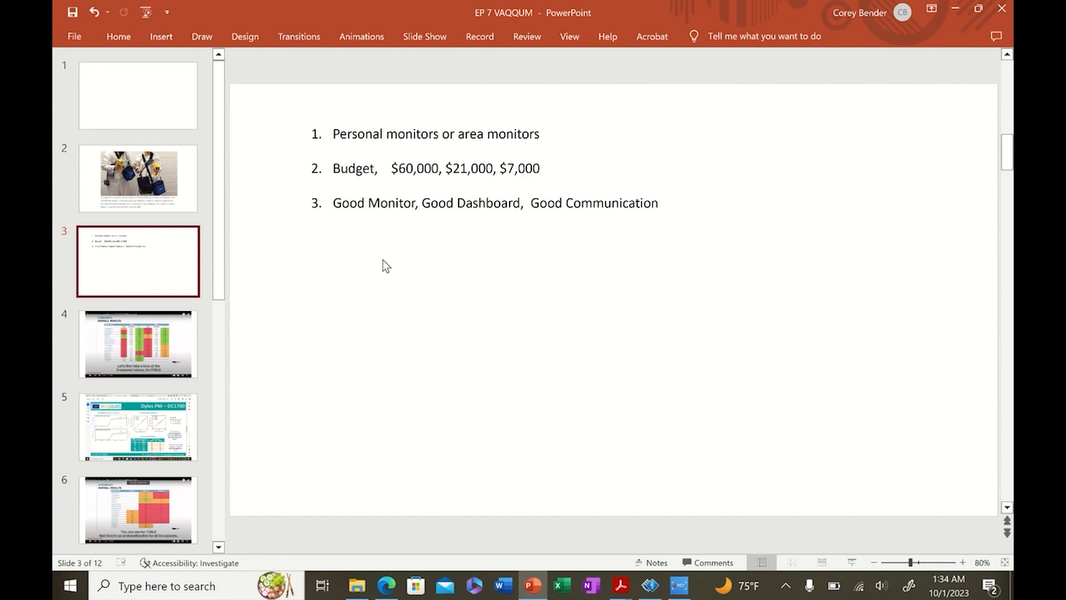
{"action": "mouse_move", "coordinate": [397, 284]}
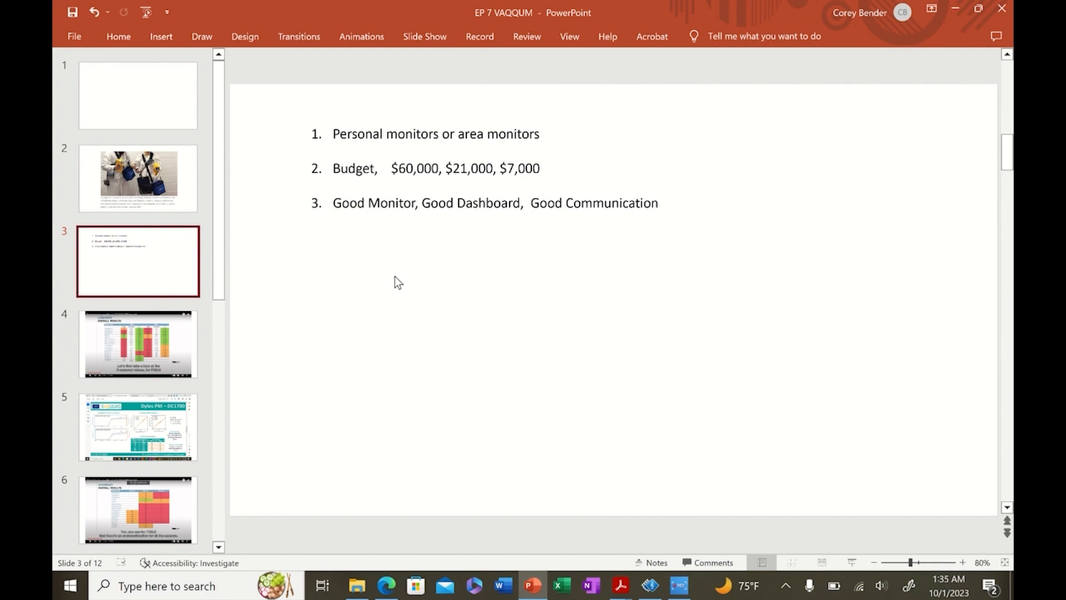
{"action": "mouse_move", "coordinate": [449, 212]}
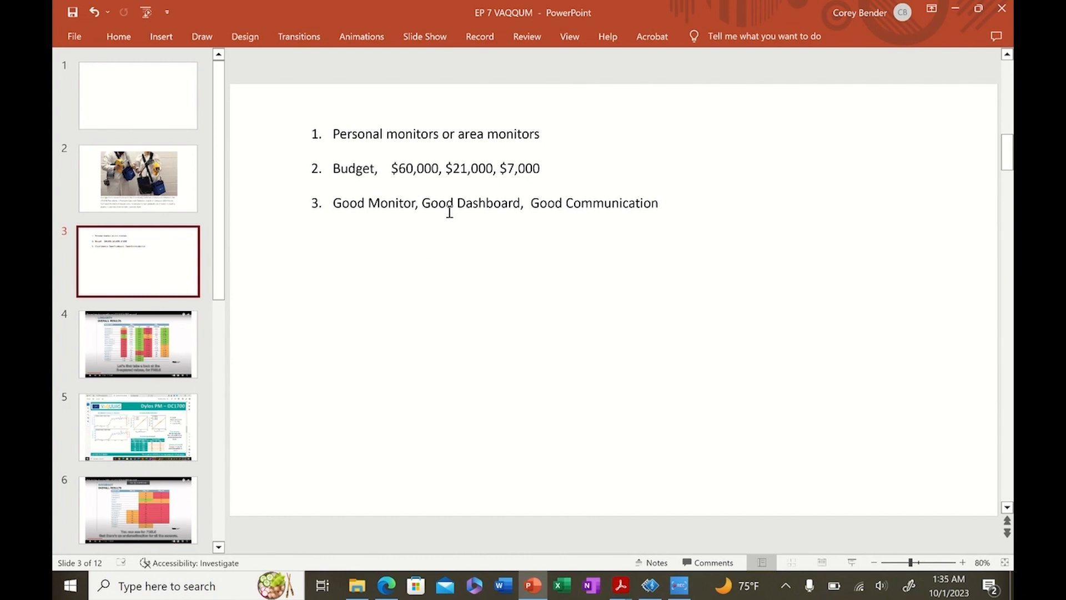
{"action": "mouse_move", "coordinate": [417, 289]}
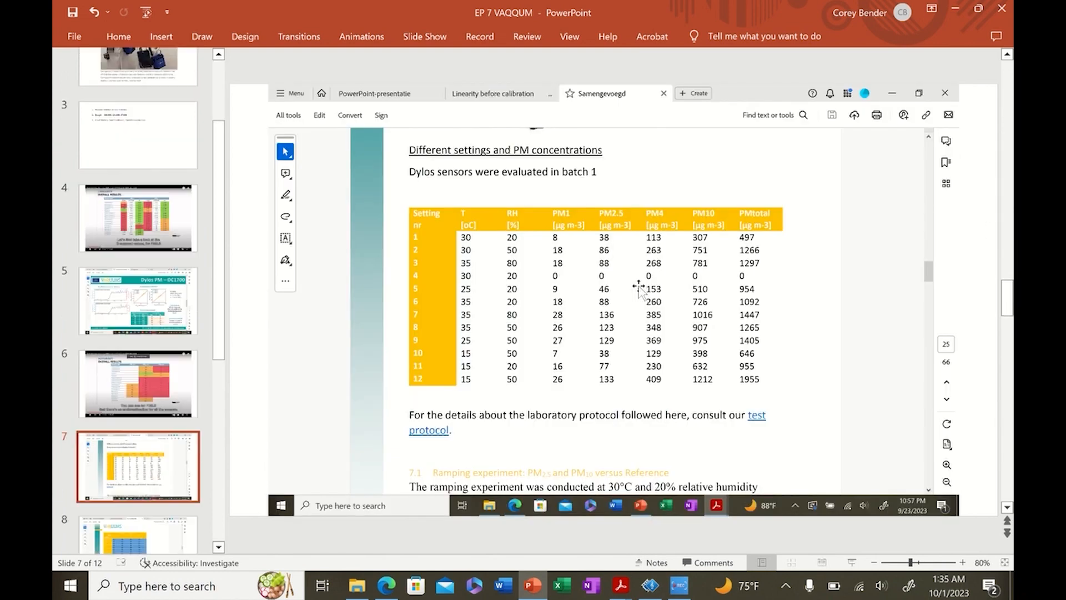
- Review slide 8's VAQUUMS table (PM2.5 accuracy 76–98%, PM10 35–63%), then switch to Edge
{"action": "left_click", "coordinate": [137, 427]}
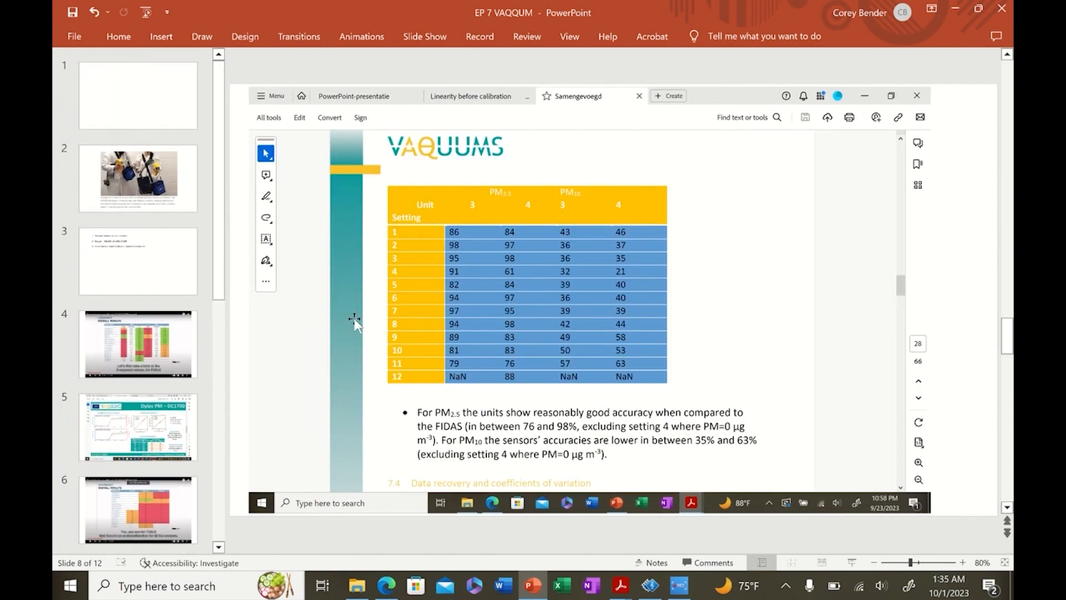
{"action": "mouse_move", "coordinate": [602, 388]}
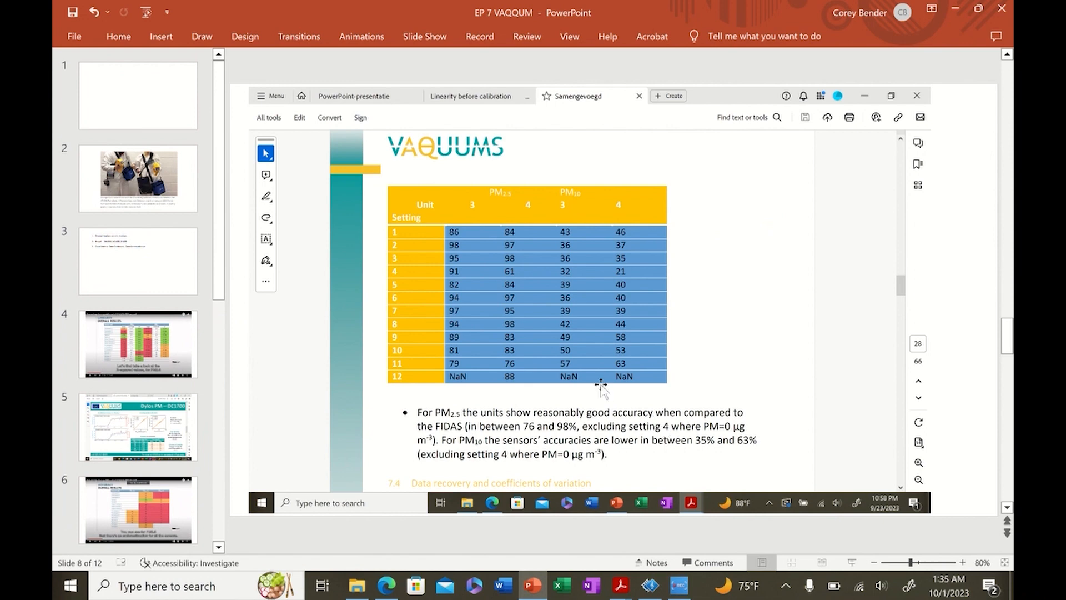
{"action": "mouse_move", "coordinate": [388, 158]}
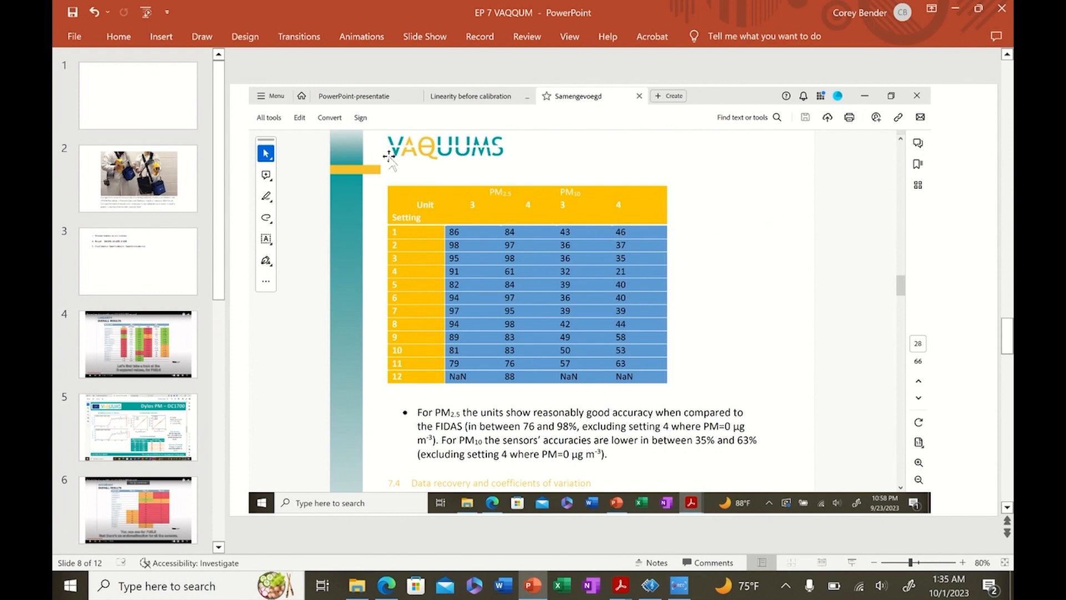
{"action": "mouse_move", "coordinate": [588, 312]}
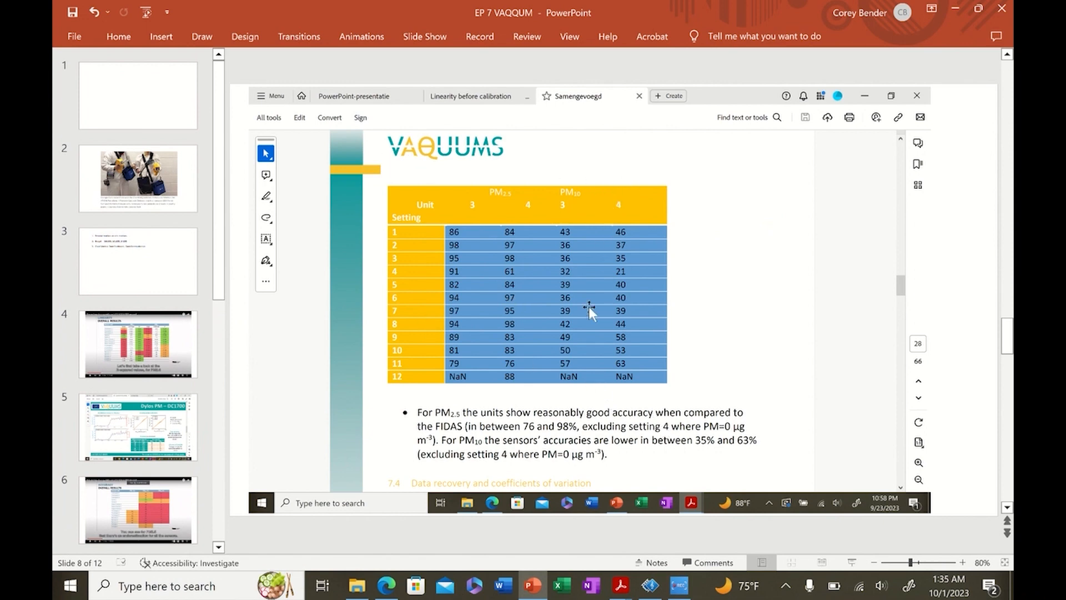
{"action": "mouse_move", "coordinate": [549, 285]}
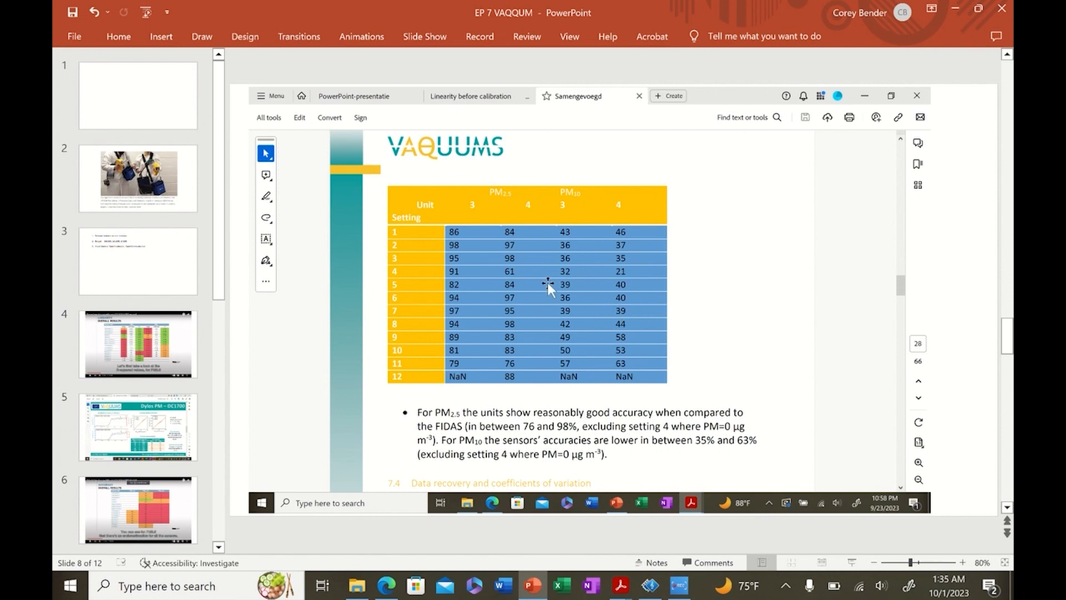
{"action": "mouse_move", "coordinate": [476, 325]}
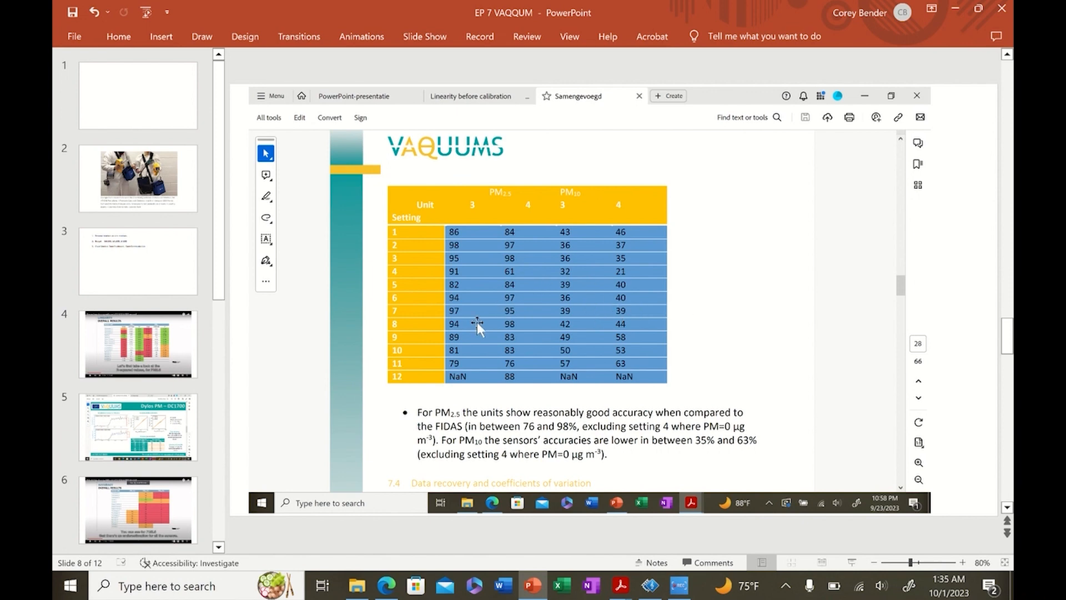
{"action": "mouse_move", "coordinate": [554, 235]}
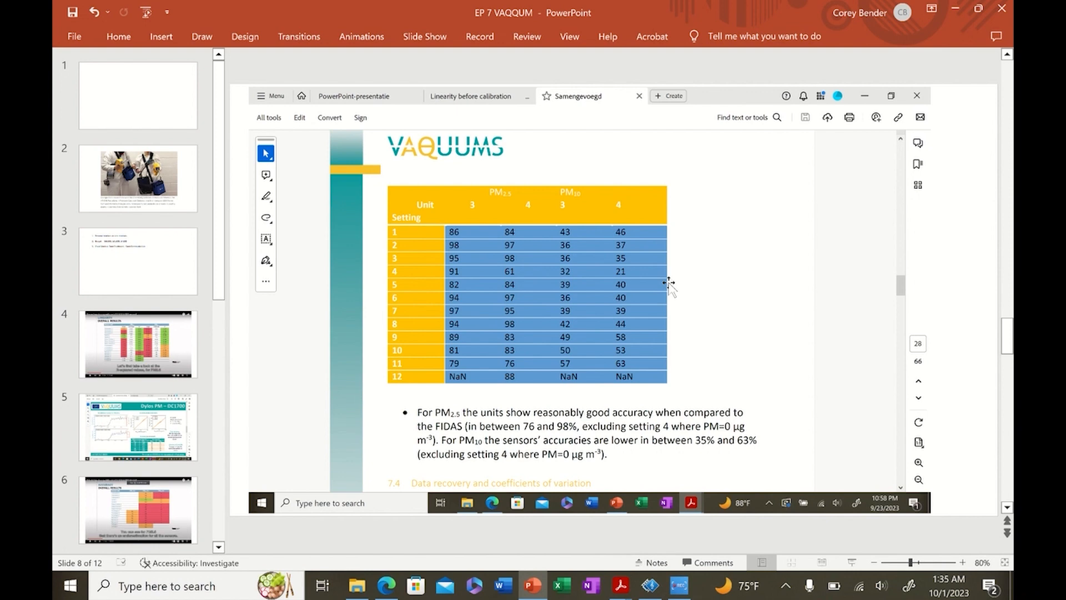
{"action": "left_click", "coordinate": [137, 178]}
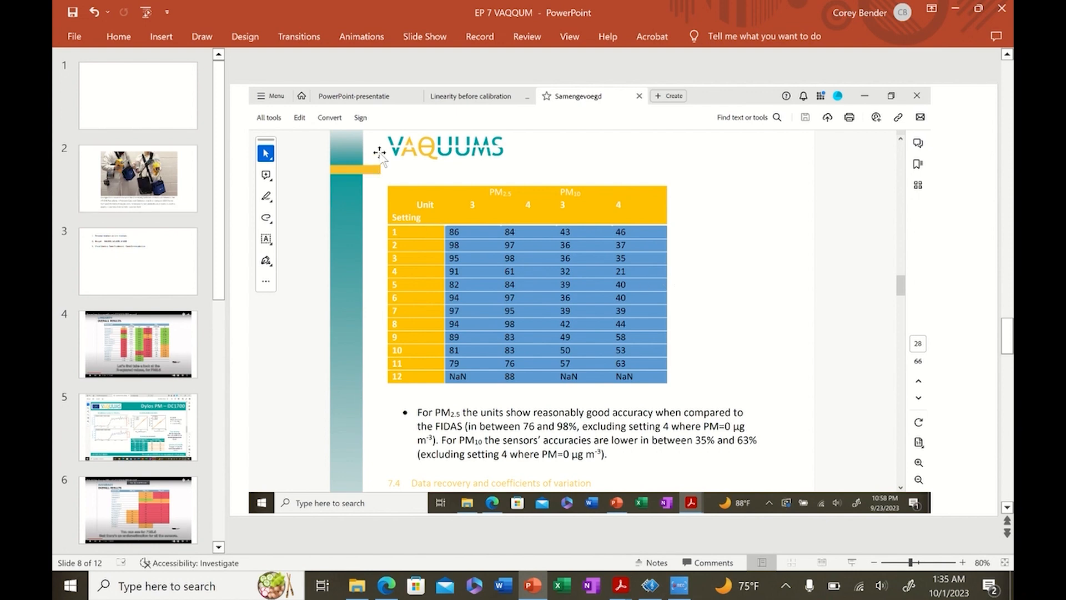
{"action": "mouse_move", "coordinate": [548, 382]}
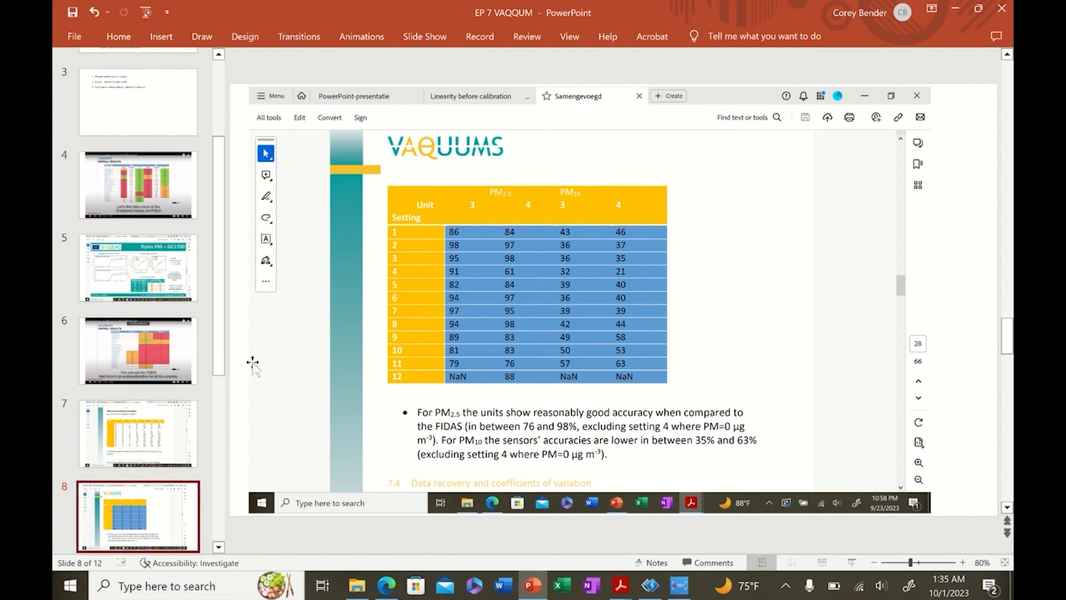
{"action": "mouse_move", "coordinate": [570, 426]}
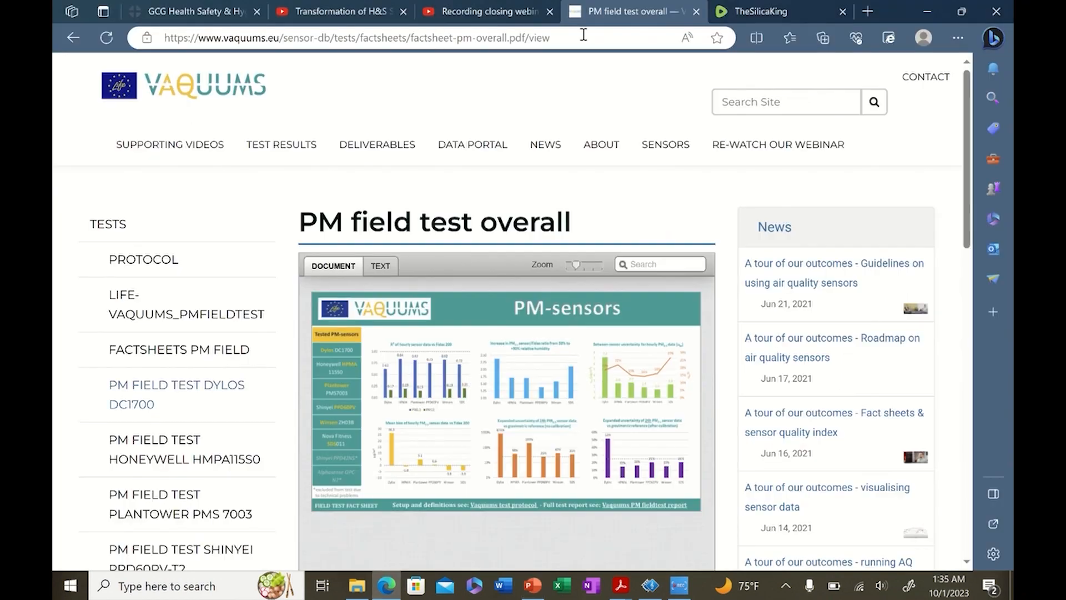
- Open PROTOCOL under TESTS to list LIFE VAQUUMS_testprotocol_final.pdf
{"action": "left_click", "coordinate": [143, 260]}
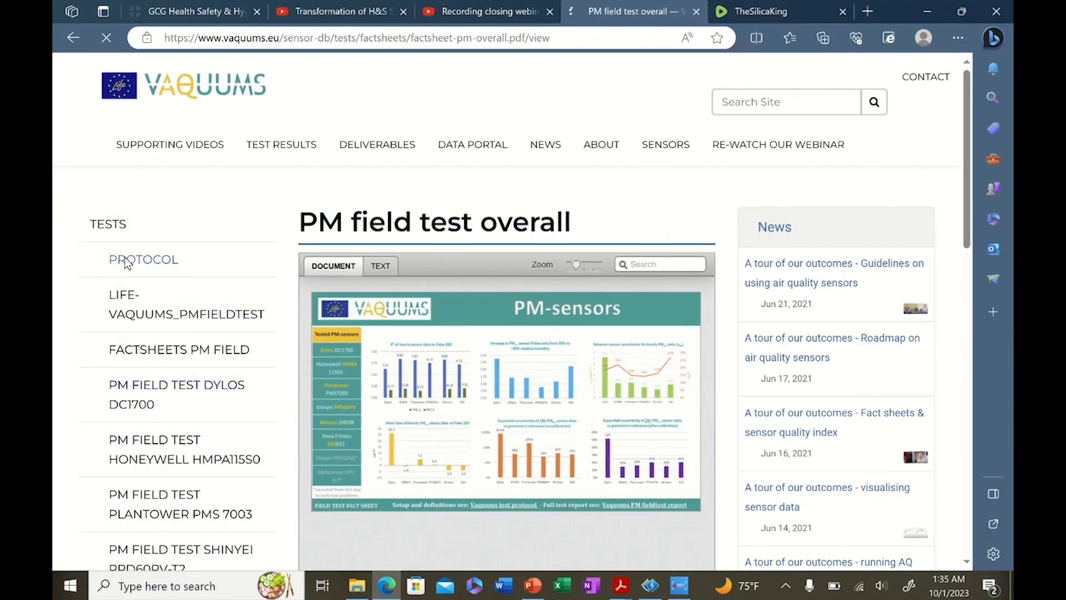
{"action": "left_click", "coordinate": [143, 260]}
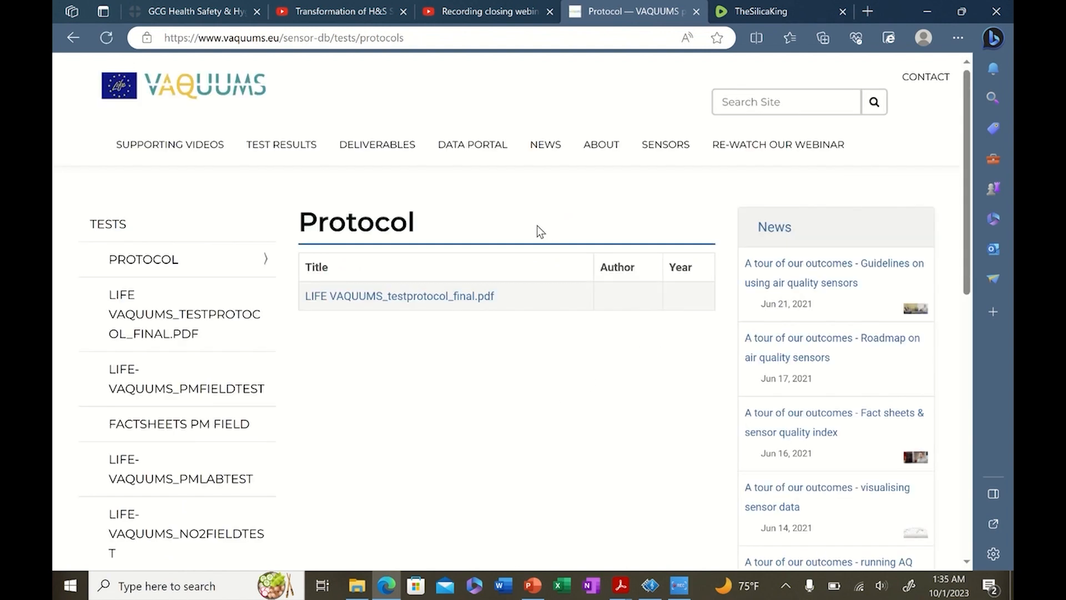
{"action": "mouse_move", "coordinate": [592, 321]}
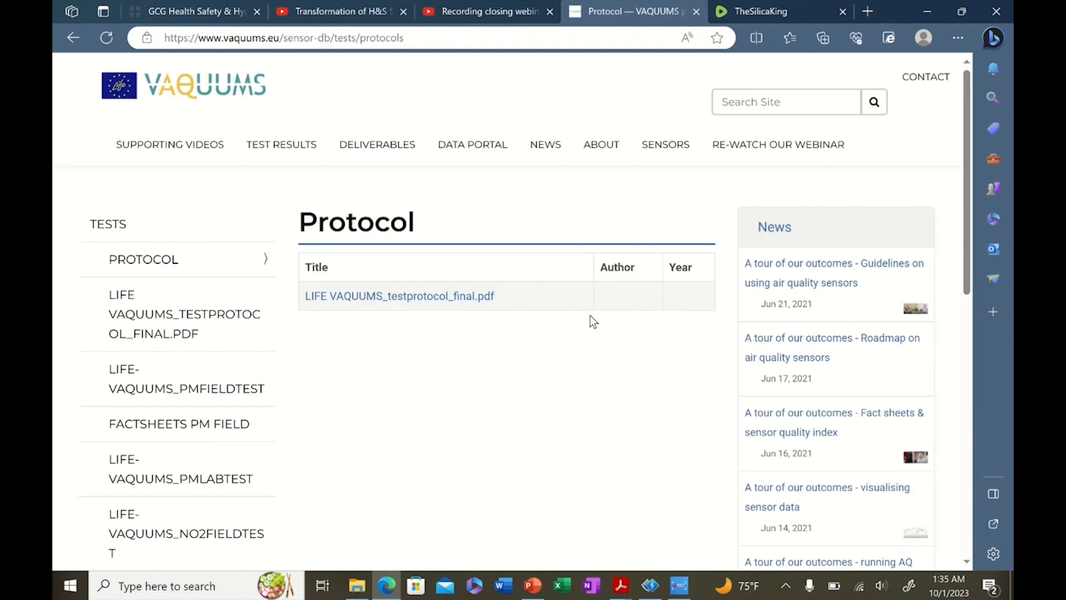
{"action": "mouse_move", "coordinate": [536, 310]}
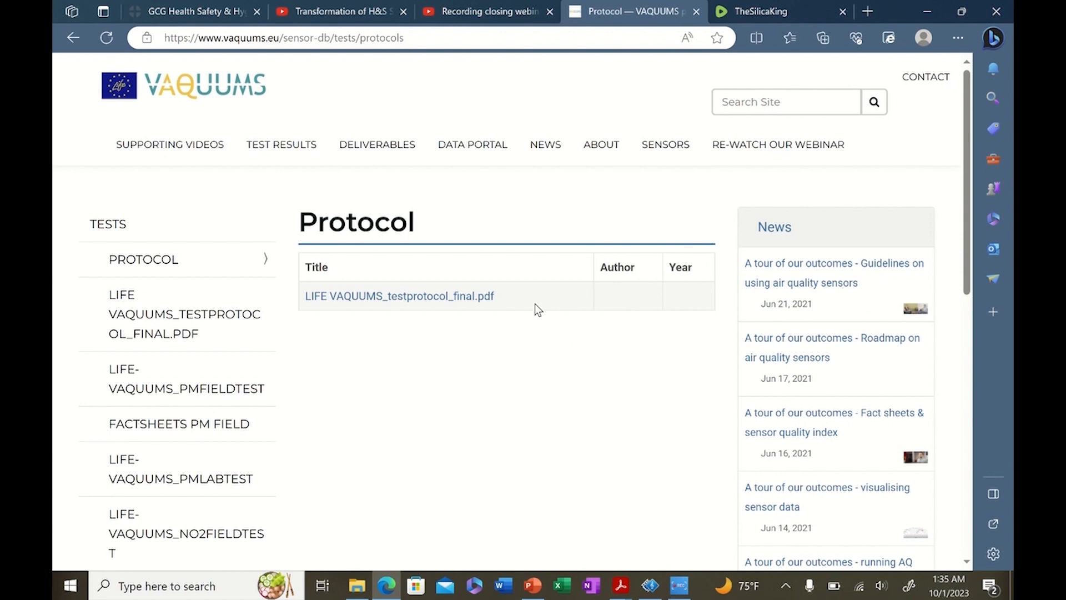
{"action": "mouse_move", "coordinate": [513, 382]}
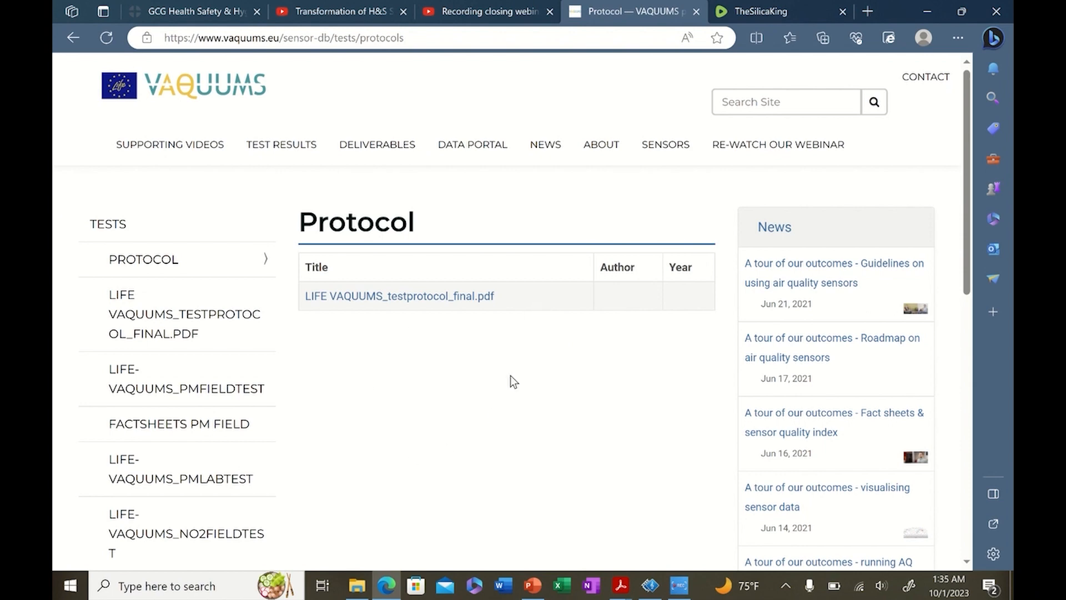
{"action": "mouse_move", "coordinate": [441, 363]}
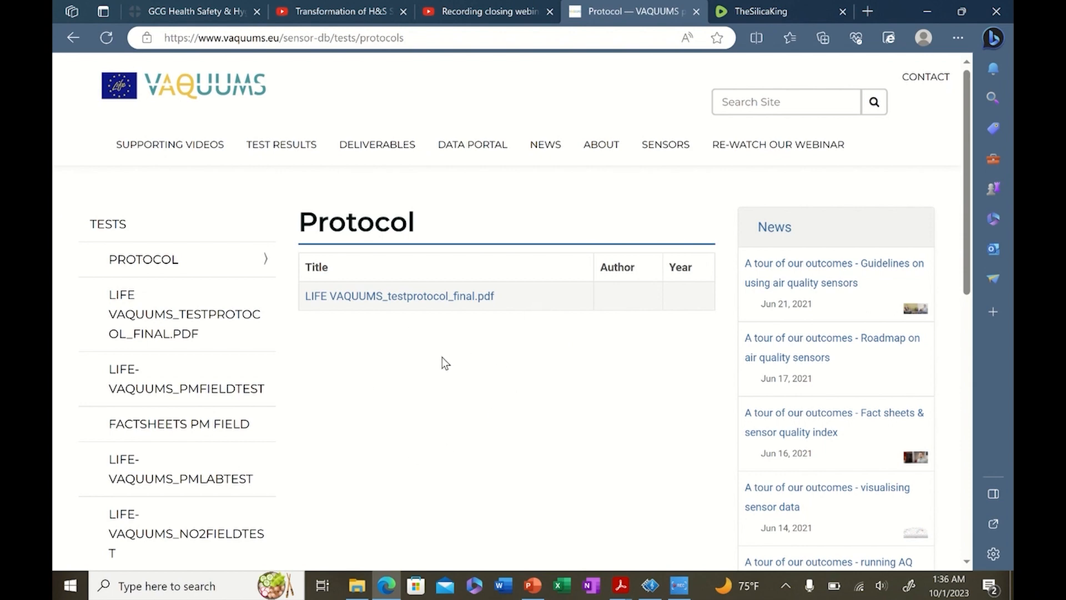
{"action": "mouse_move", "coordinate": [539, 427]}
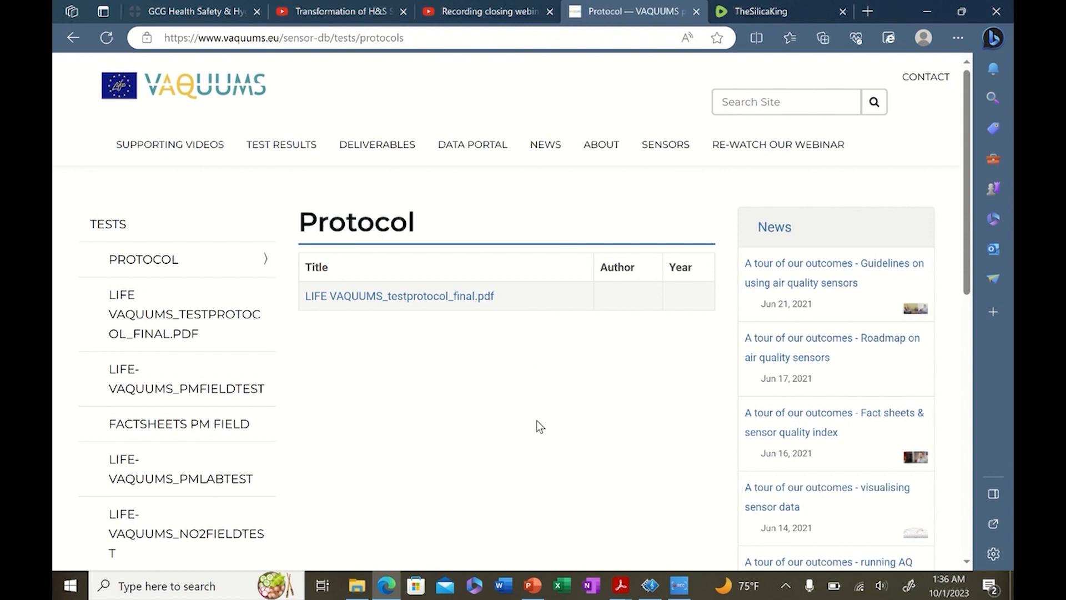
{"action": "mouse_move", "coordinate": [400, 296]}
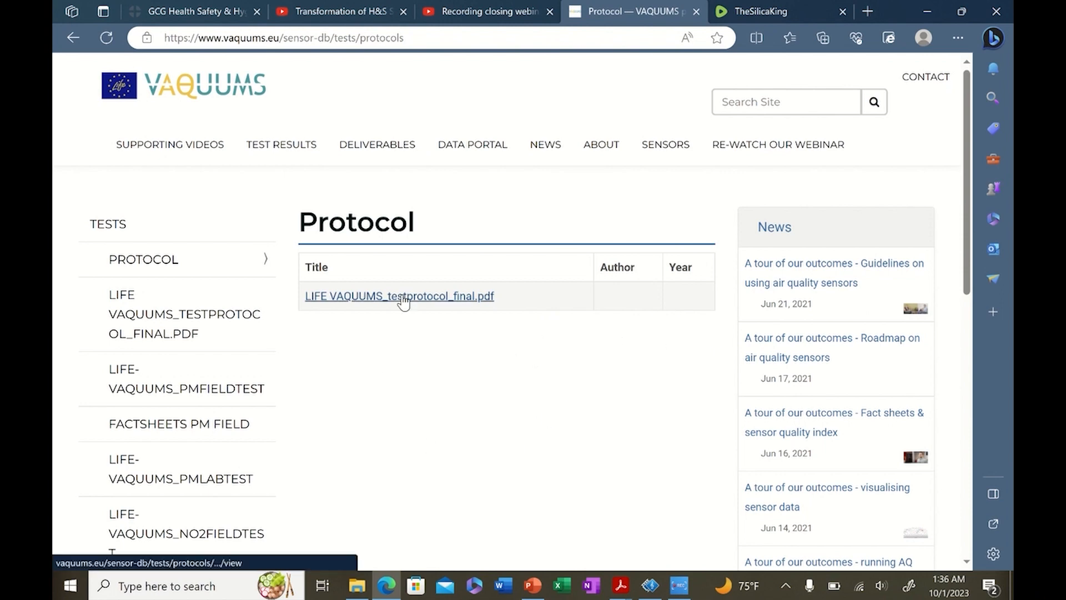
{"action": "mouse_move", "coordinate": [561, 431]}
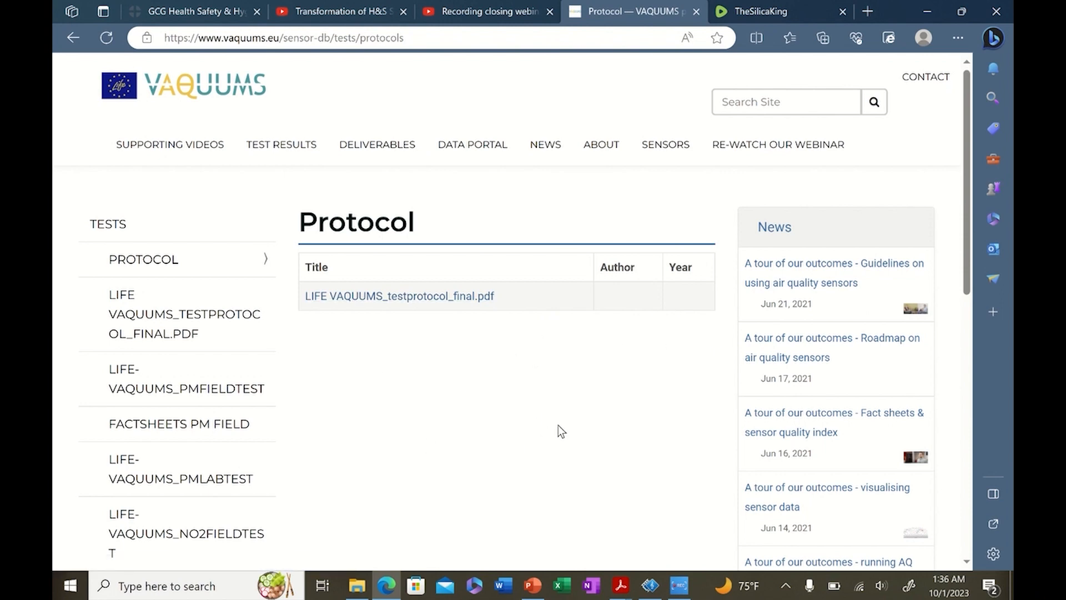
{"action": "mouse_move", "coordinate": [417, 386]}
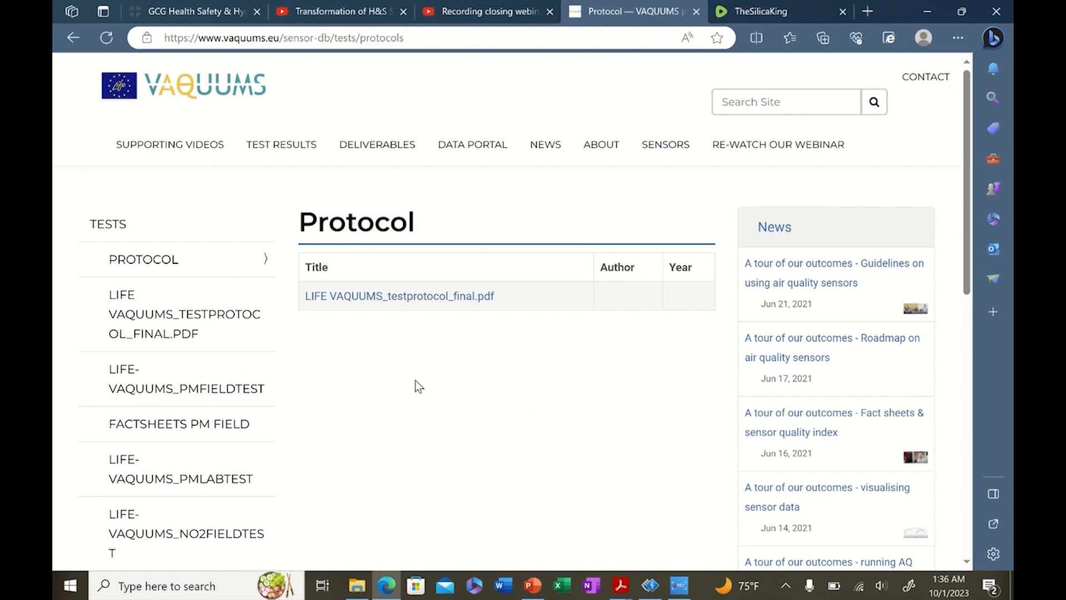
{"action": "mouse_move", "coordinate": [475, 344]}
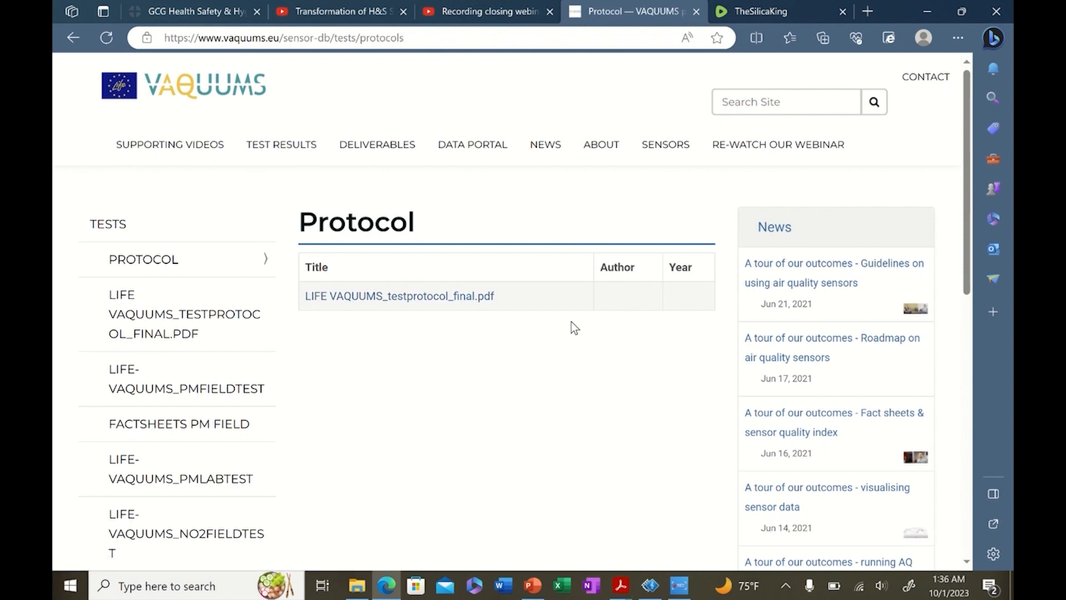
{"action": "mouse_move", "coordinate": [494, 393]}
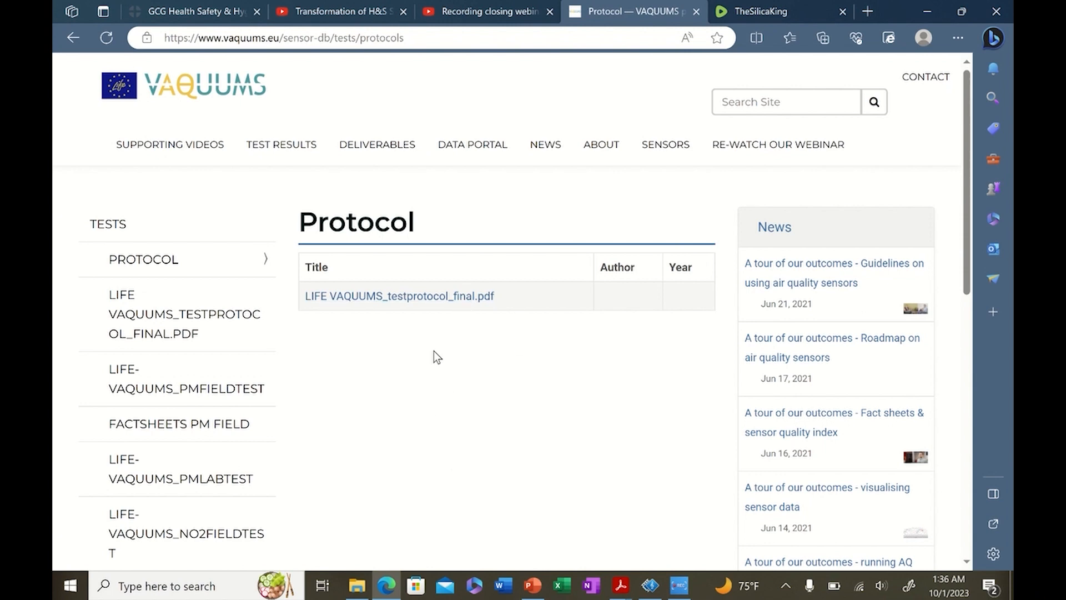
{"action": "mouse_move", "coordinate": [382, 379]}
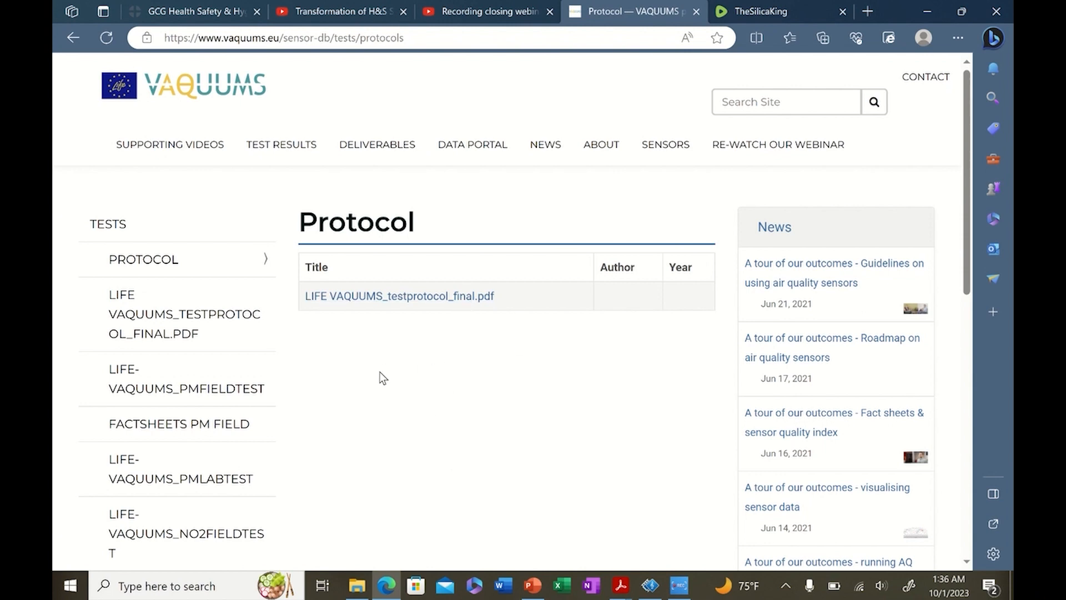
{"action": "mouse_move", "coordinate": [406, 405]}
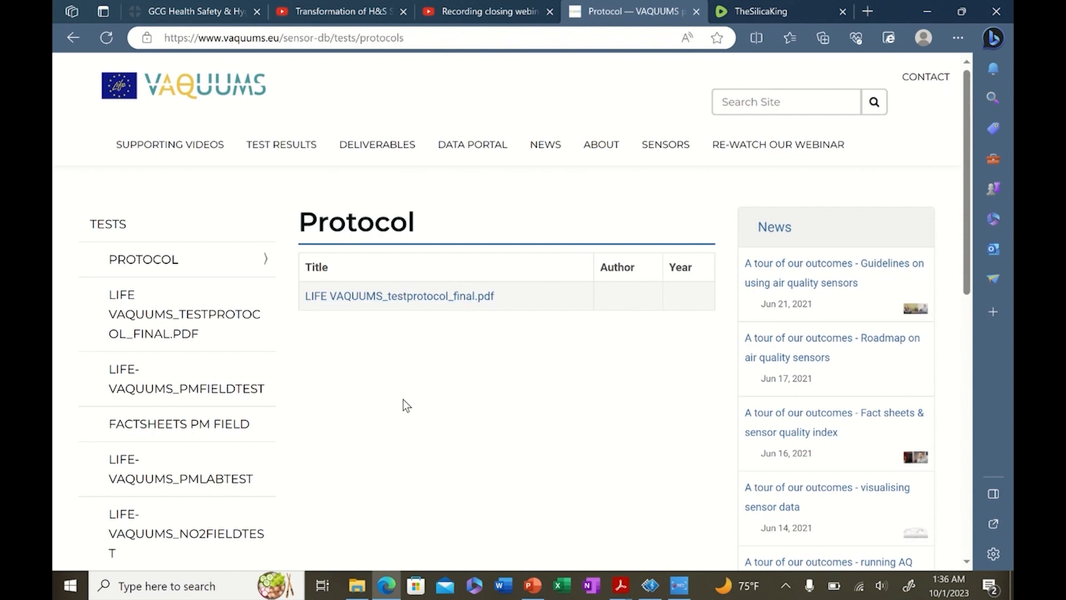